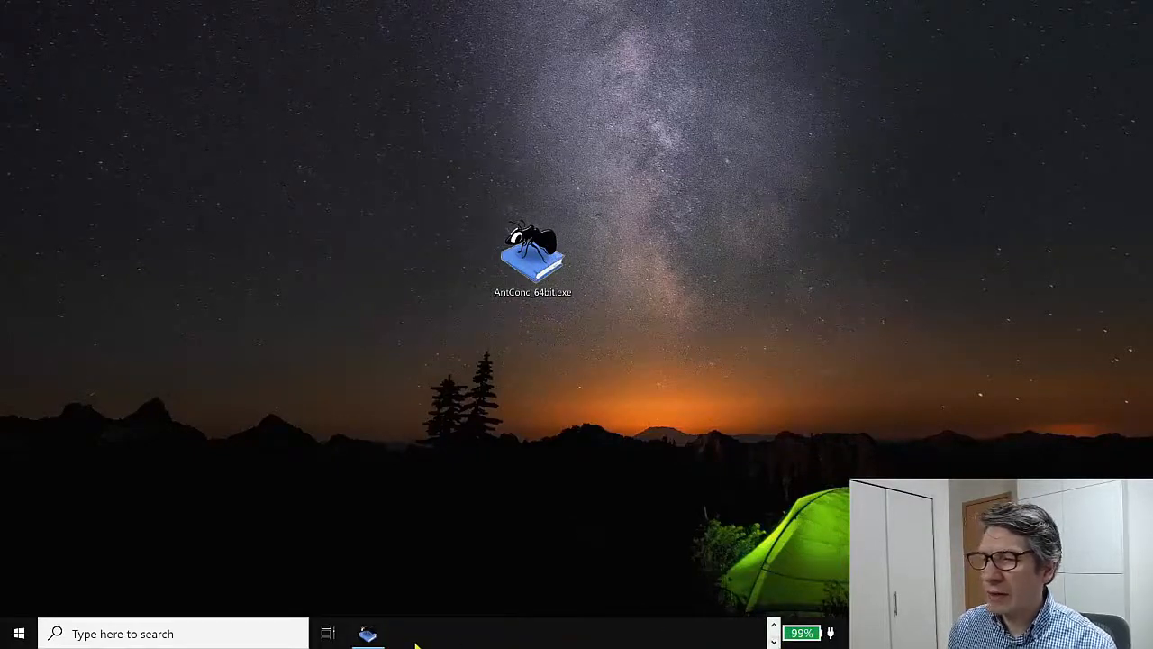
Step: Launch AntConc from the AntConc_64bit.exe desktop icon
double_click(532, 256)
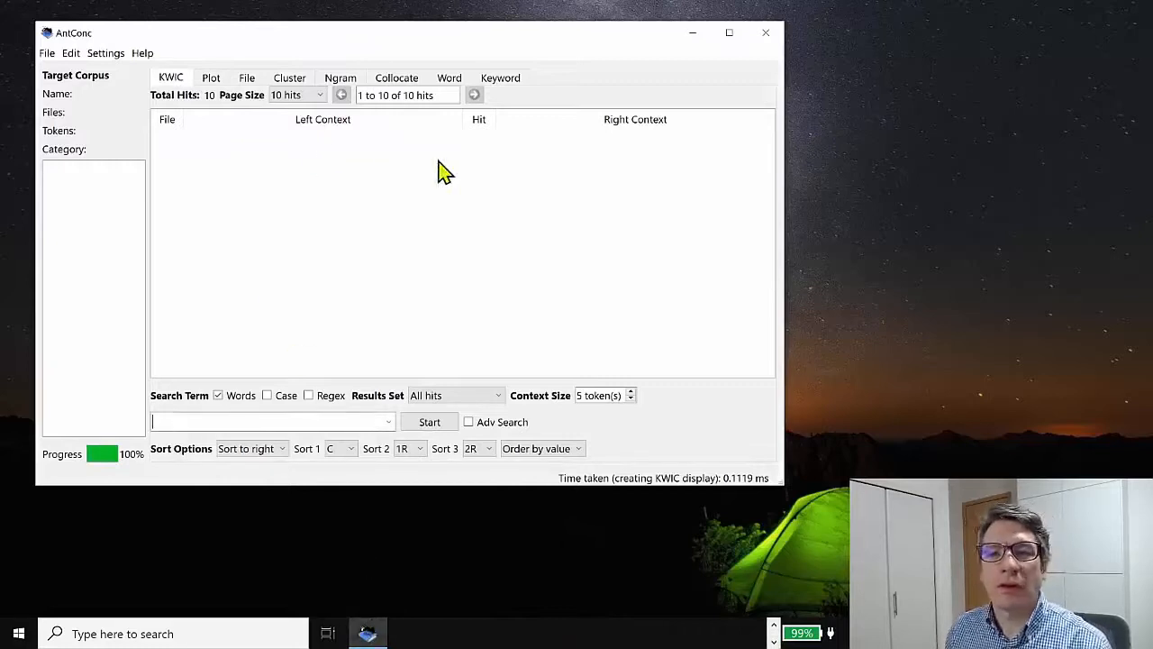
mouse_move(586, 365)
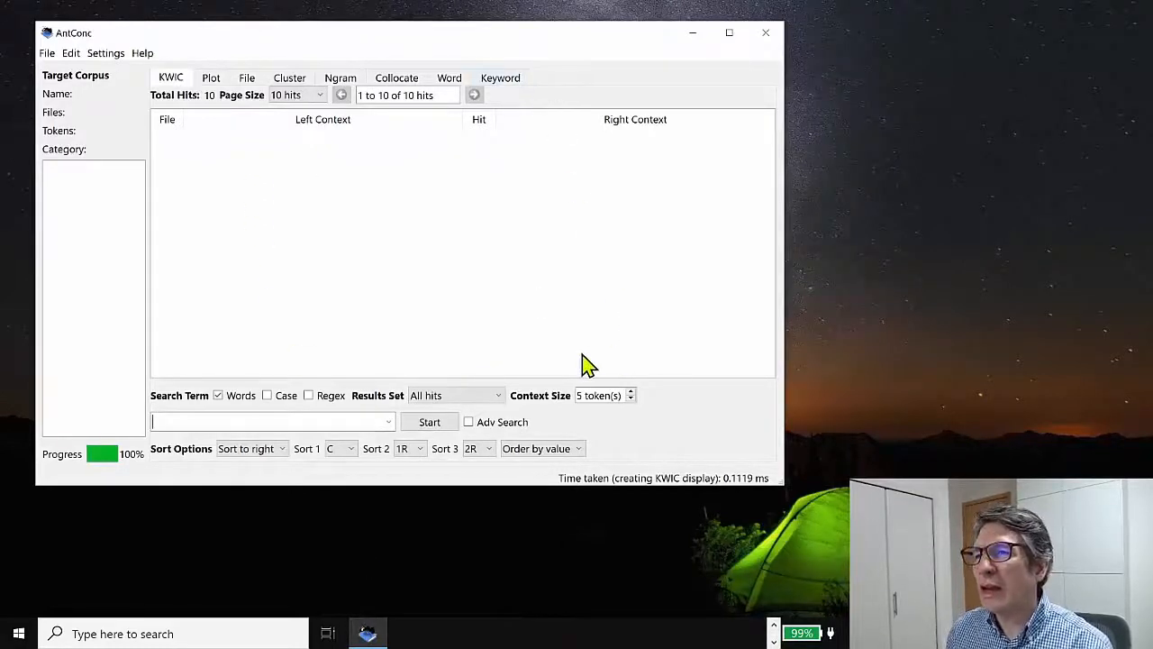
mouse_move(577, 365)
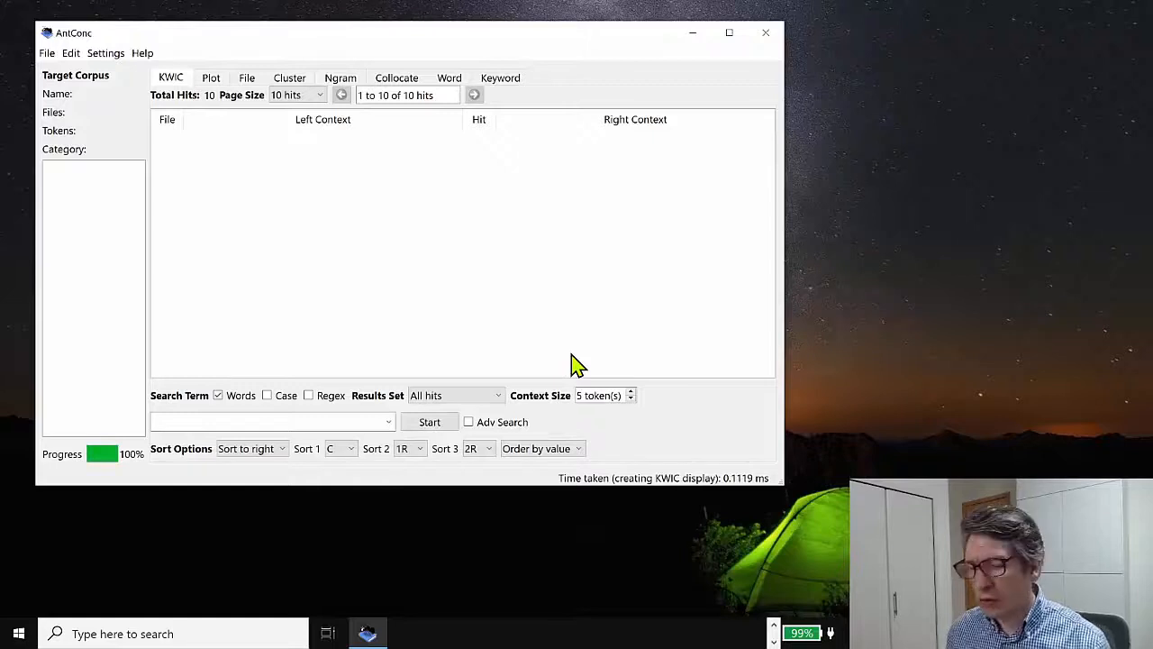
mouse_move(47, 59)
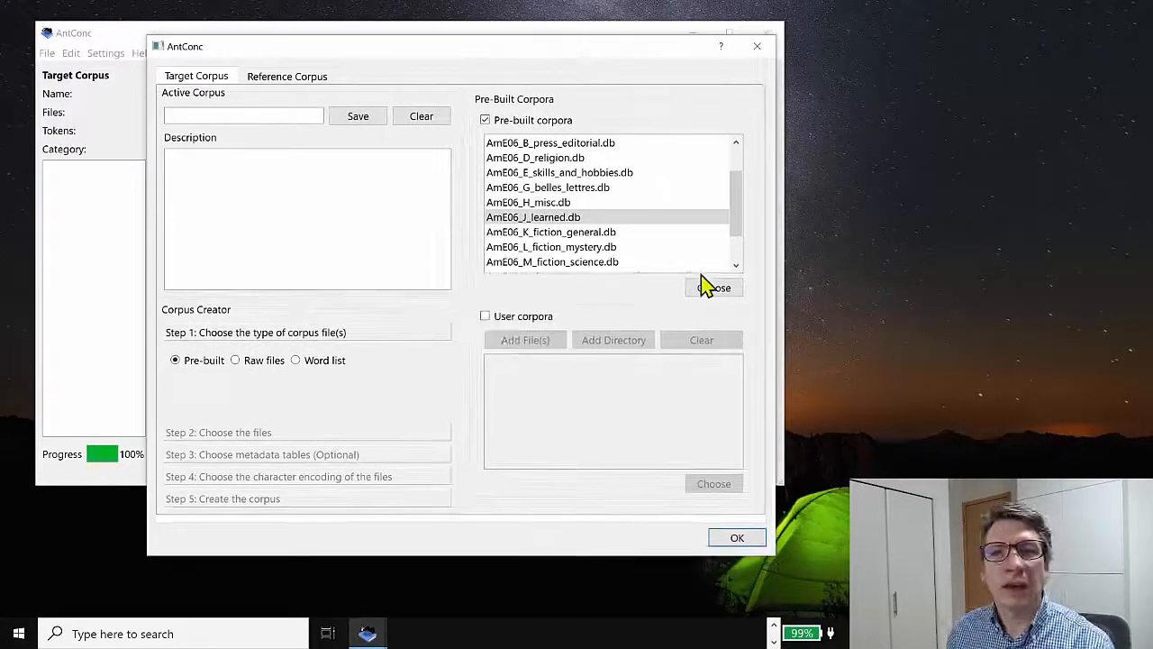
Step: Load the pre-built AmE06_J_learned corpus (80 files, 161,560 tokens) as the target corpus
left_click(532, 217)
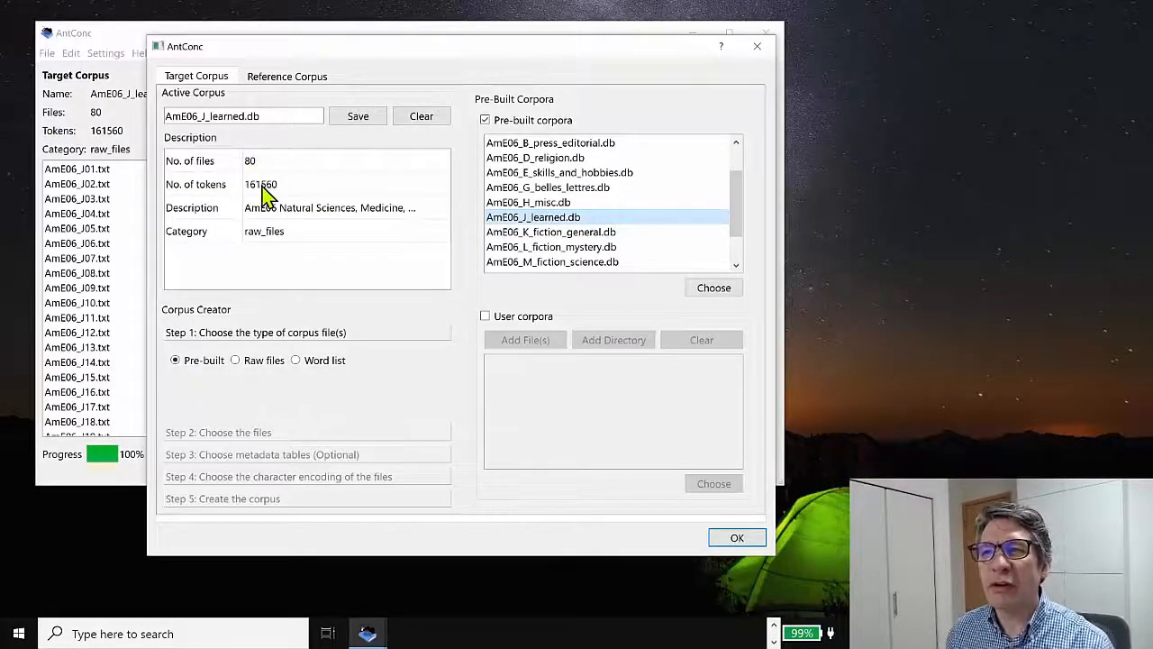
mouse_move(298, 197)
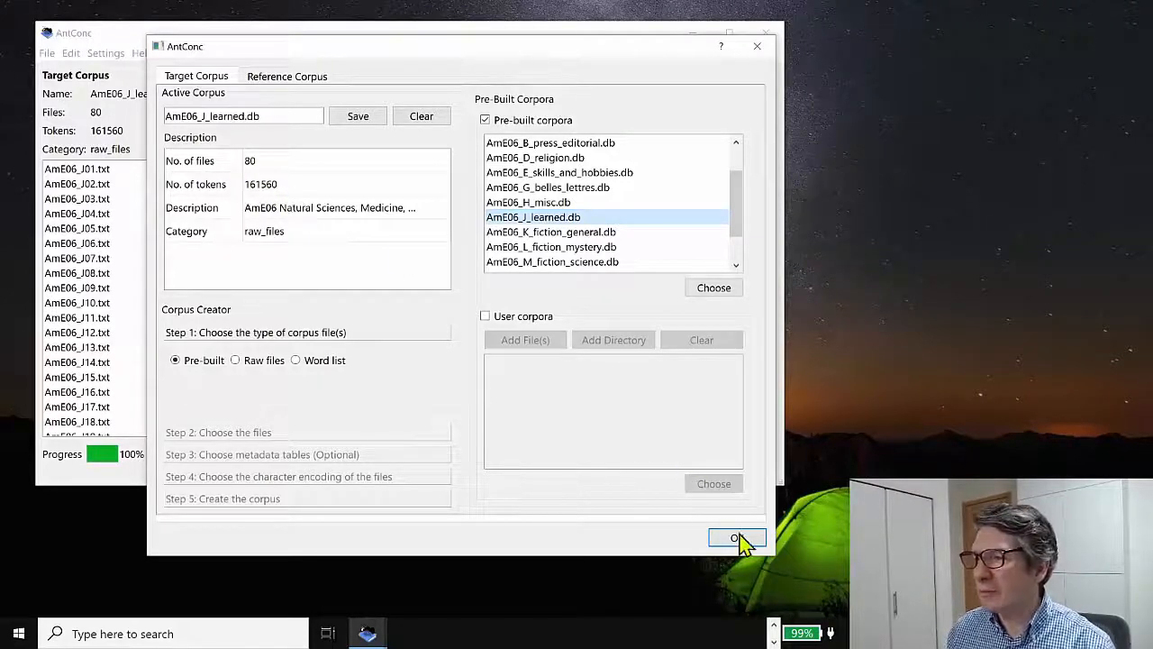
left_click(737, 538)
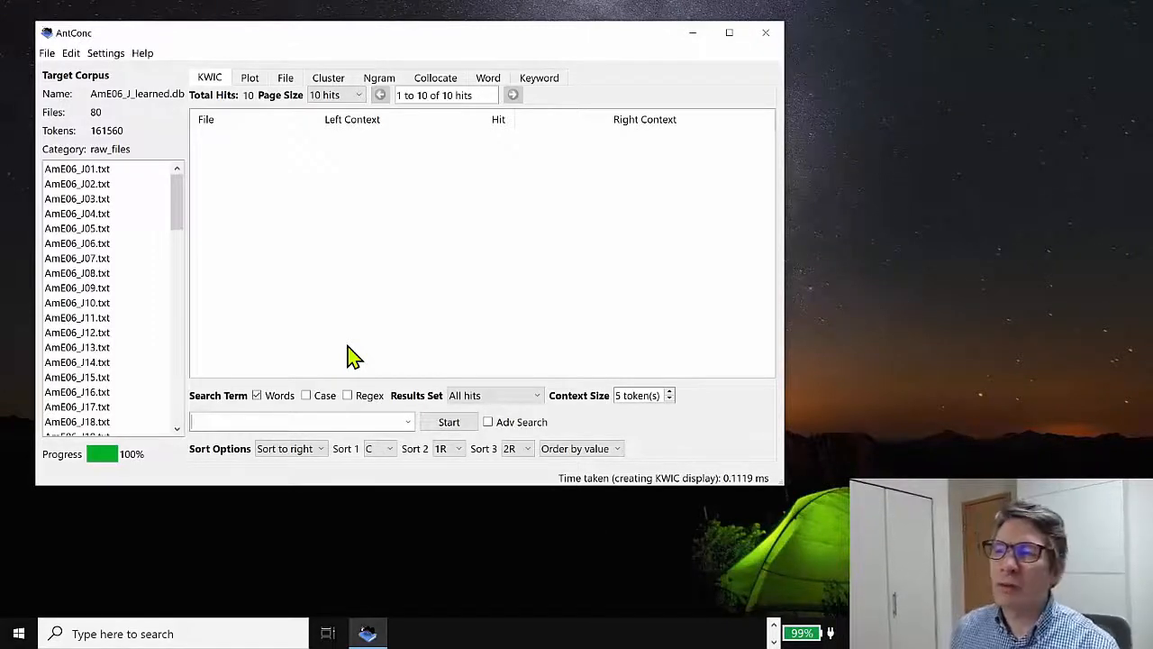
mouse_move(397, 266)
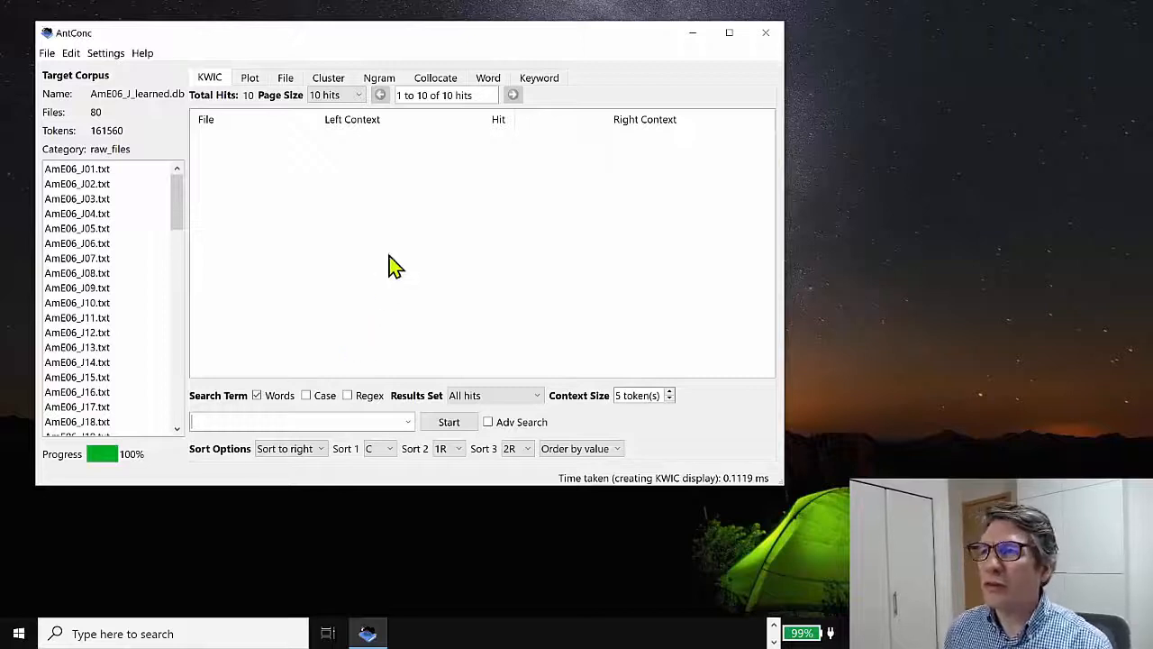
Step: Generate the corpus word list: 15,899 types, with 'the' ranked first
left_click(487, 78)
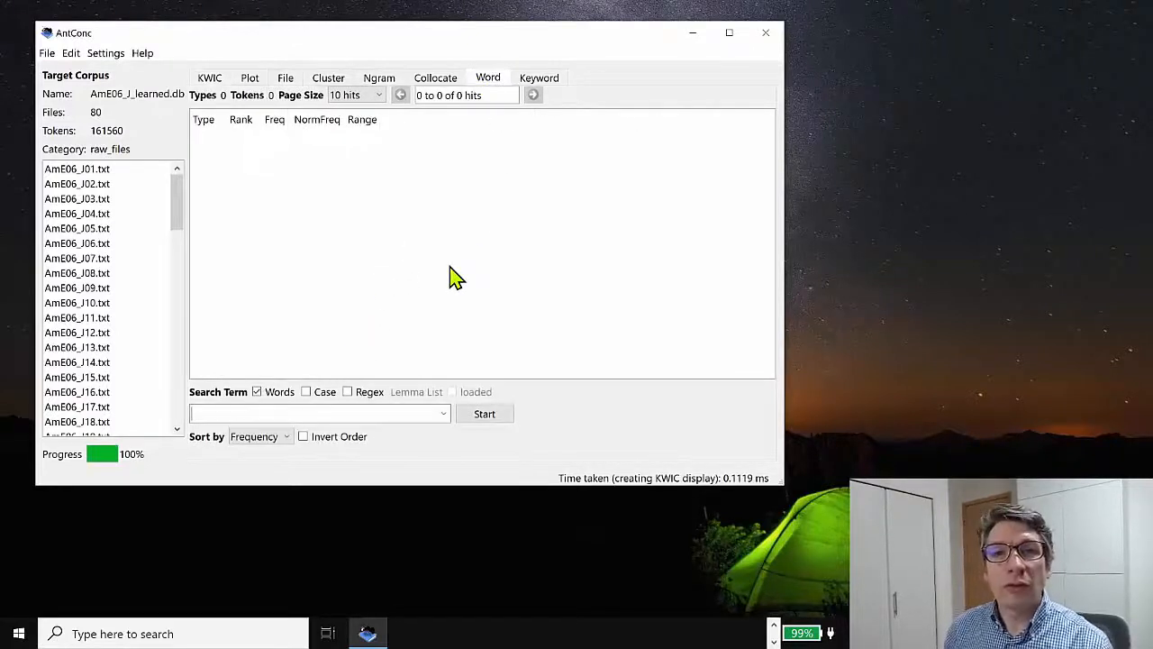
mouse_move(453, 275)
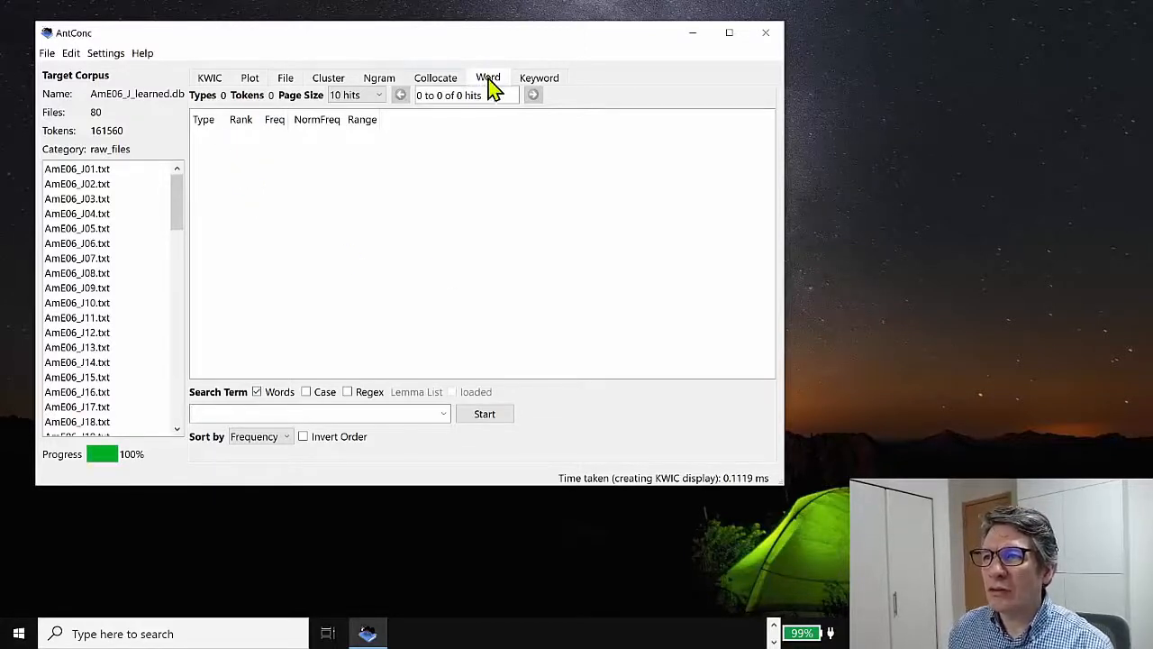
left_click(485, 414)
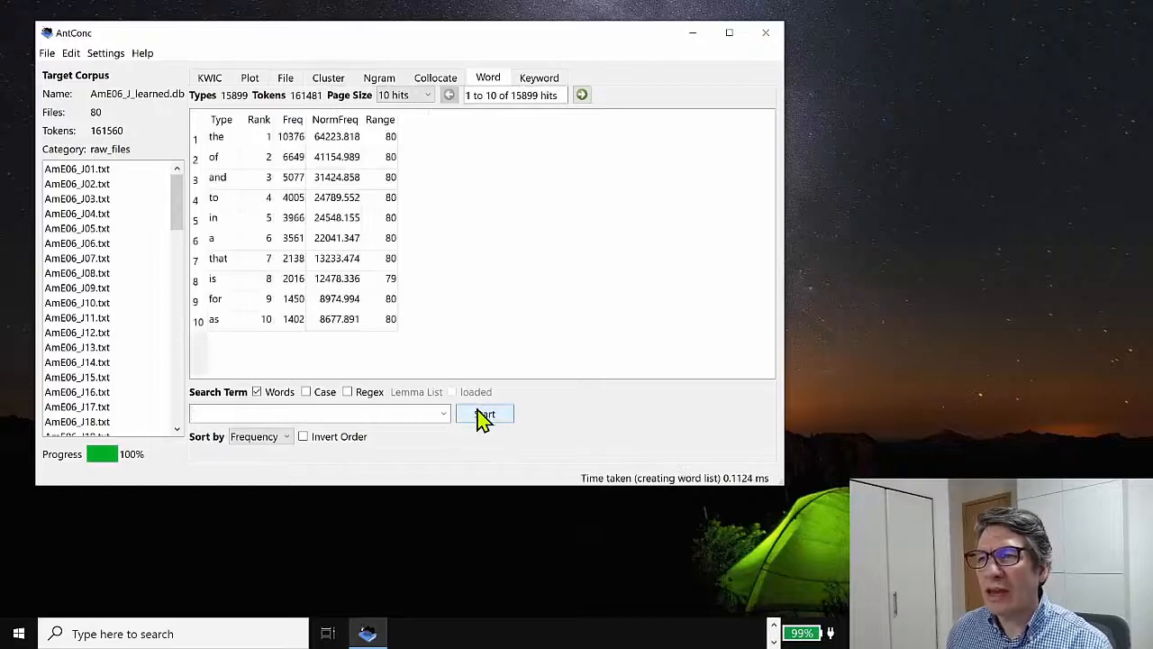
mouse_move(293, 176)
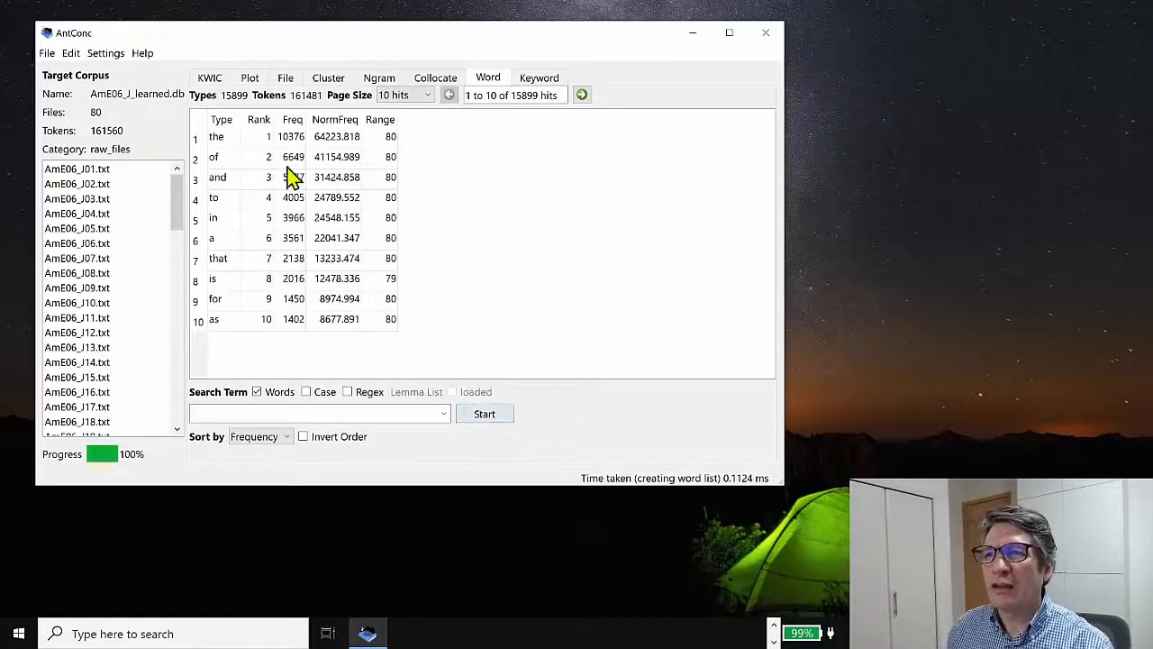
mouse_move(419, 266)
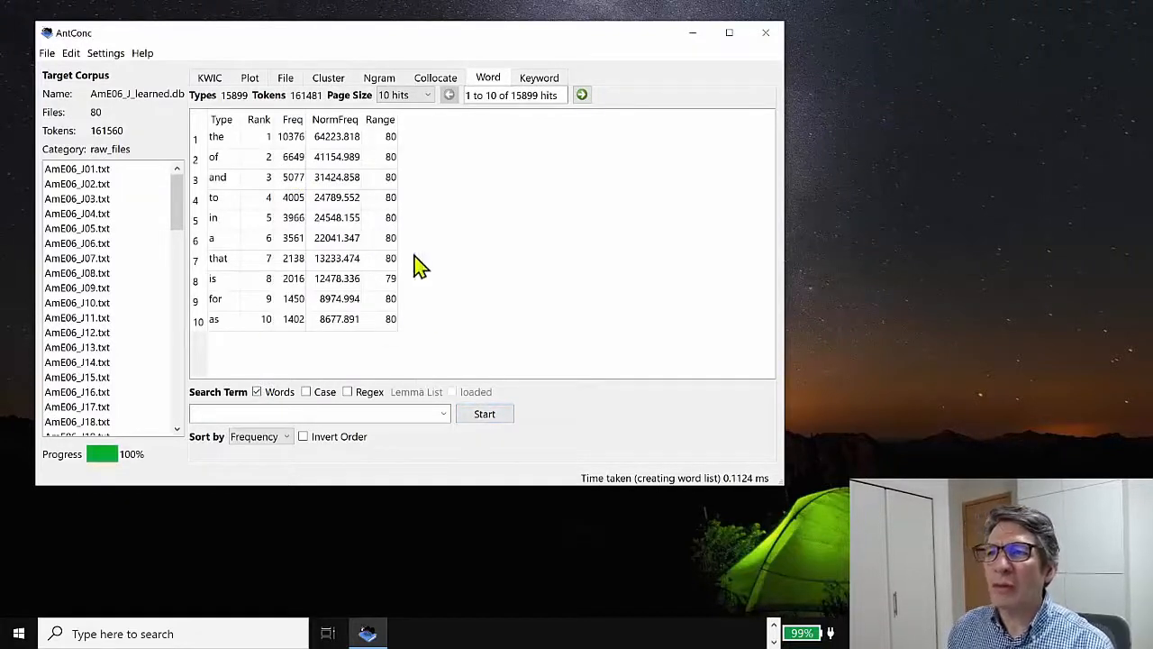
mouse_move(236, 106)
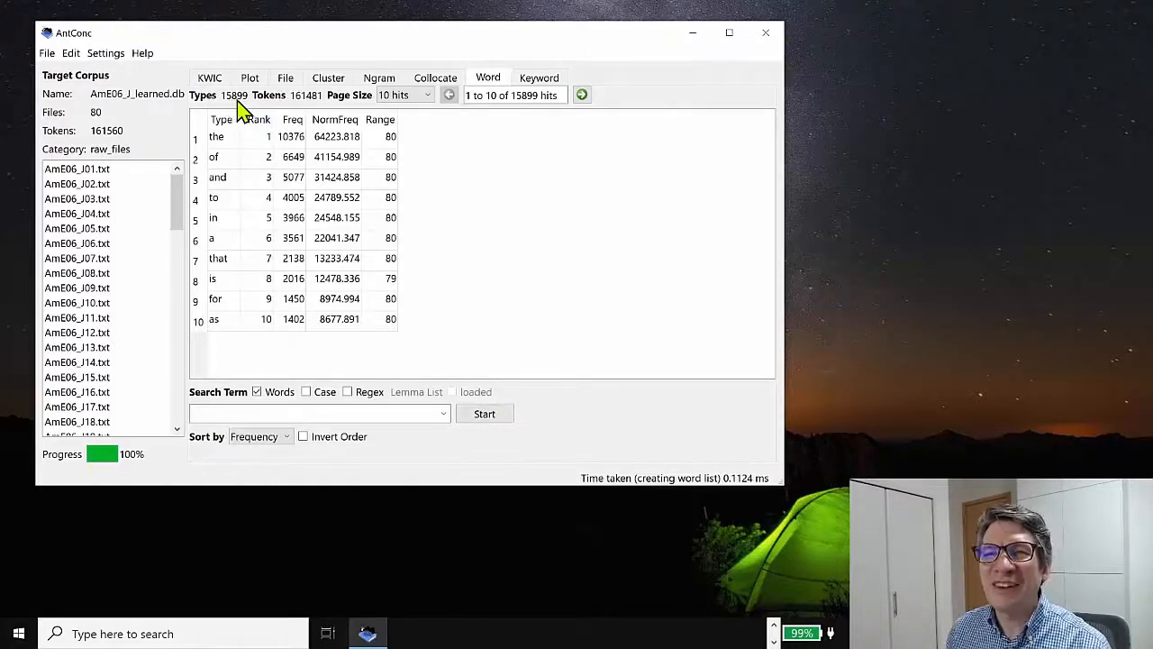
mouse_move(293, 108)
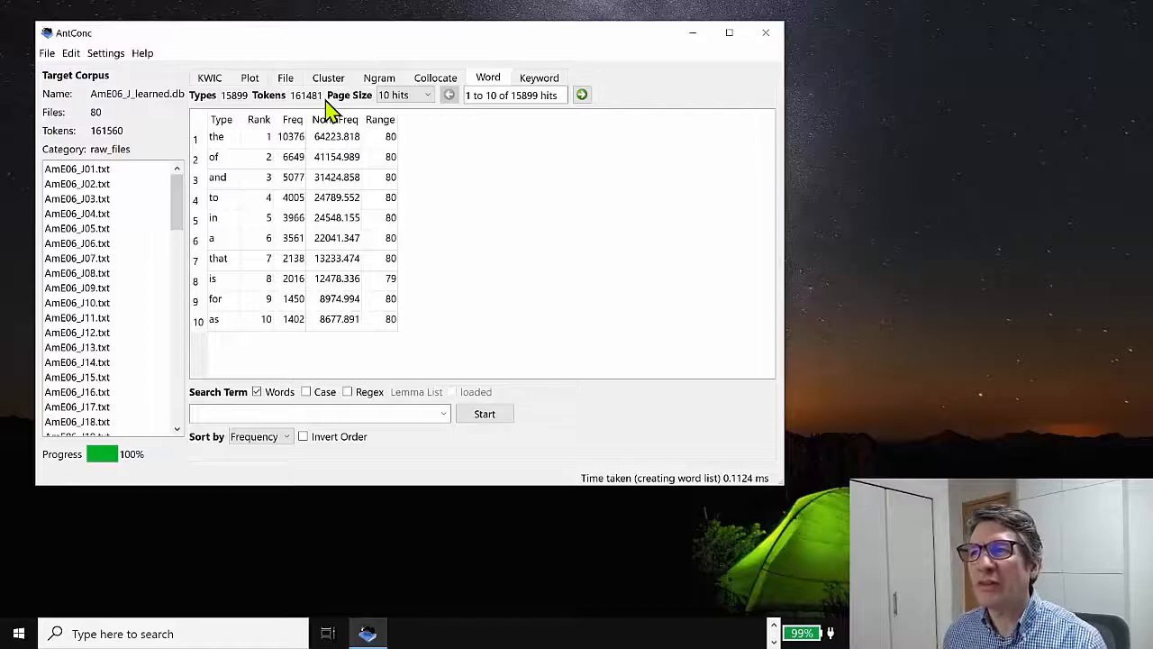
mouse_move(233, 122)
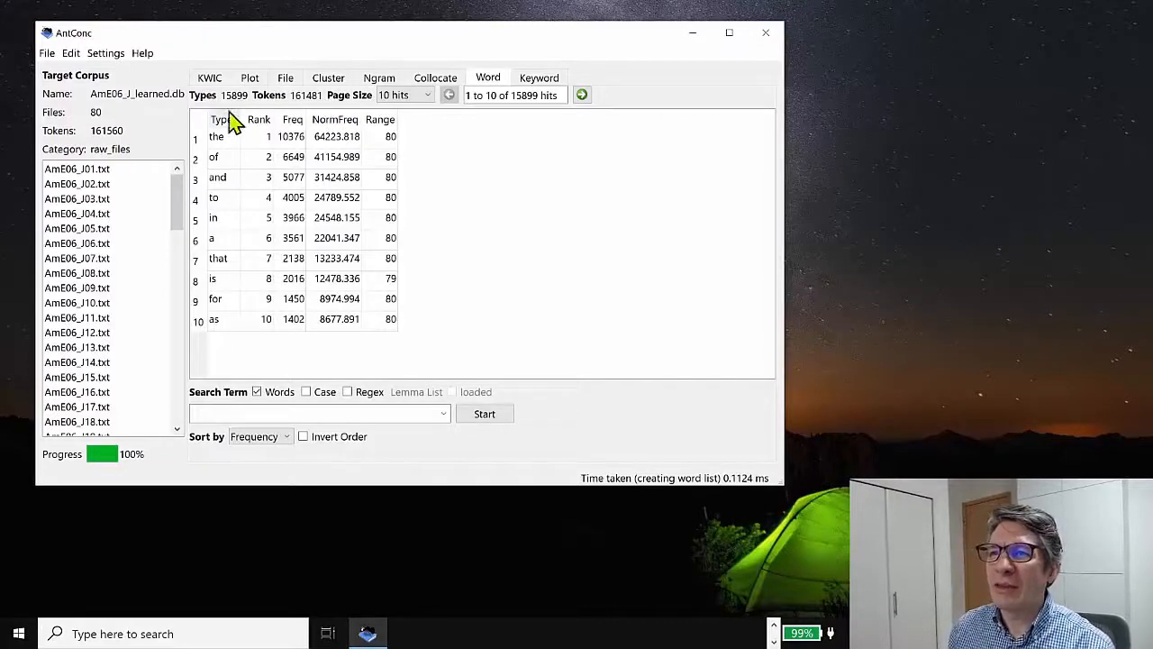
mouse_move(356, 135)
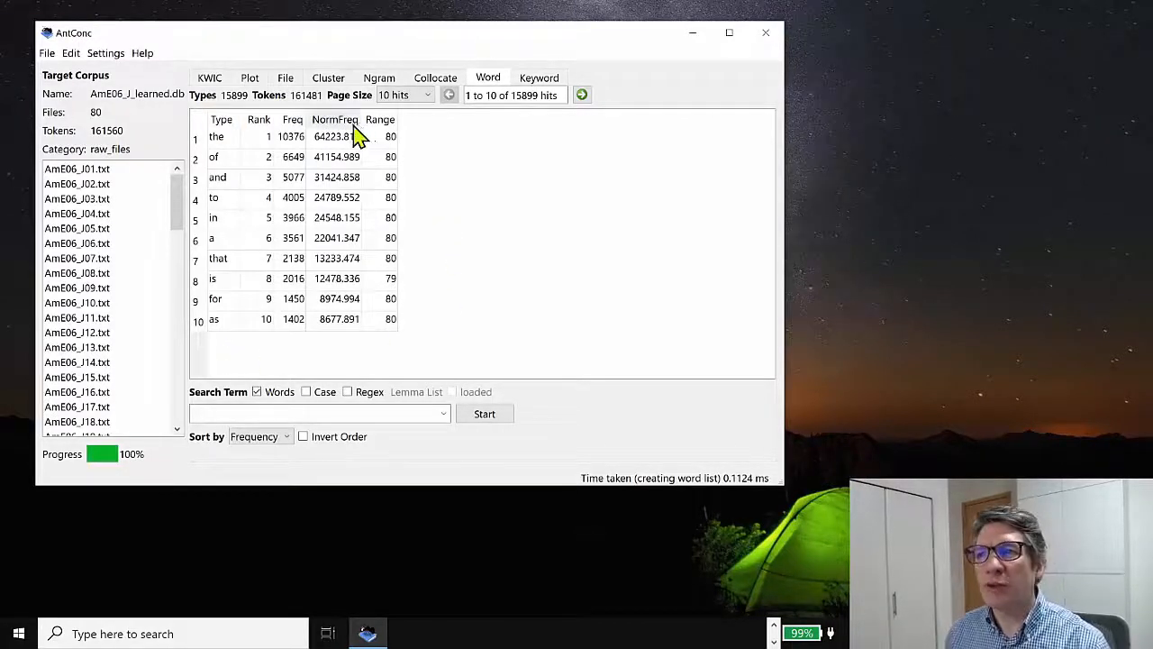
left_click(582, 95)
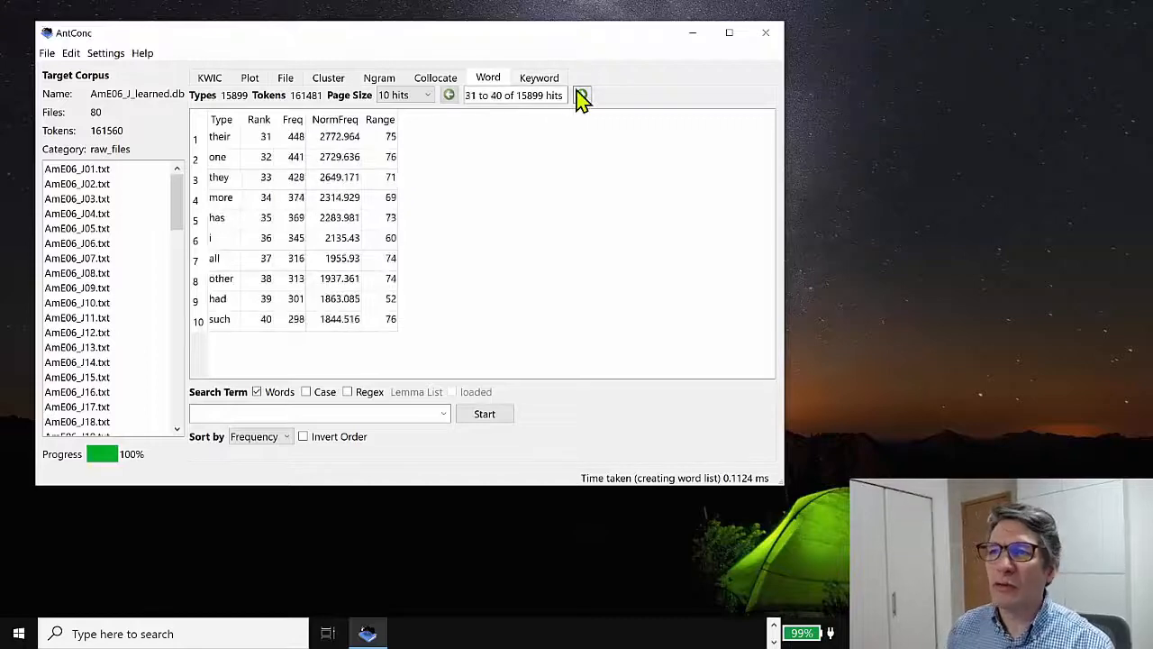
left_click(581, 96)
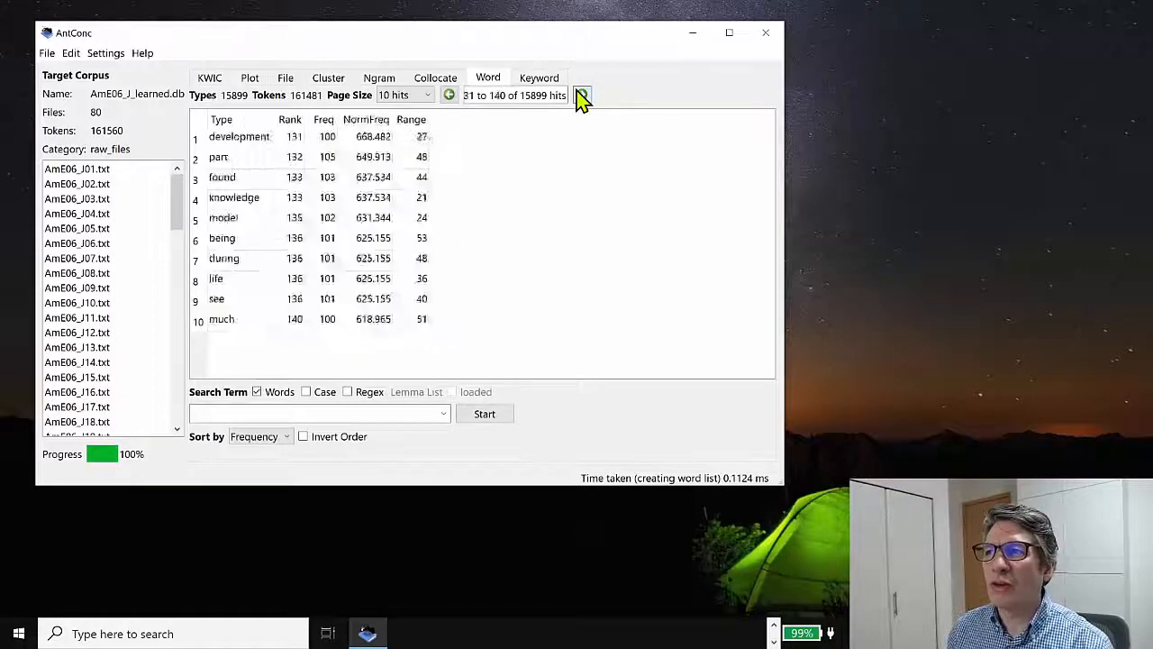
left_click(449, 95)
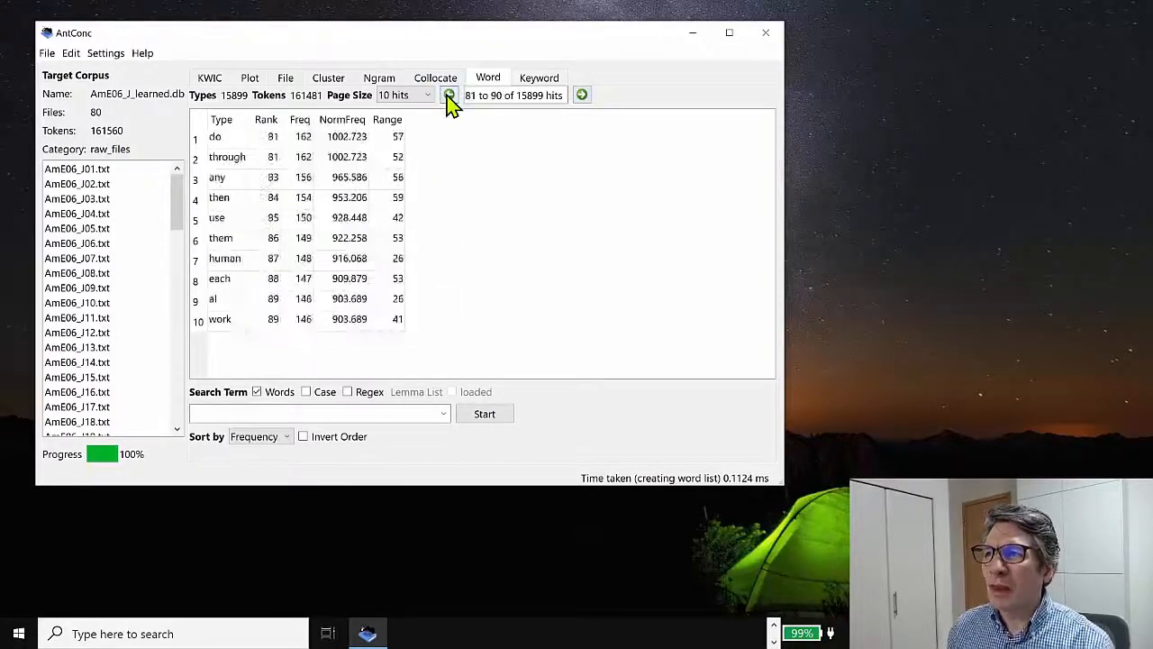
left_click(449, 95)
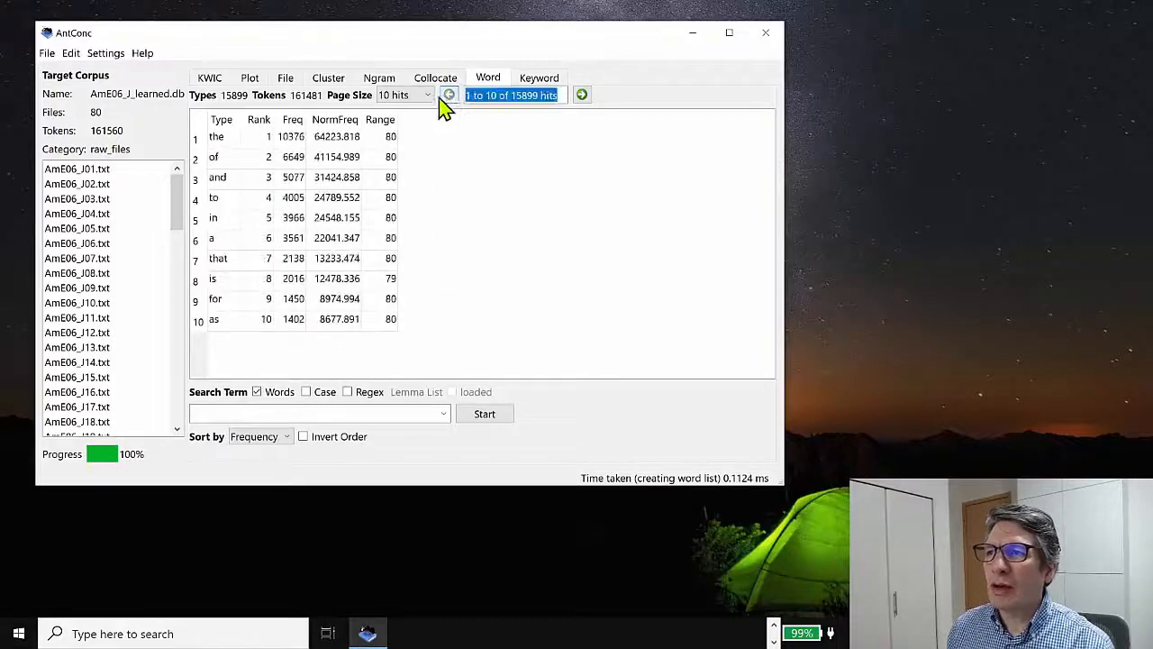
left_click(403, 94)
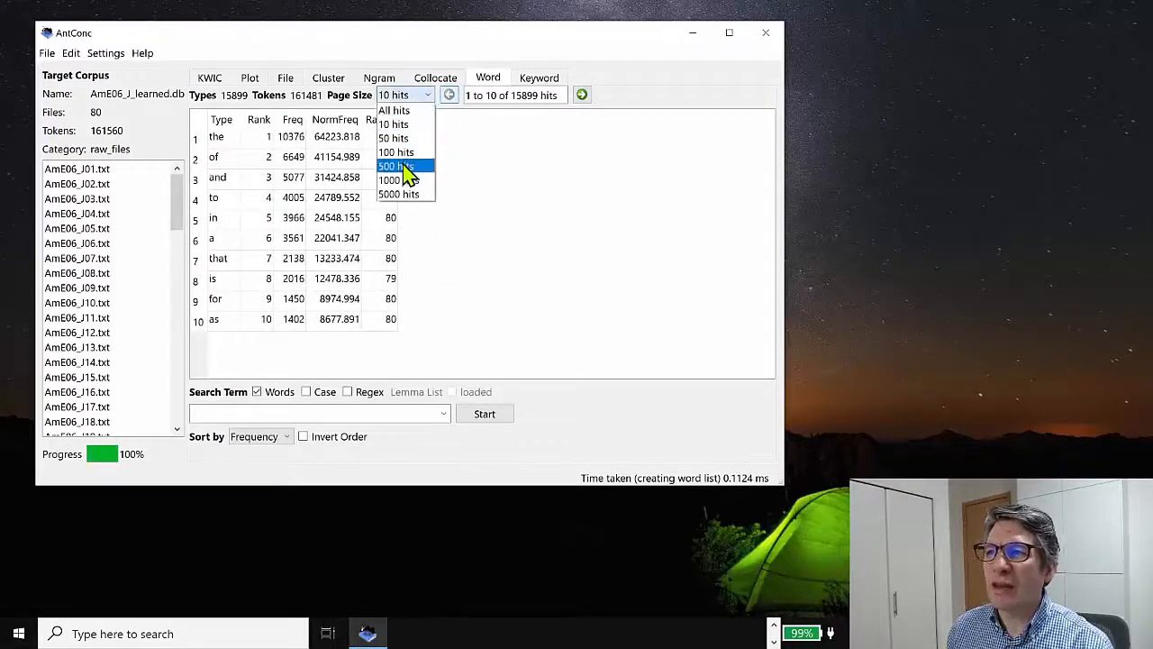
left_click(390, 179)
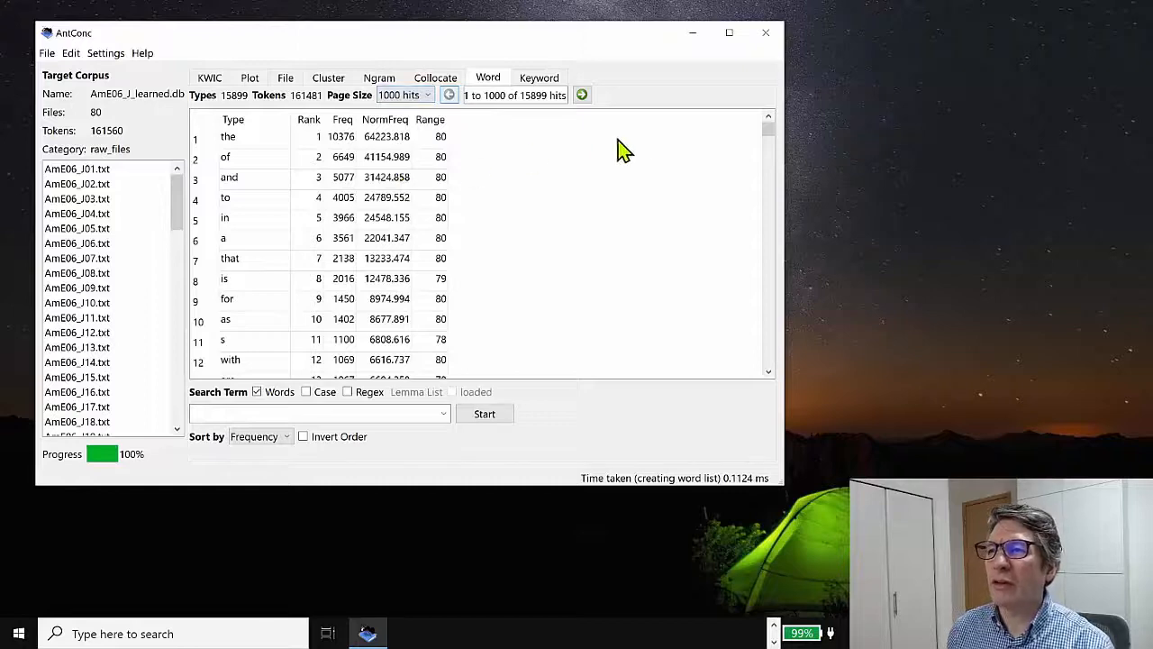
left_click_drag(767, 131, 767, 347)
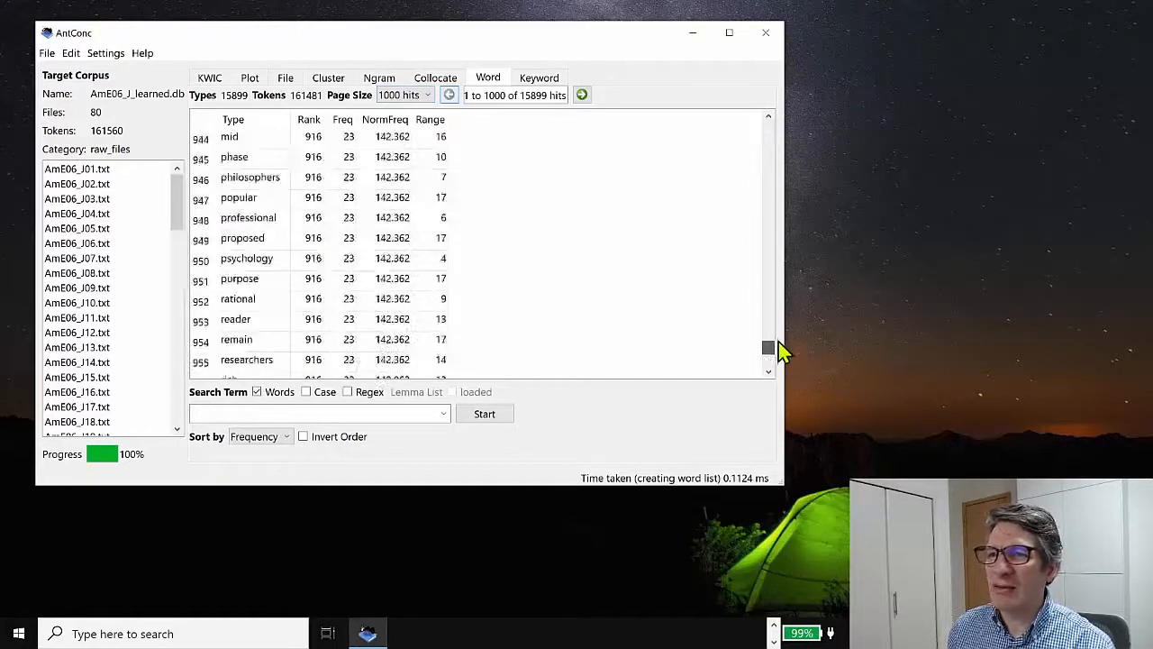
left_click(582, 95)
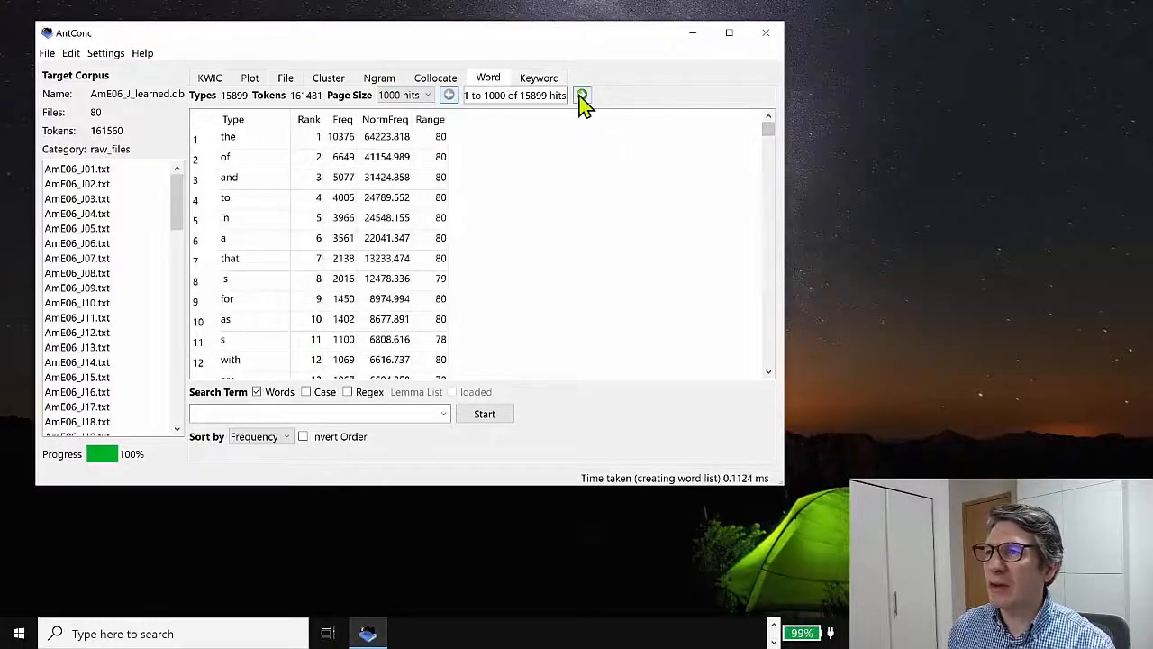
left_click(582, 95)
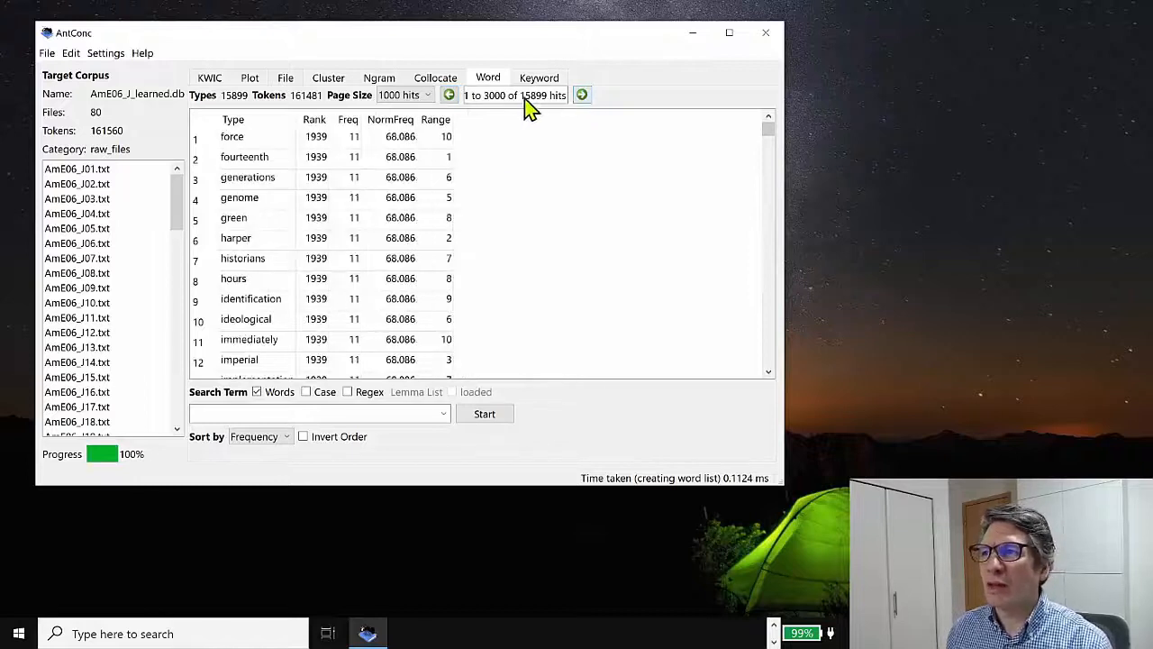
left_click(405, 95)
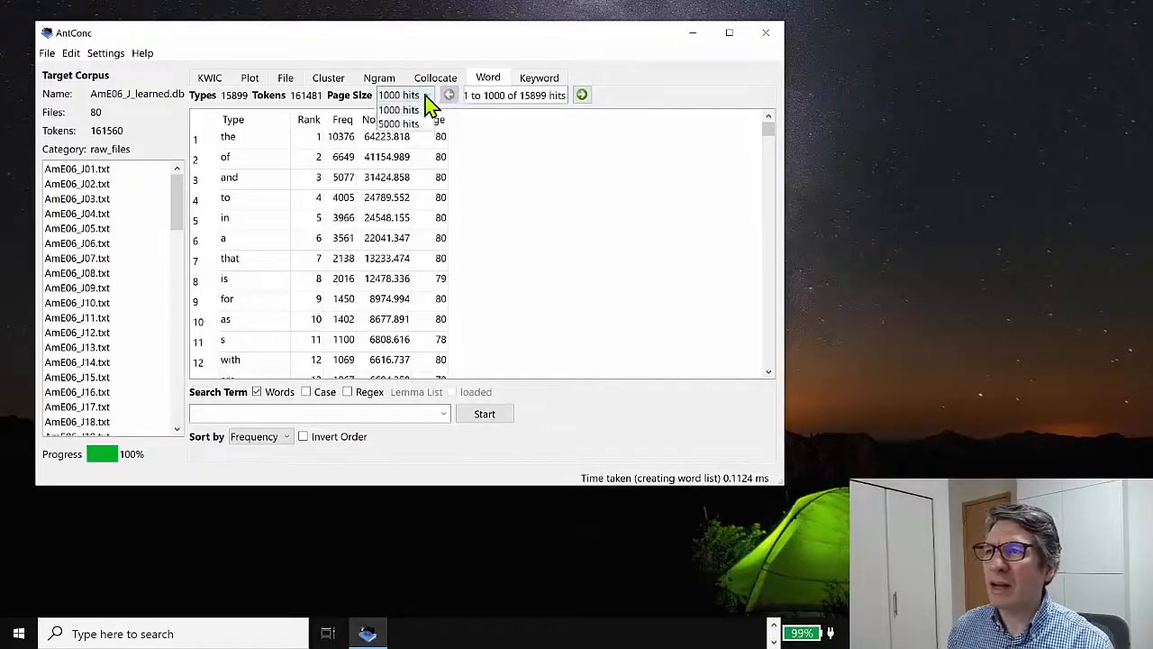
left_click(399, 110)
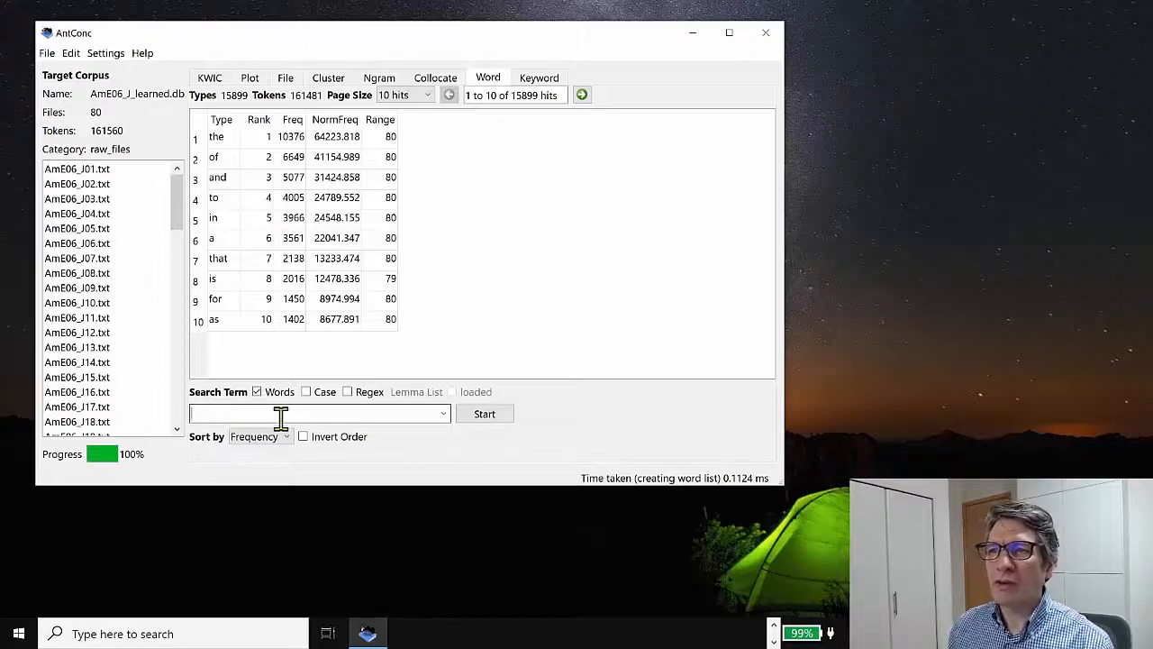
mouse_move(225, 162)
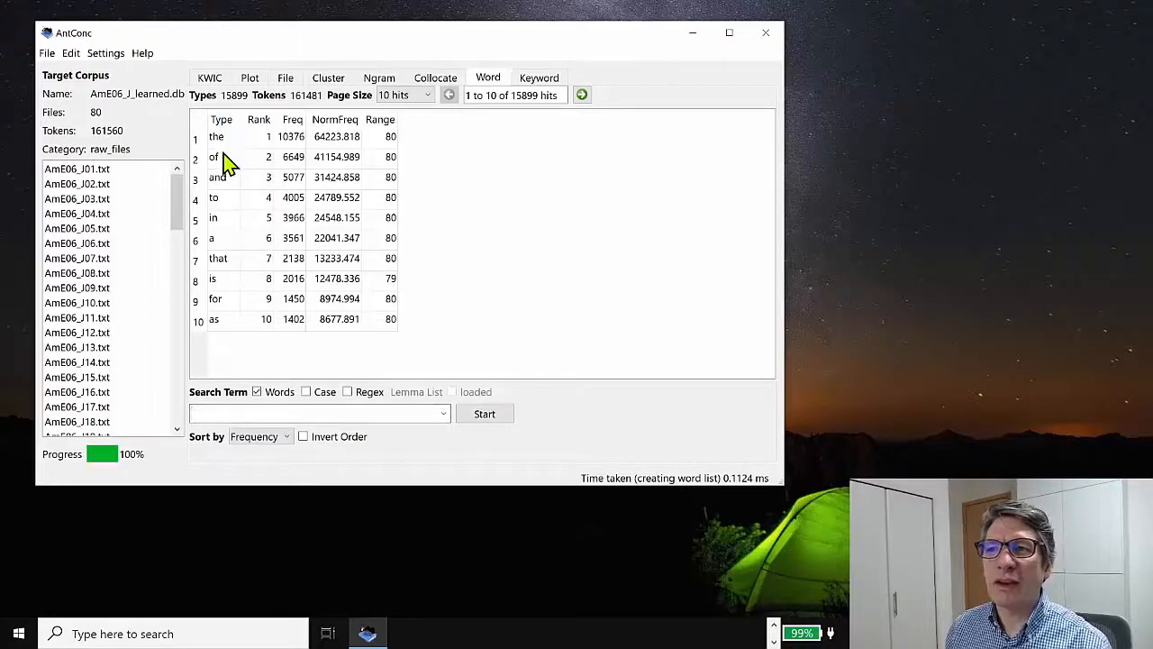
type("be")
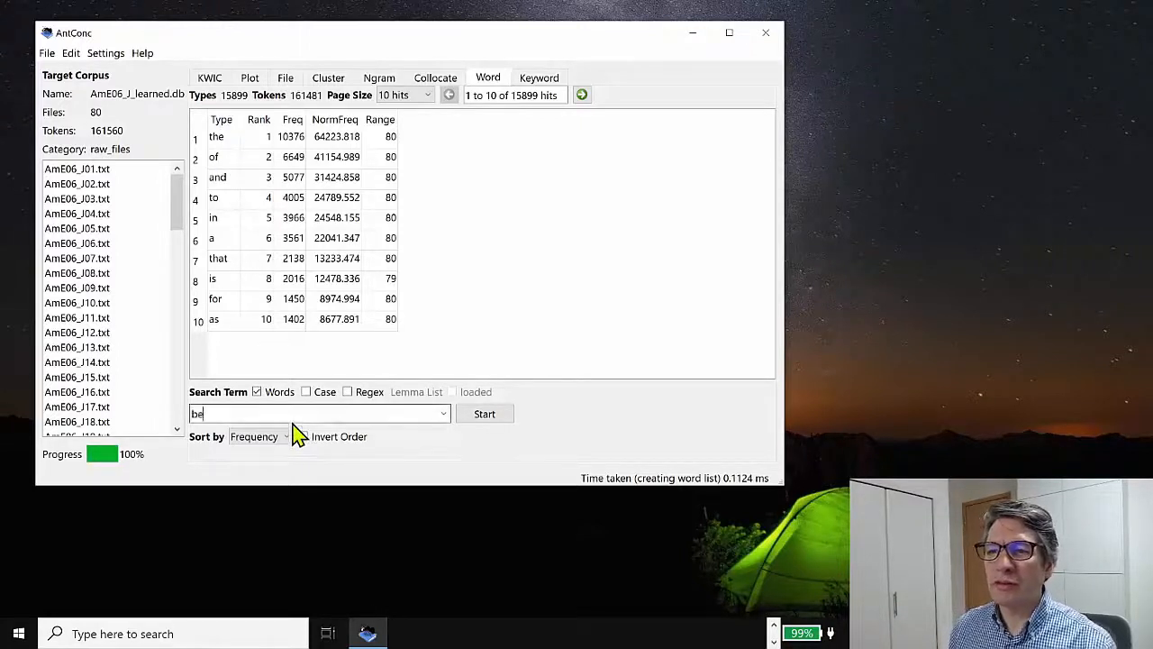
left_click(484, 414)
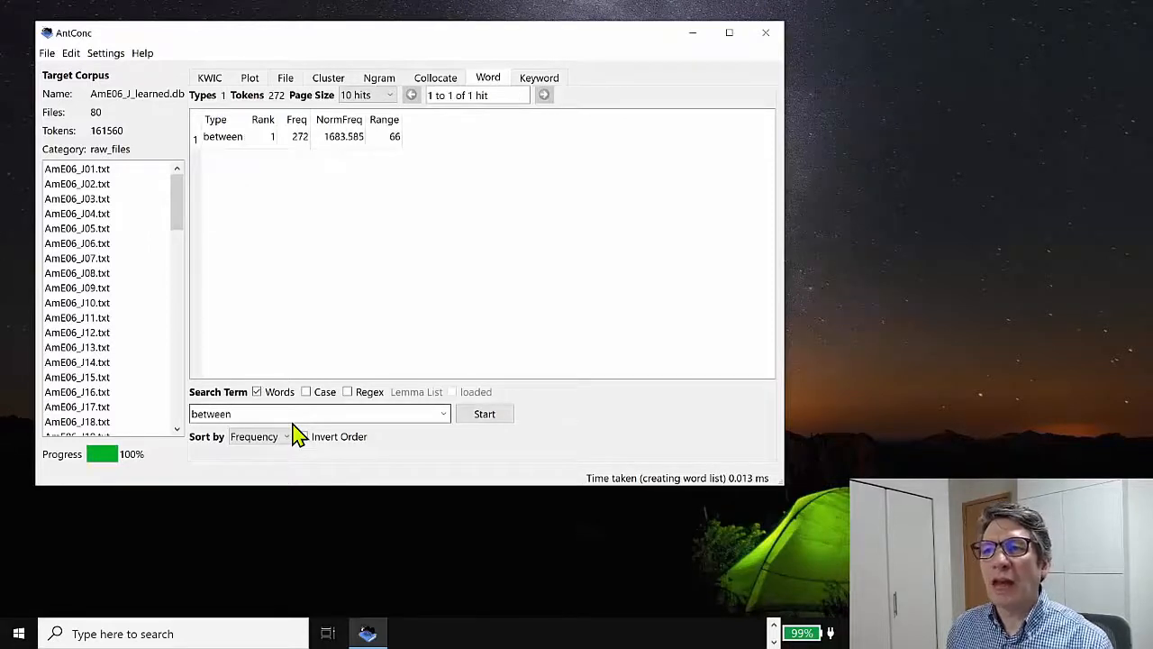
mouse_move(439, 155)
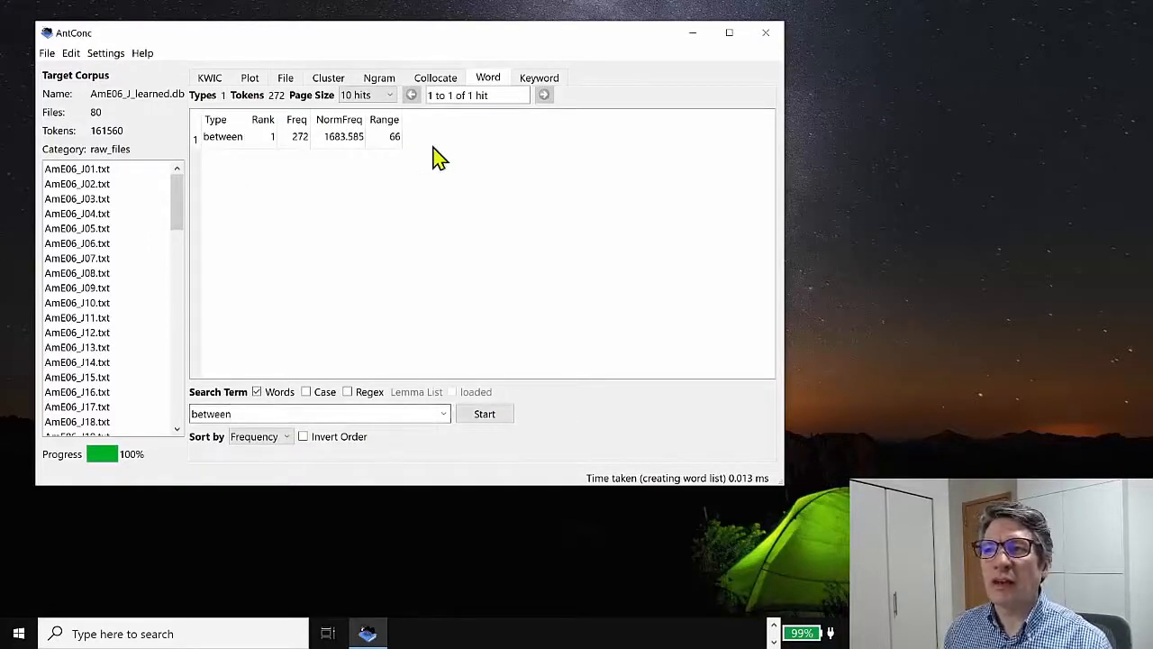
mouse_move(337, 174)
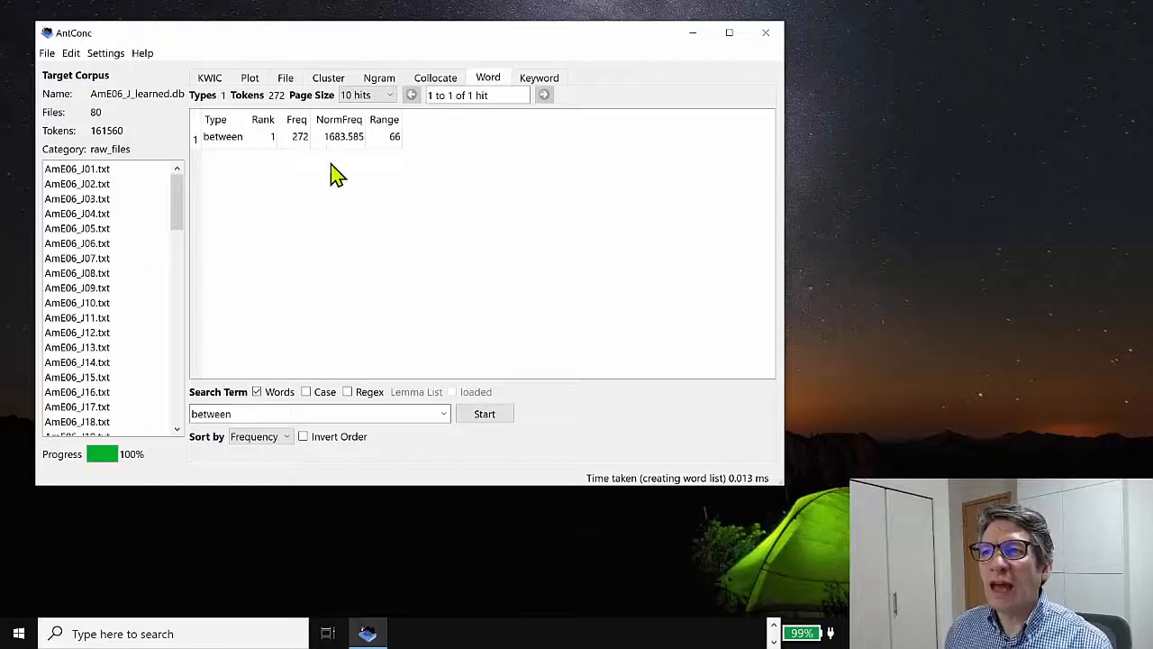
mouse_move(401, 153)
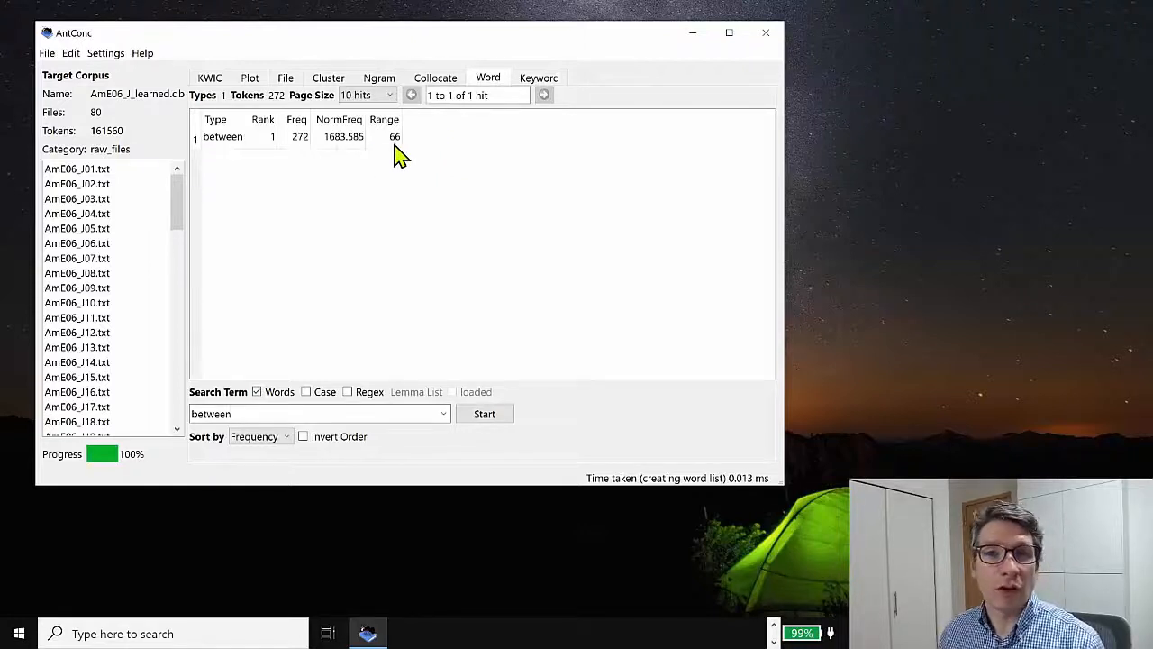
mouse_move(410, 128)
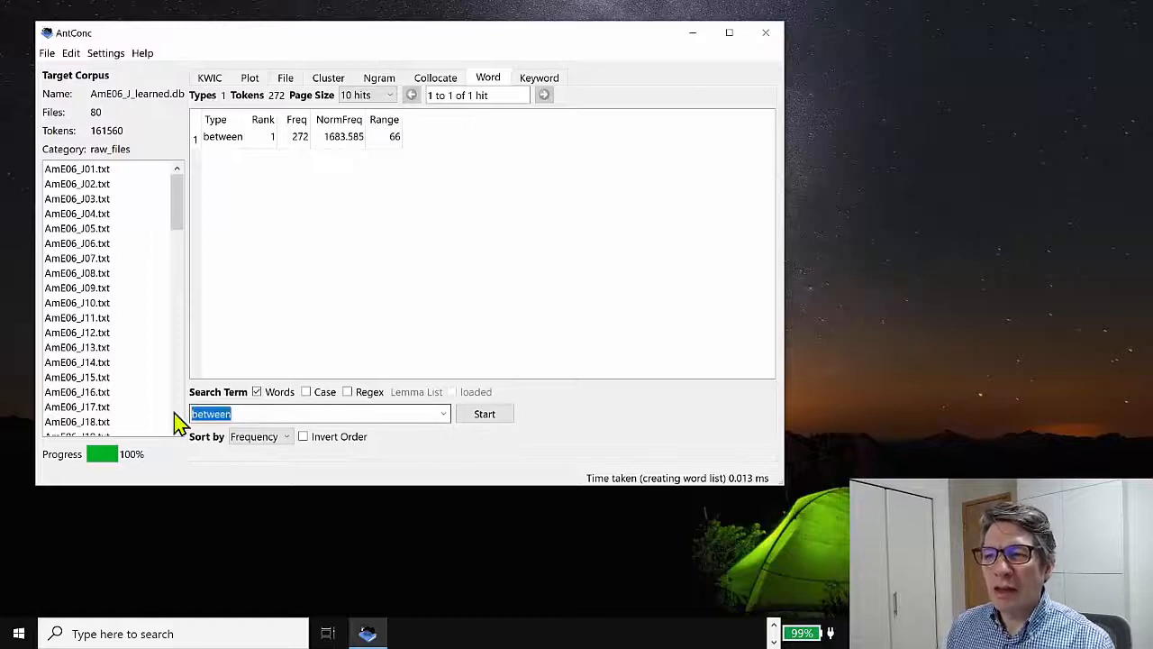
Step: Search the word list for 'we' (523 occurrences in 62 files), then clear the term
type("we")
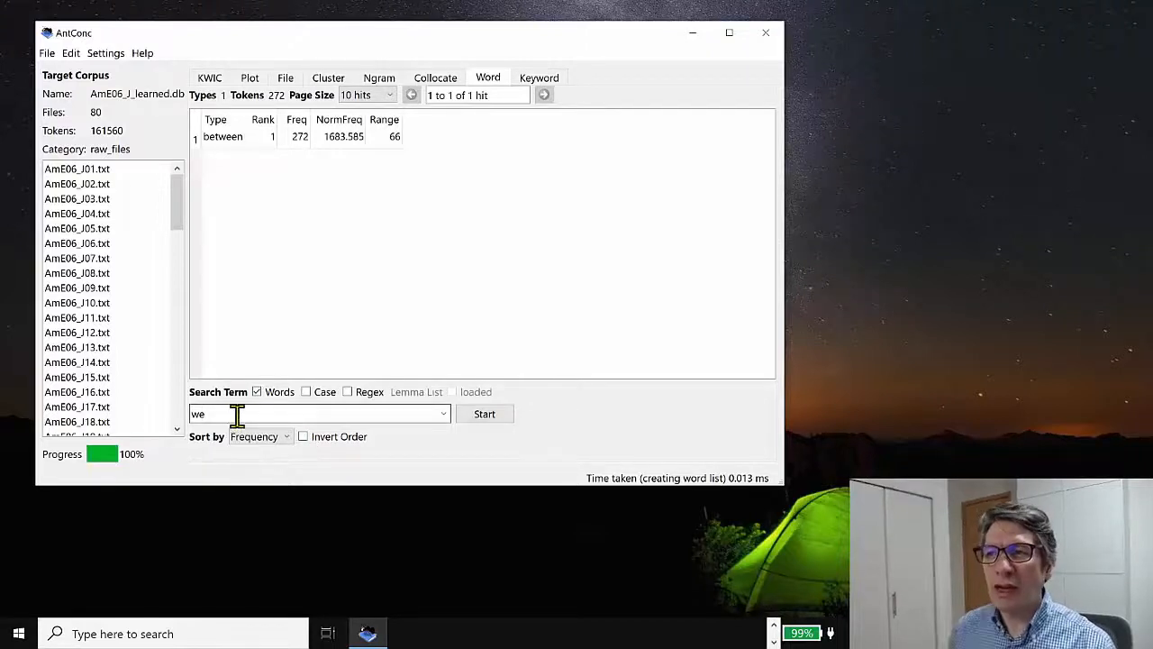
left_click(483, 414)
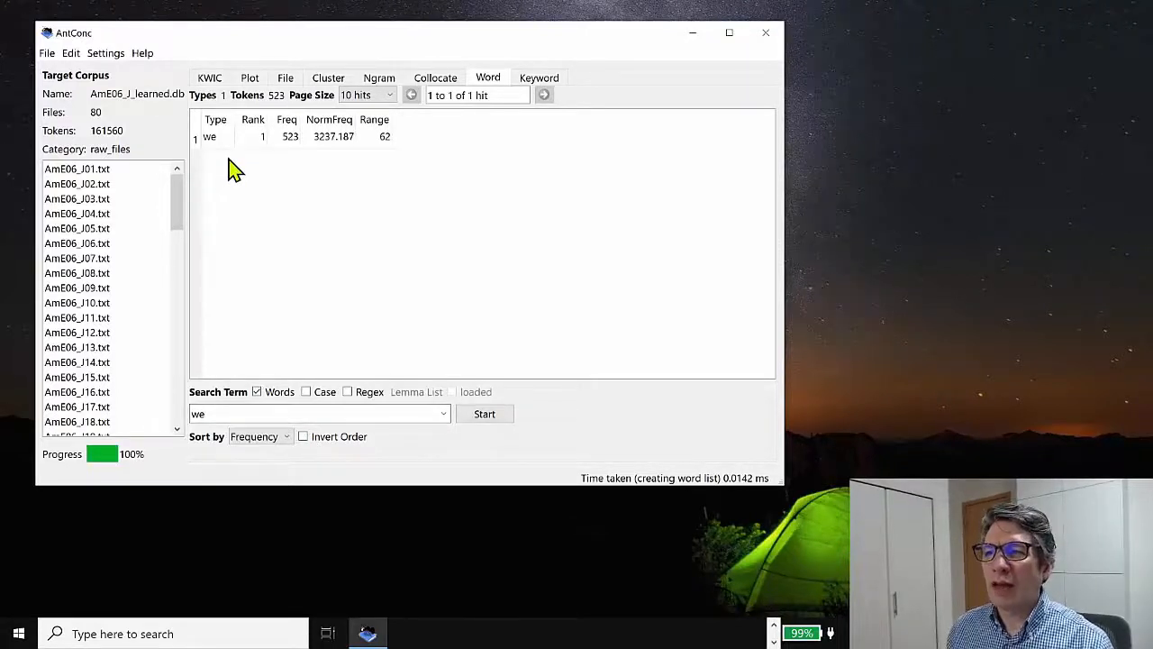
mouse_move(216, 149)
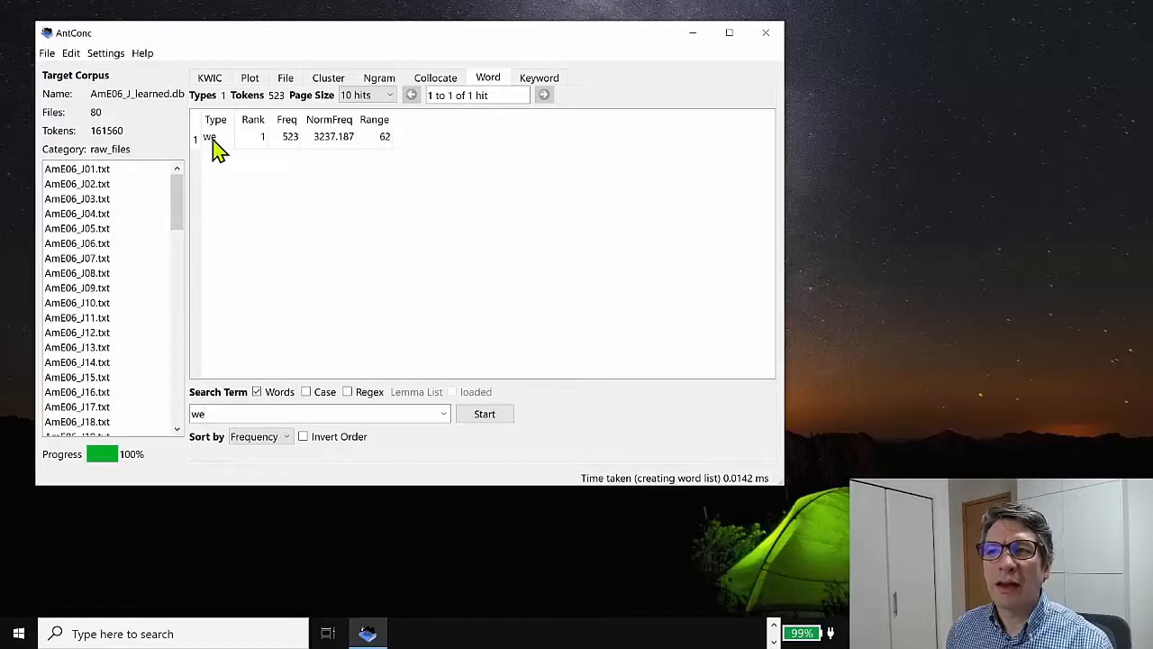
mouse_move(300, 155)
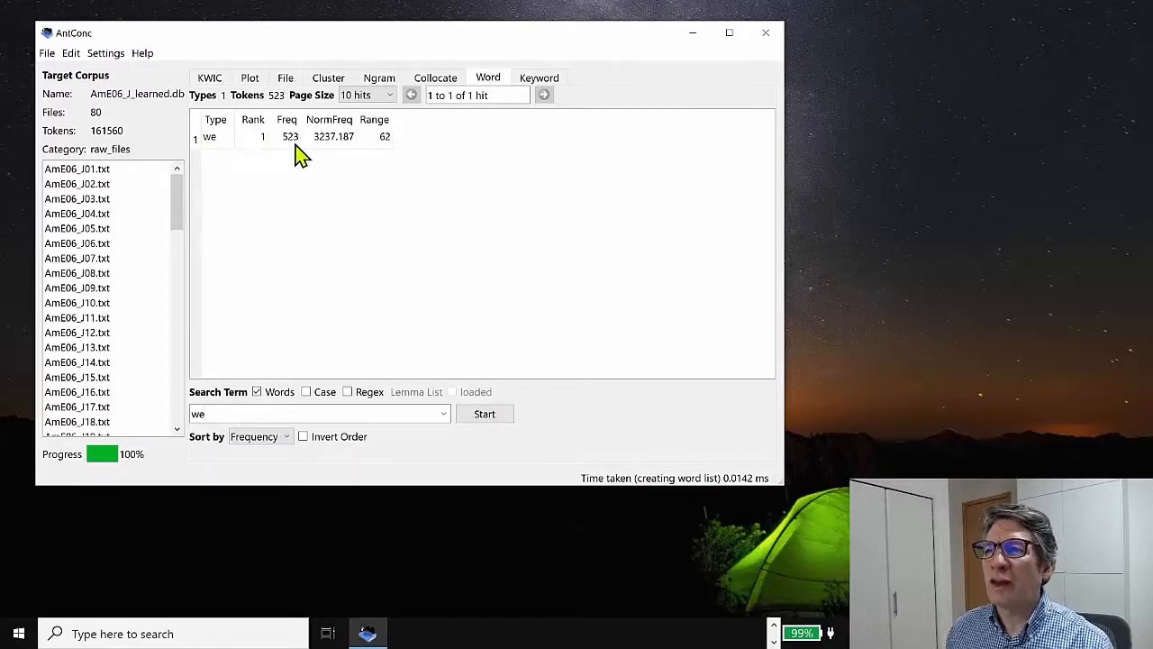
mouse_move(309, 151)
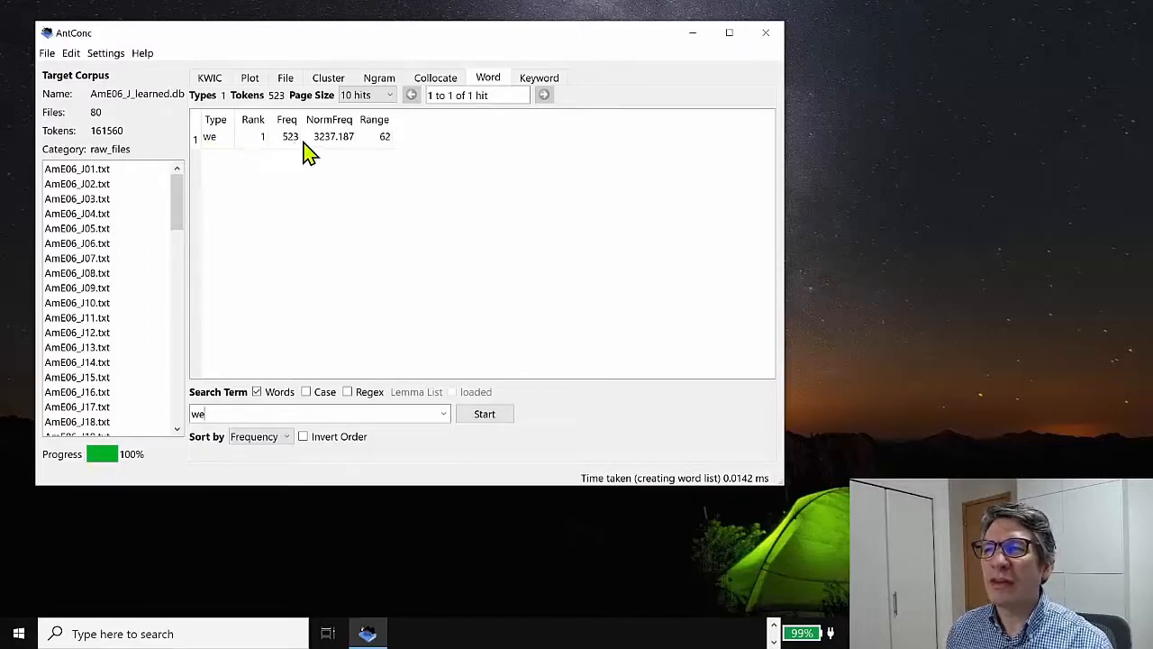
mouse_move(379, 152)
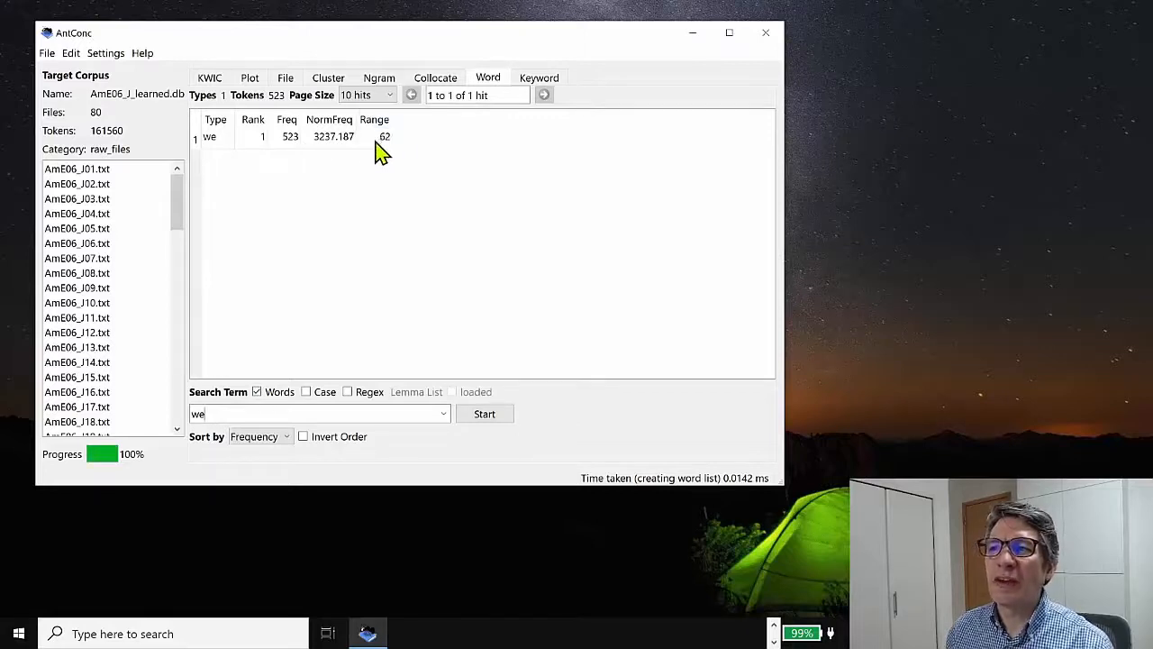
mouse_move(410, 162)
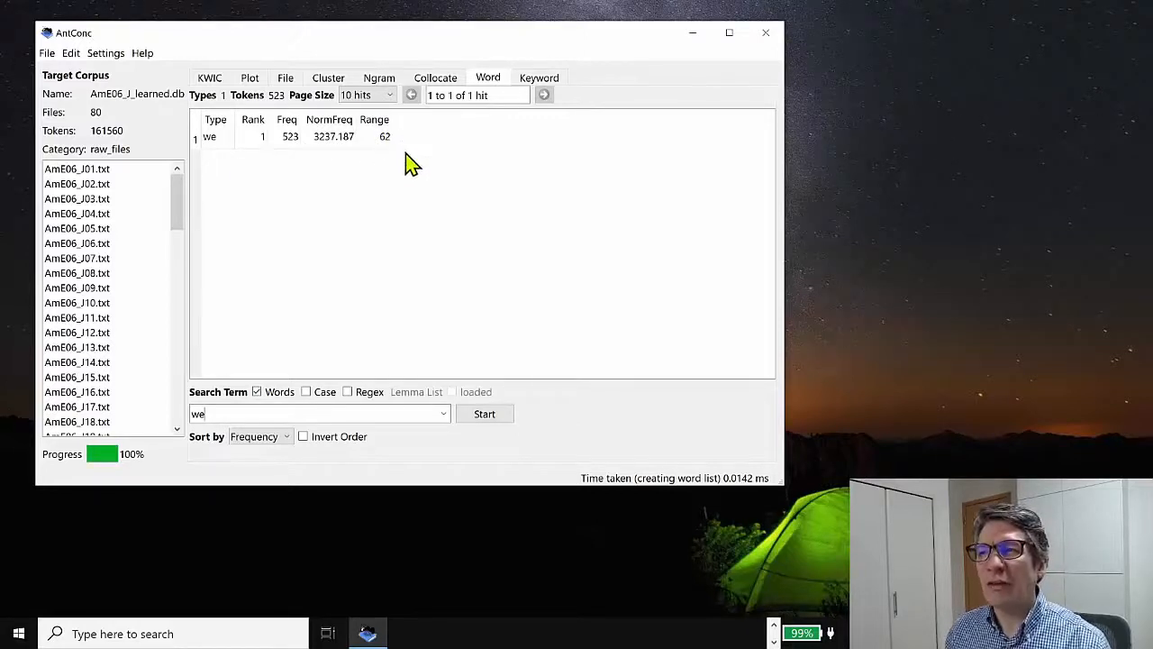
mouse_move(349, 149)
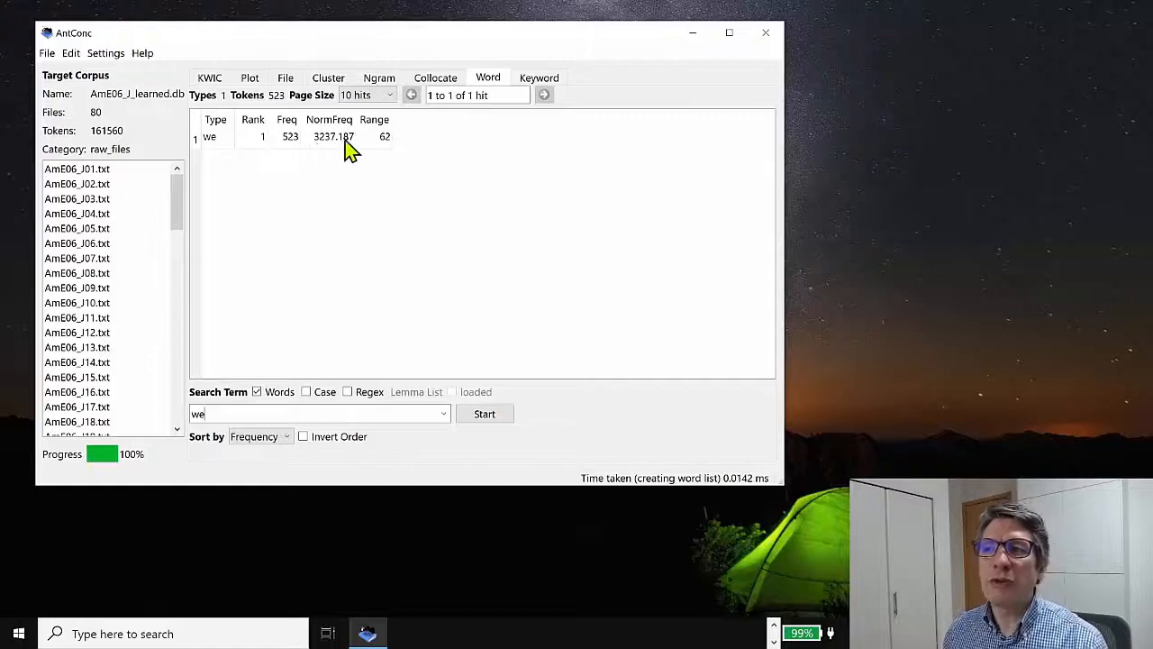
mouse_move(360, 147)
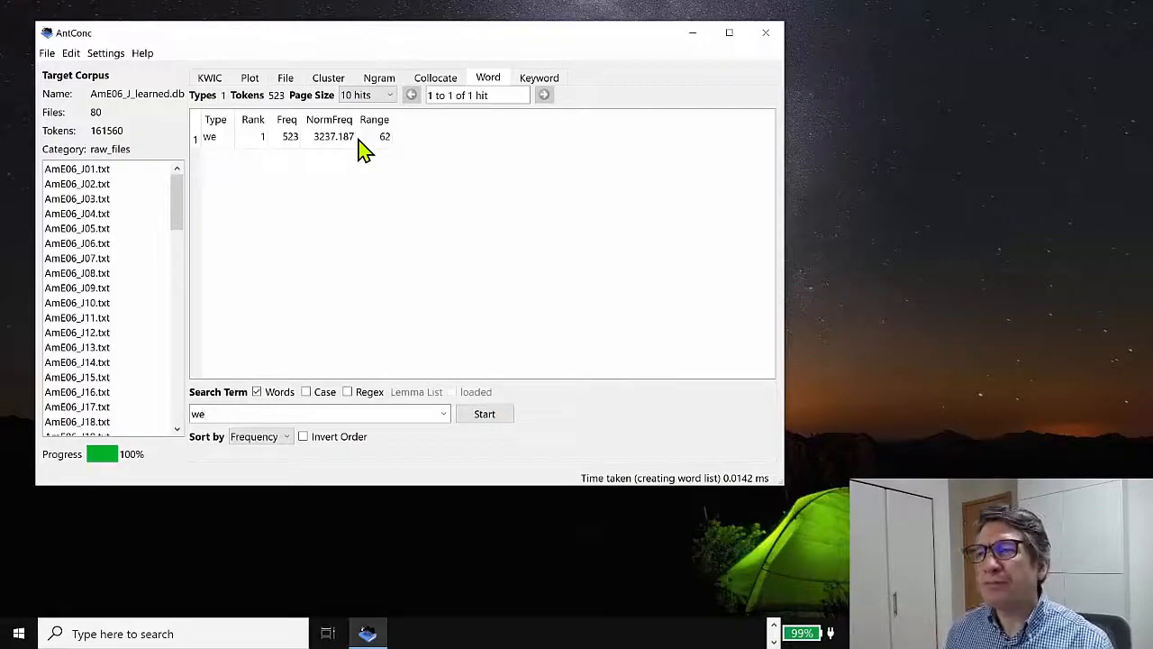
mouse_move(404, 168)
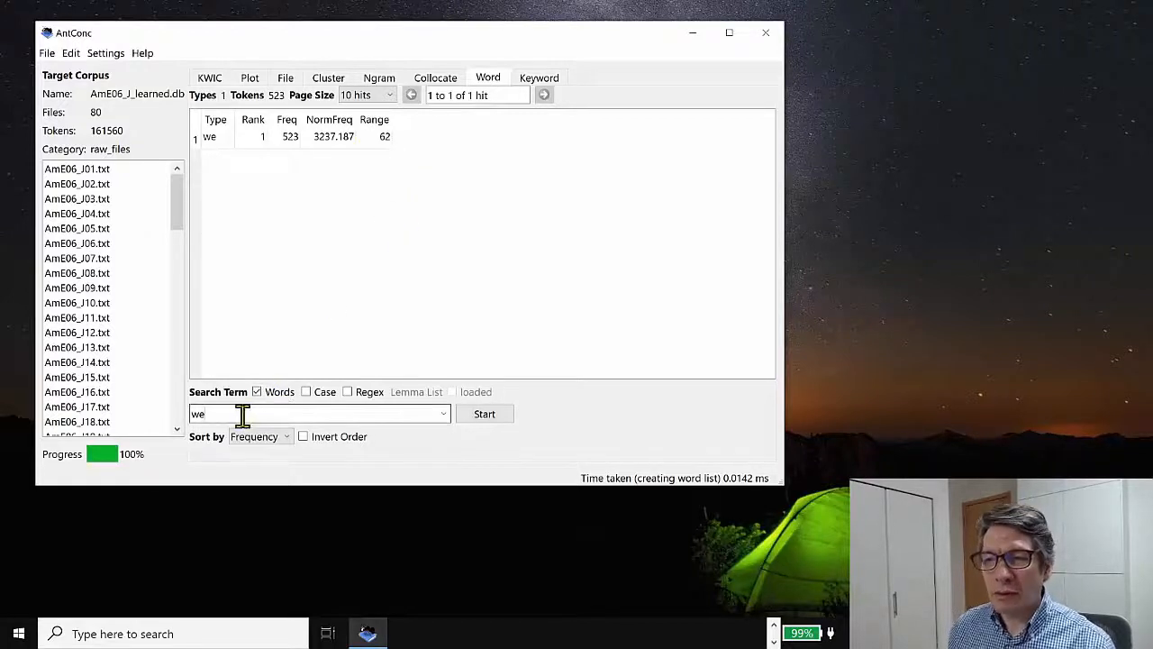
key("ctrl+a")
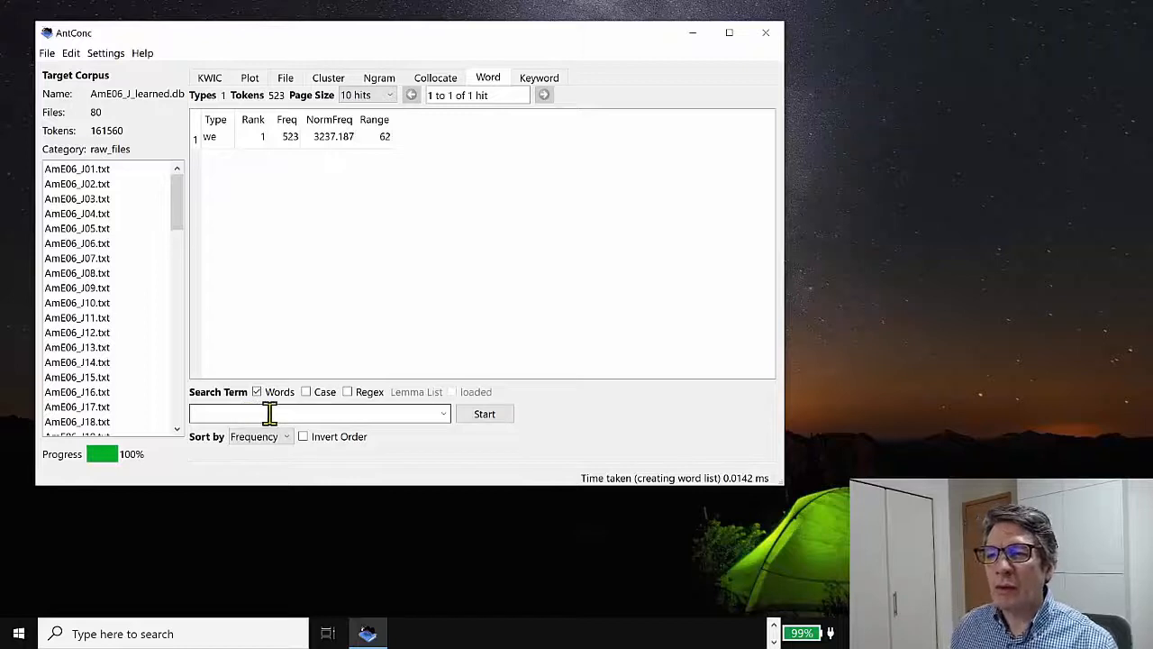
Step: List the 367 'w*' word types and page forward and back through the results
type("w*")
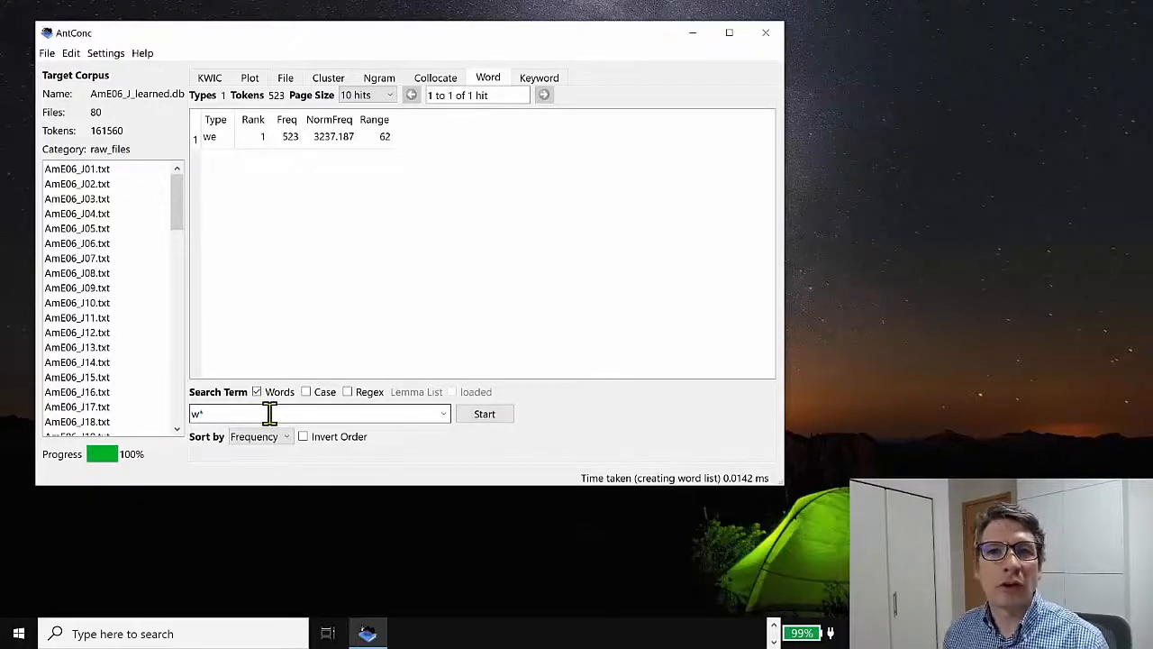
left_click(484, 413)
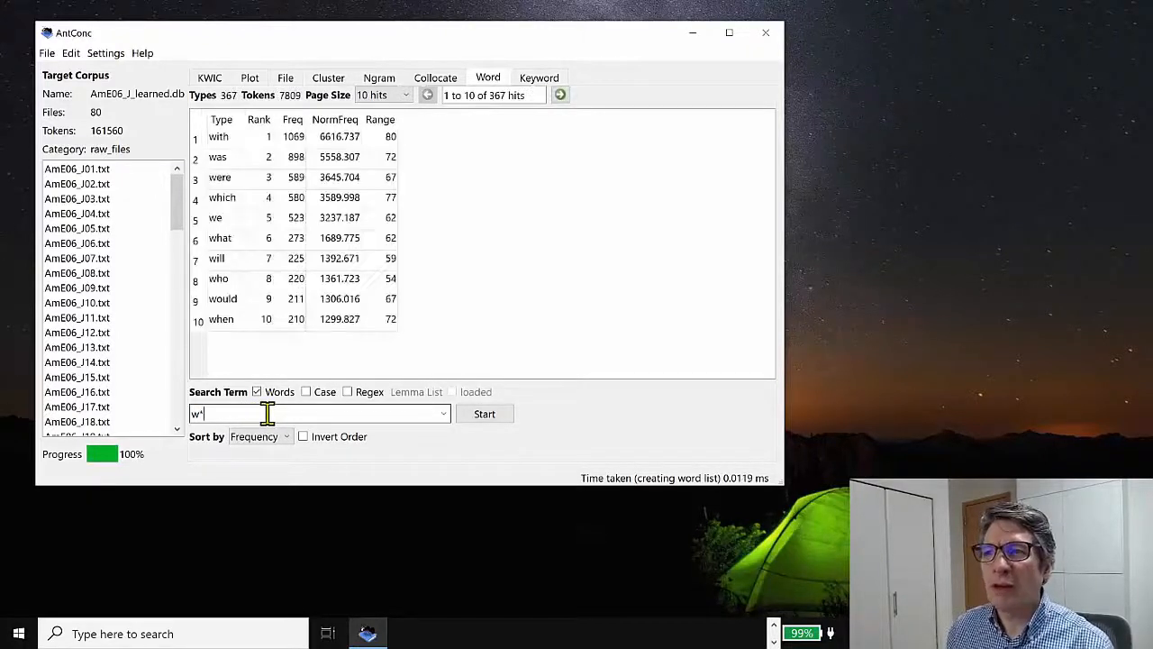
mouse_move(248, 334)
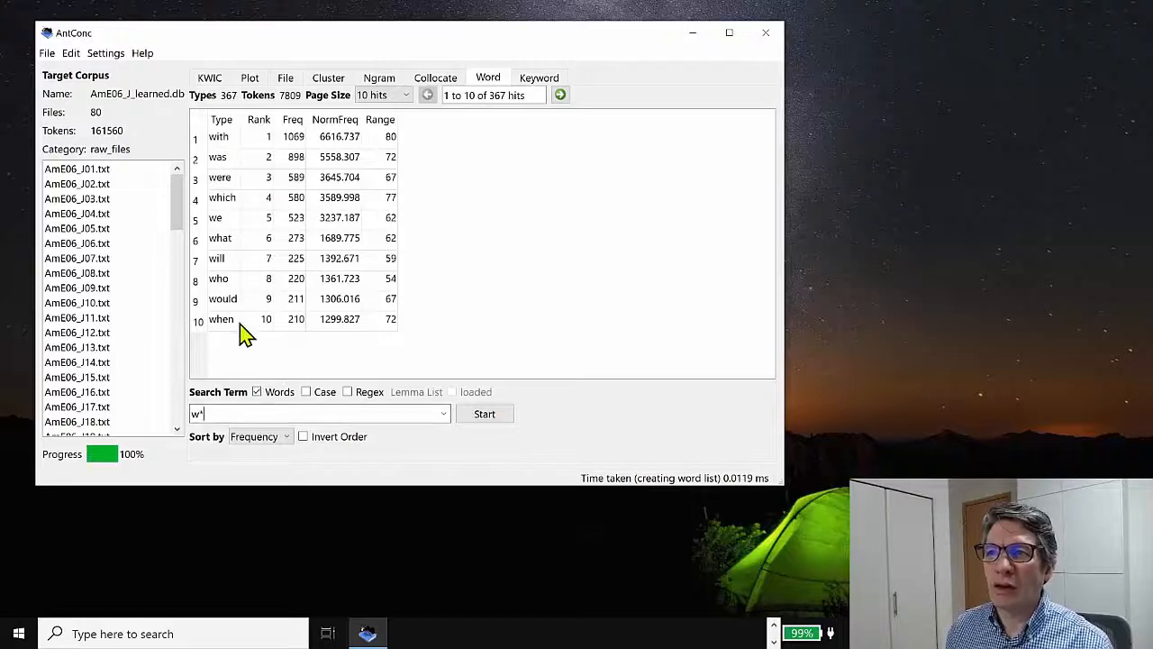
mouse_move(248, 347)
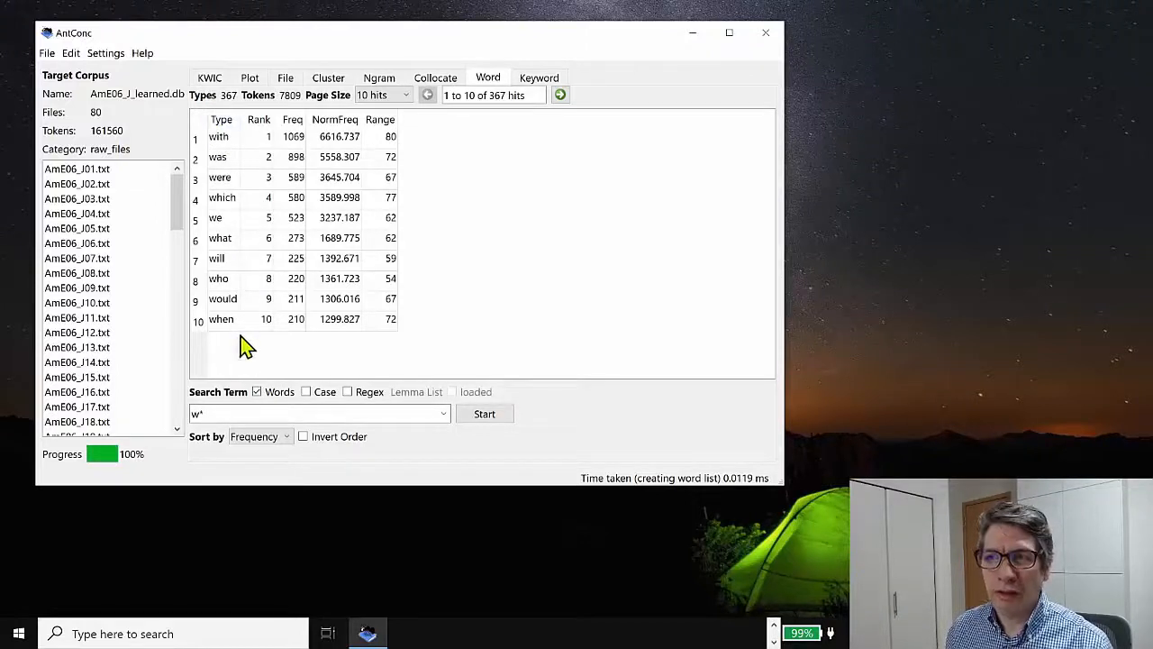
mouse_move(575, 106)
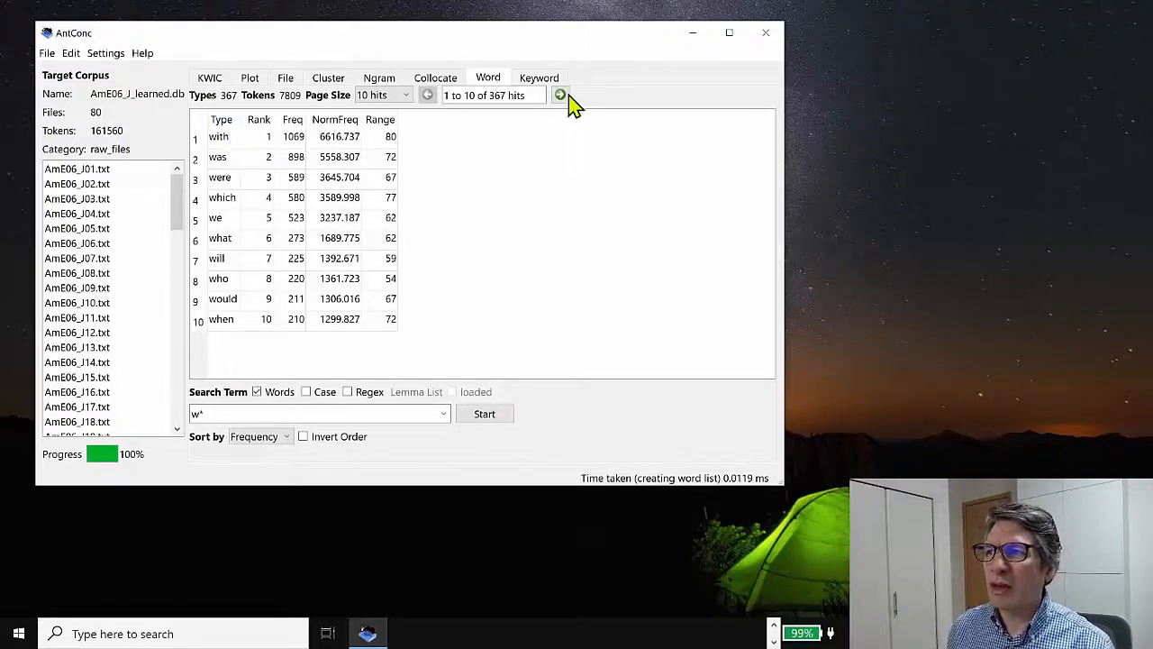
left_click(560, 94)
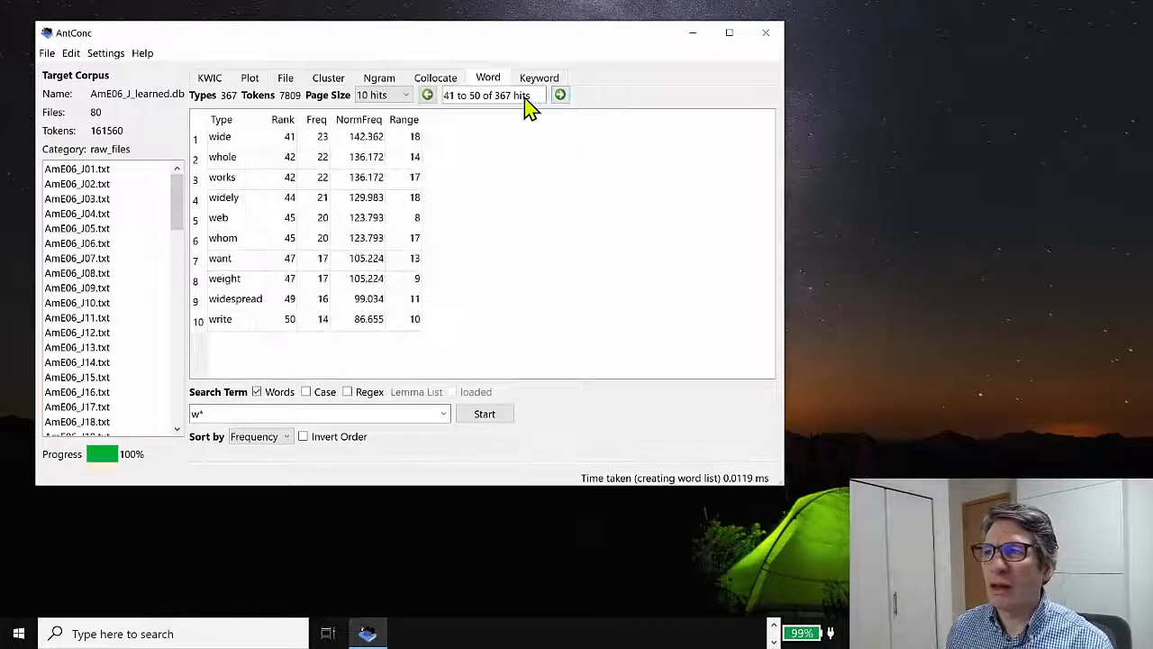
left_click(427, 95)
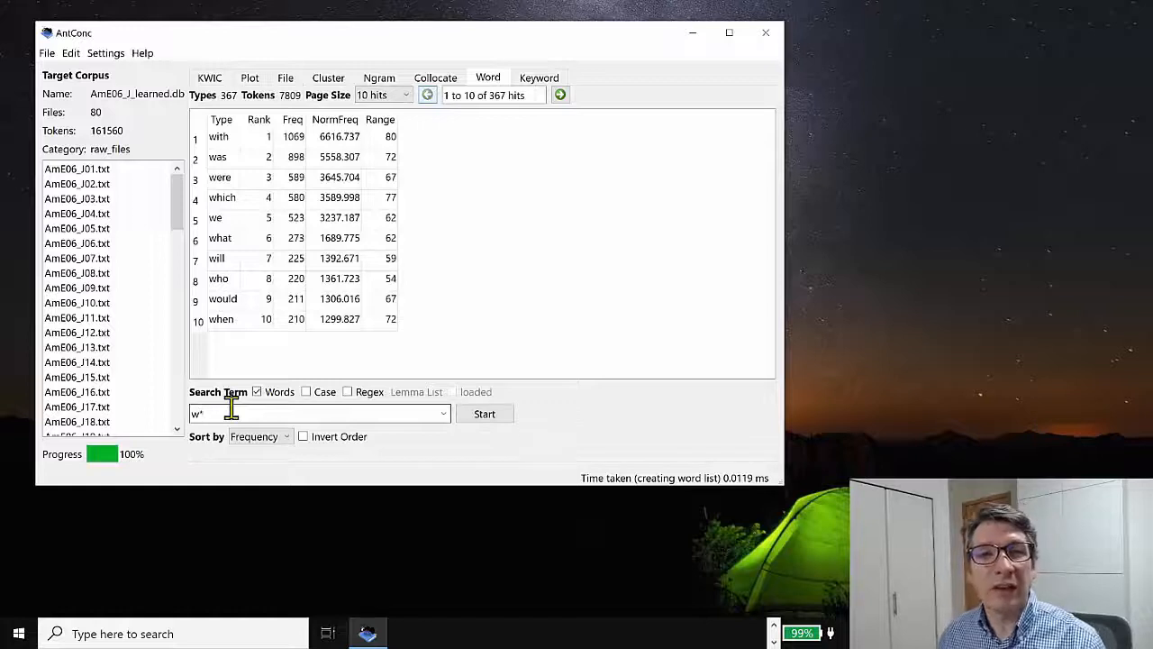
mouse_move(243, 144)
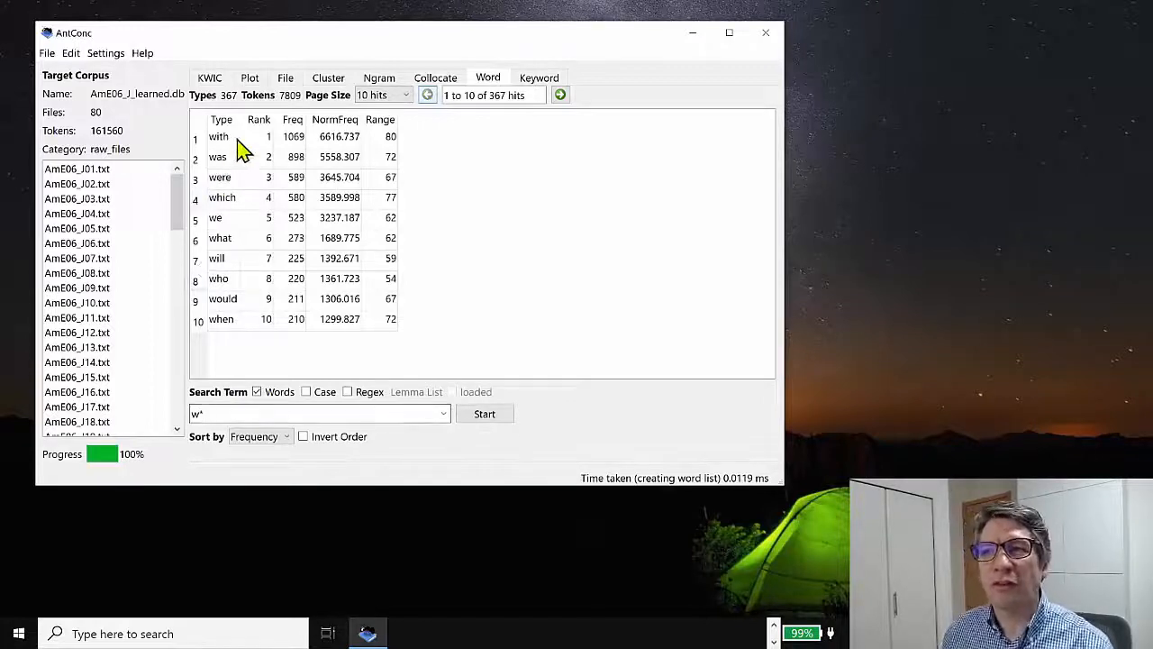
mouse_move(302, 365)
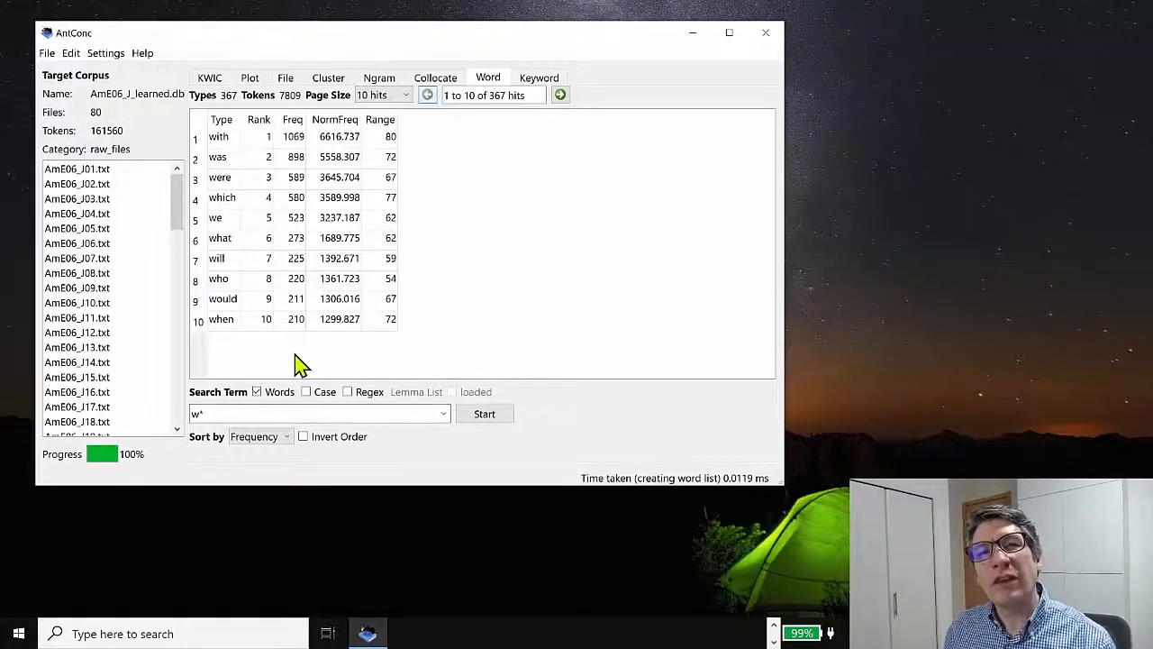
mouse_move(500, 104)
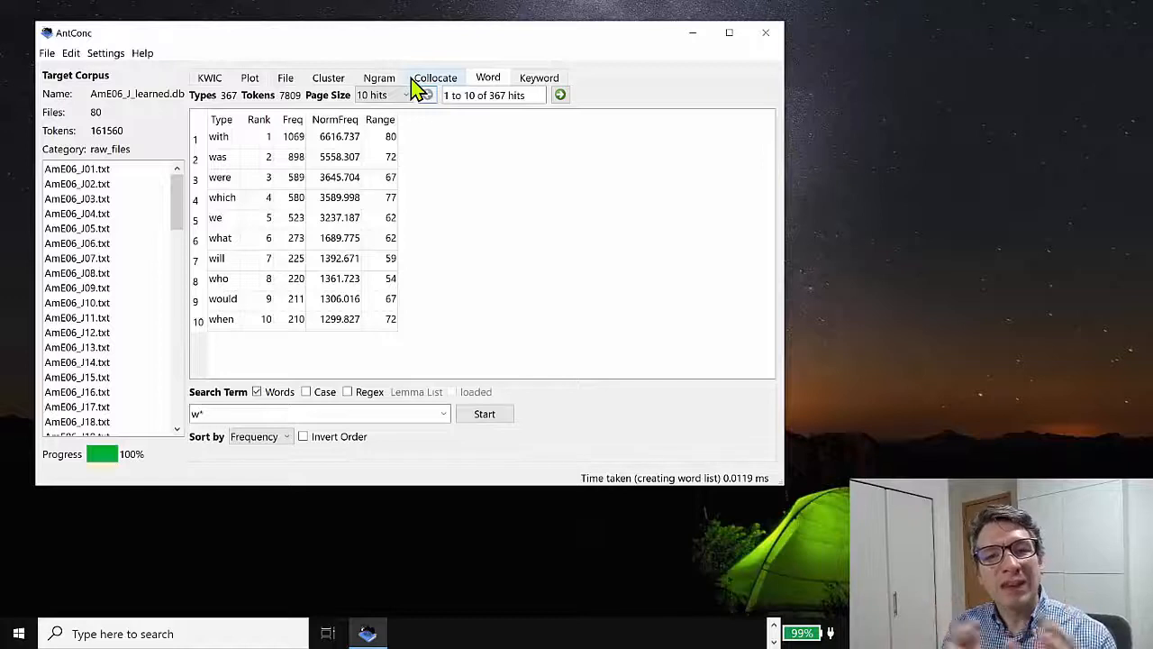
mouse_move(432, 99)
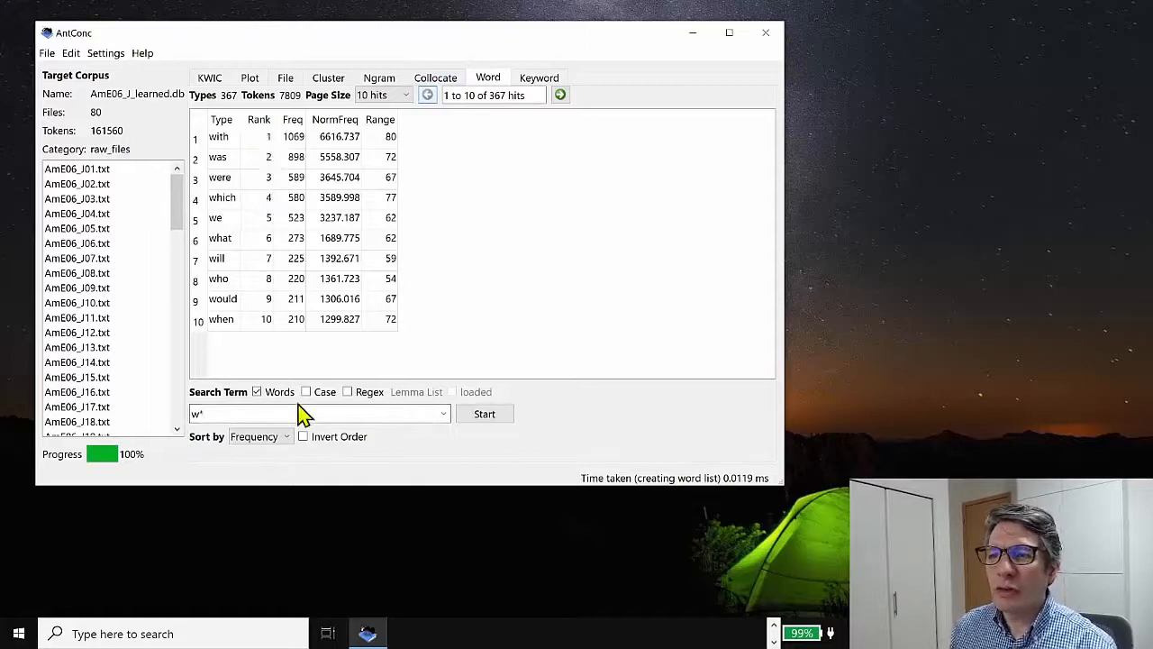
mouse_move(275, 171)
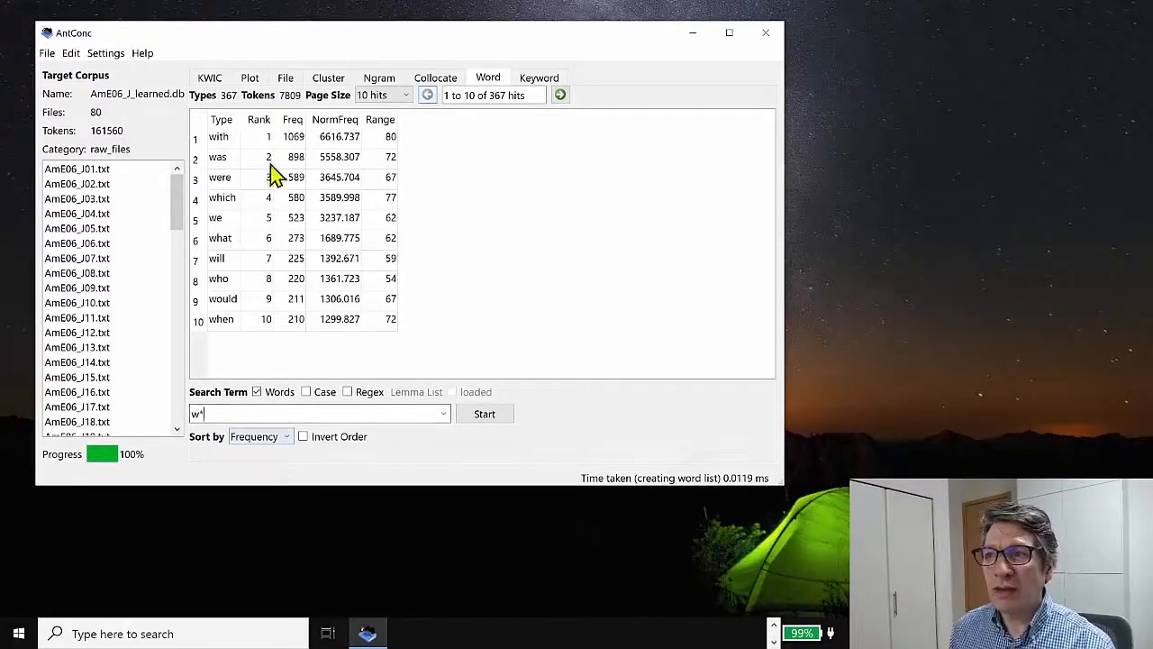
Step: Sort the 'w*' word list by Range, putting 'with' (80 files) first
left_click(259, 436)
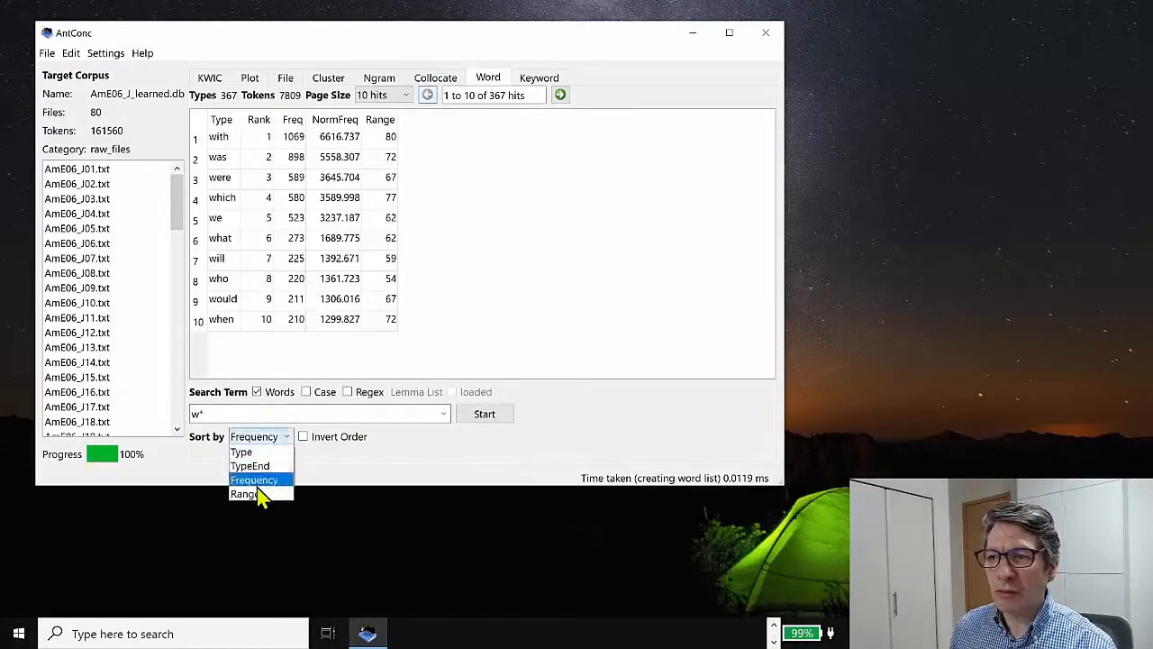
left_click(244, 494)
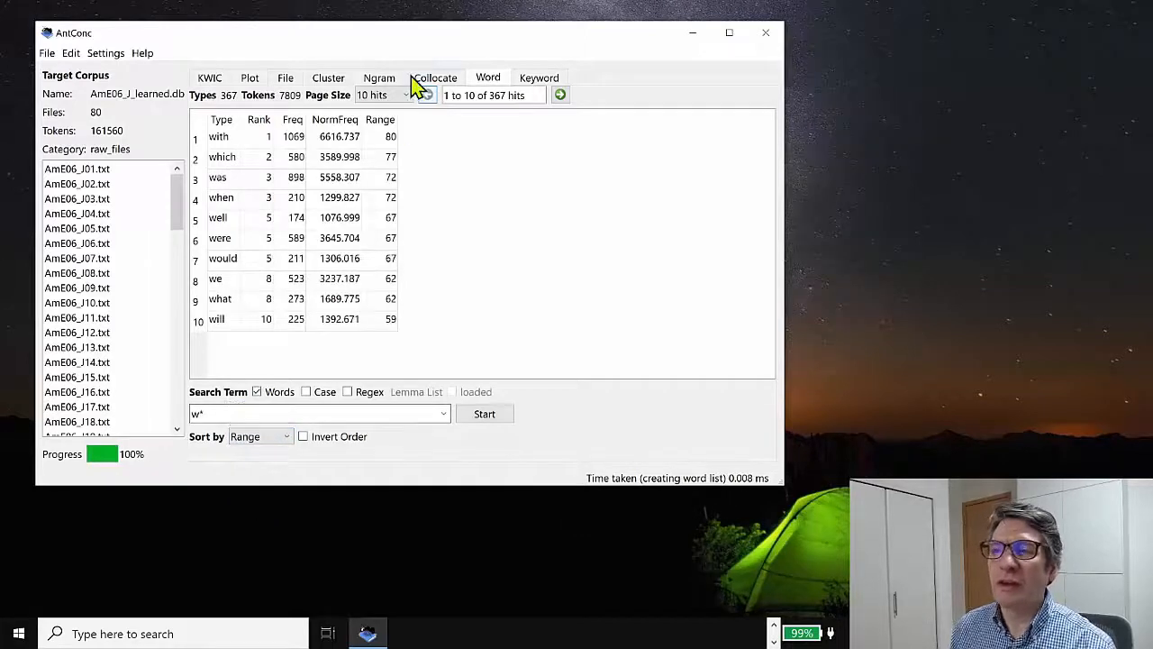
mouse_move(389, 126)
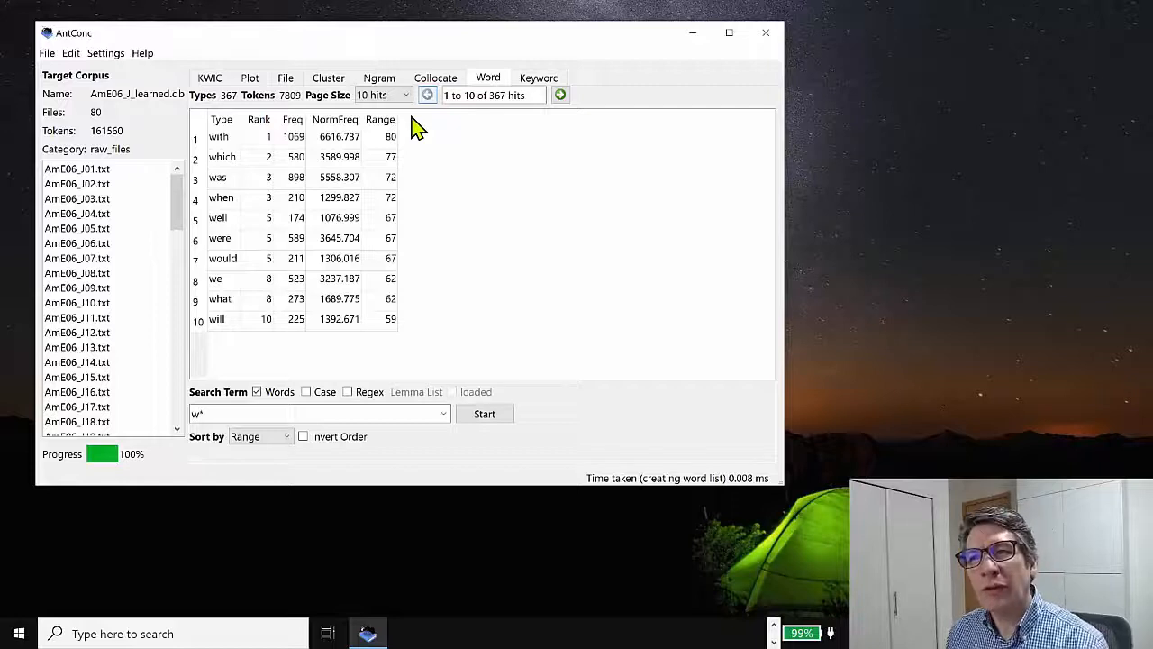
mouse_move(226, 157)
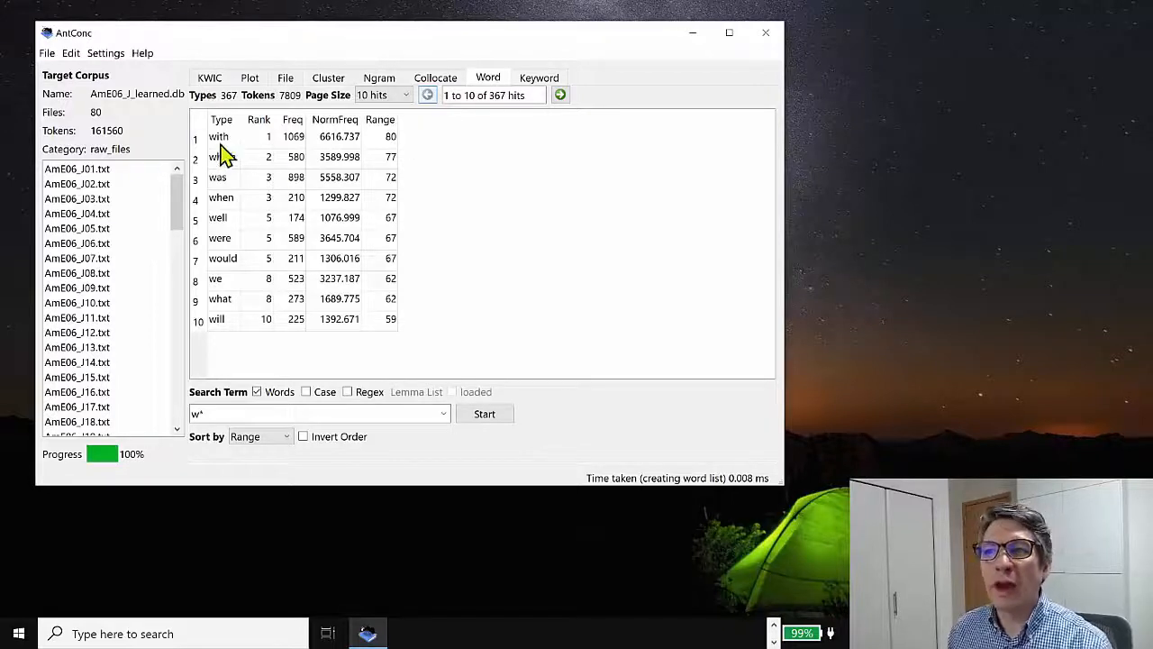
mouse_move(209, 198)
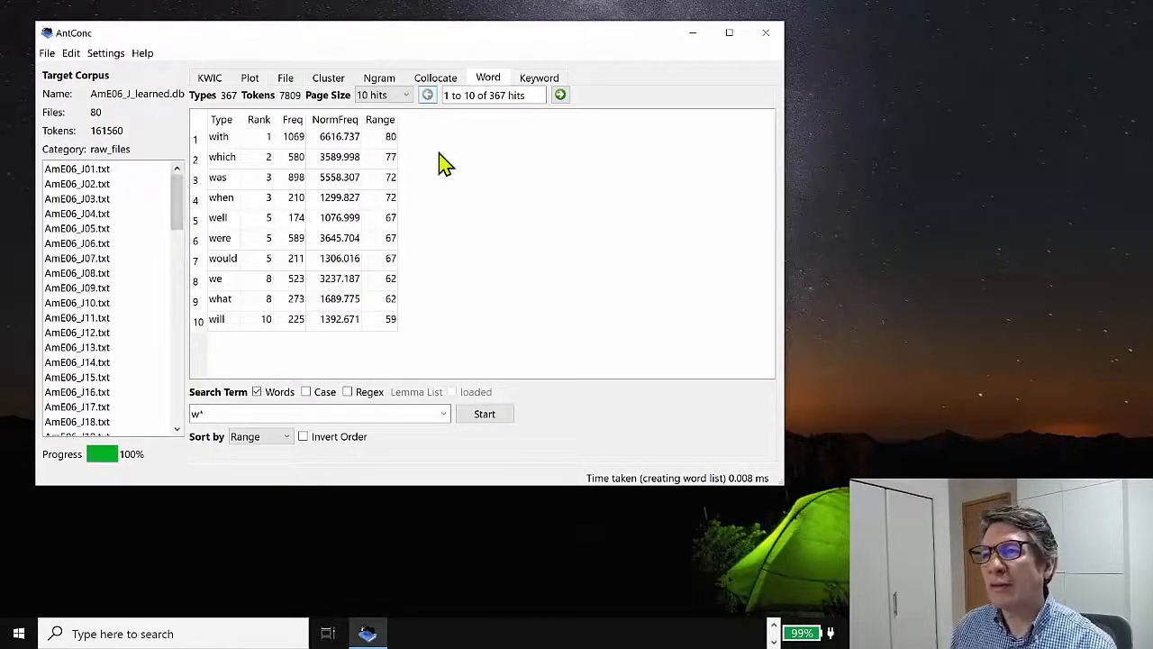
mouse_move(437, 170)
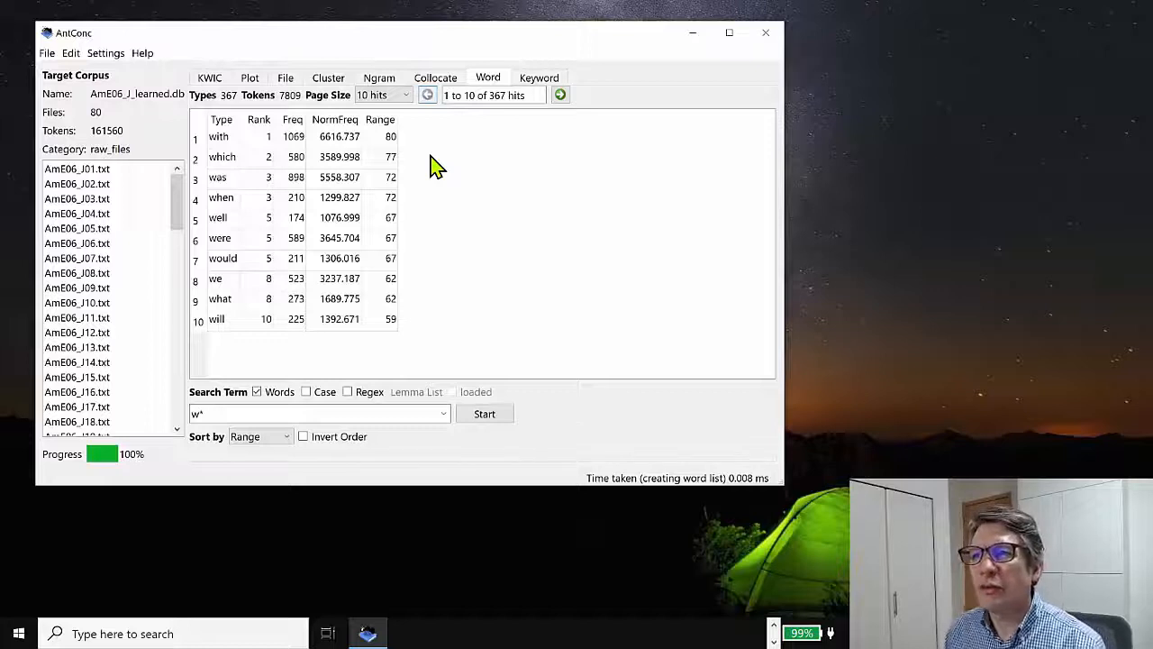
mouse_move(221, 149)
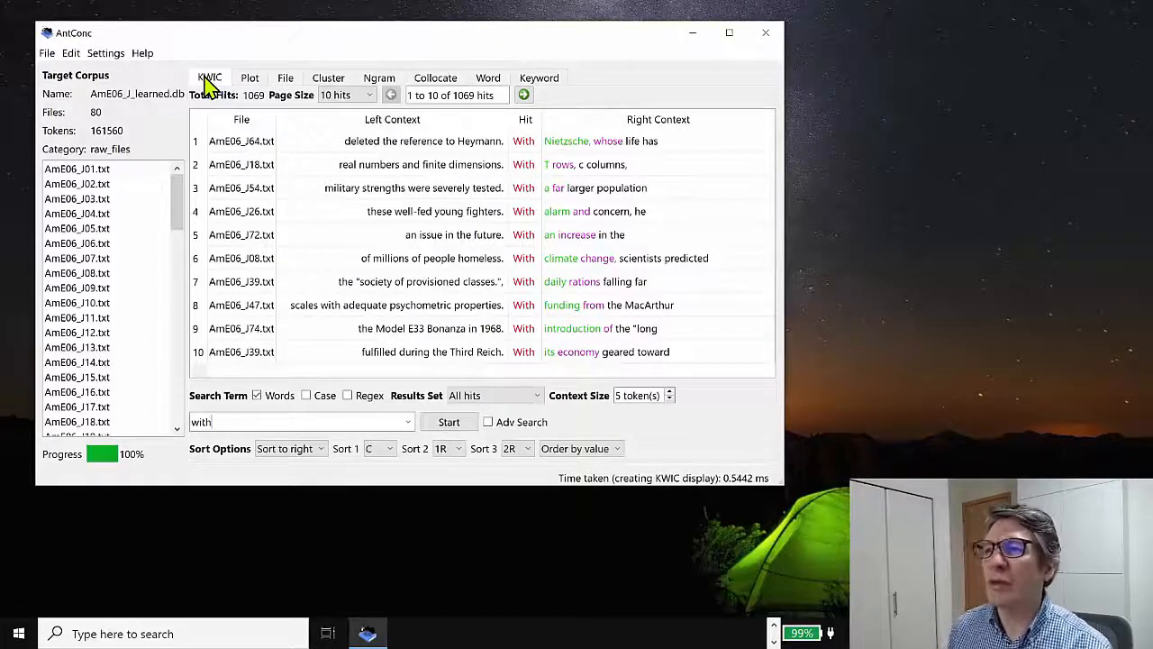
mouse_move(537, 277)
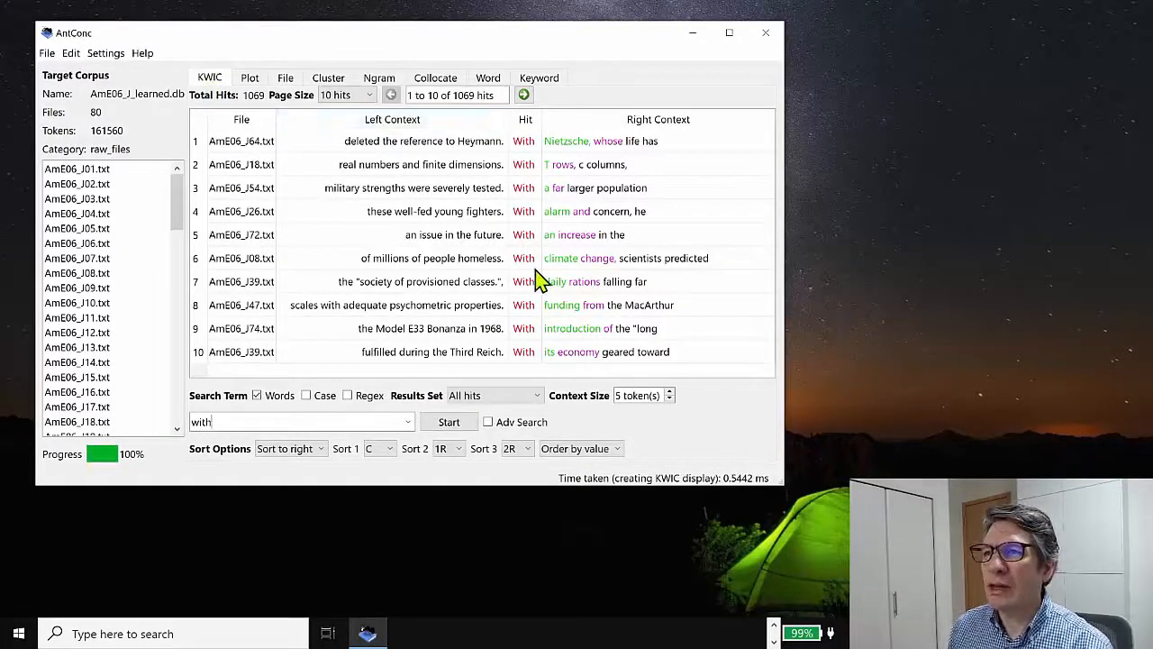
mouse_move(536, 151)
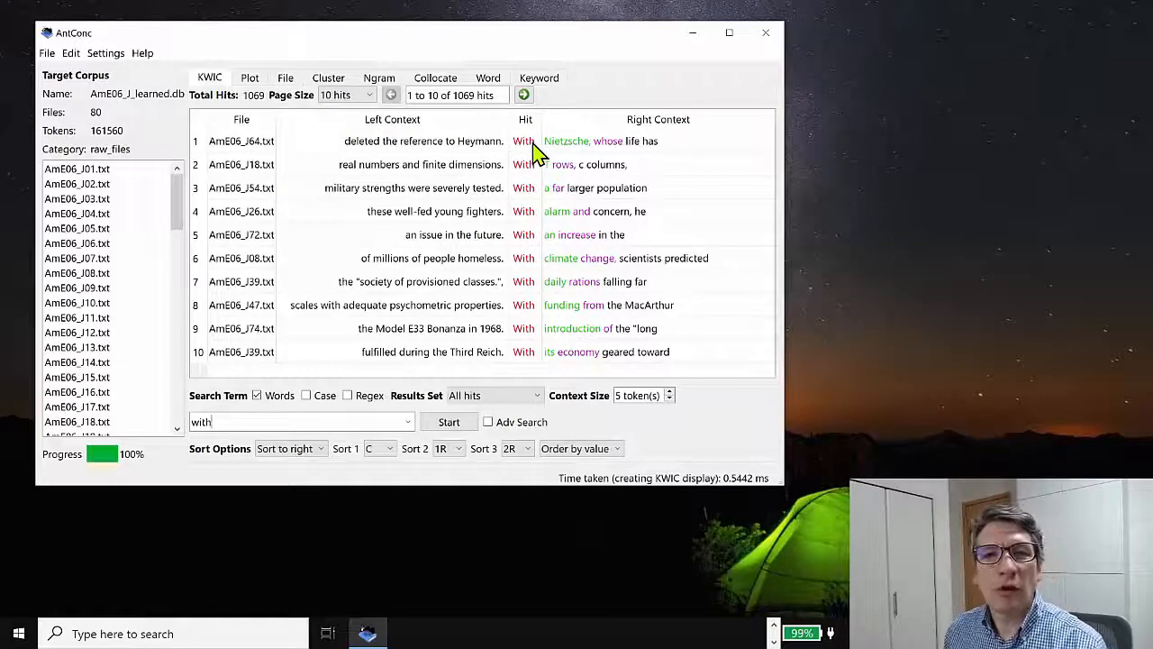
left_click(523, 96)
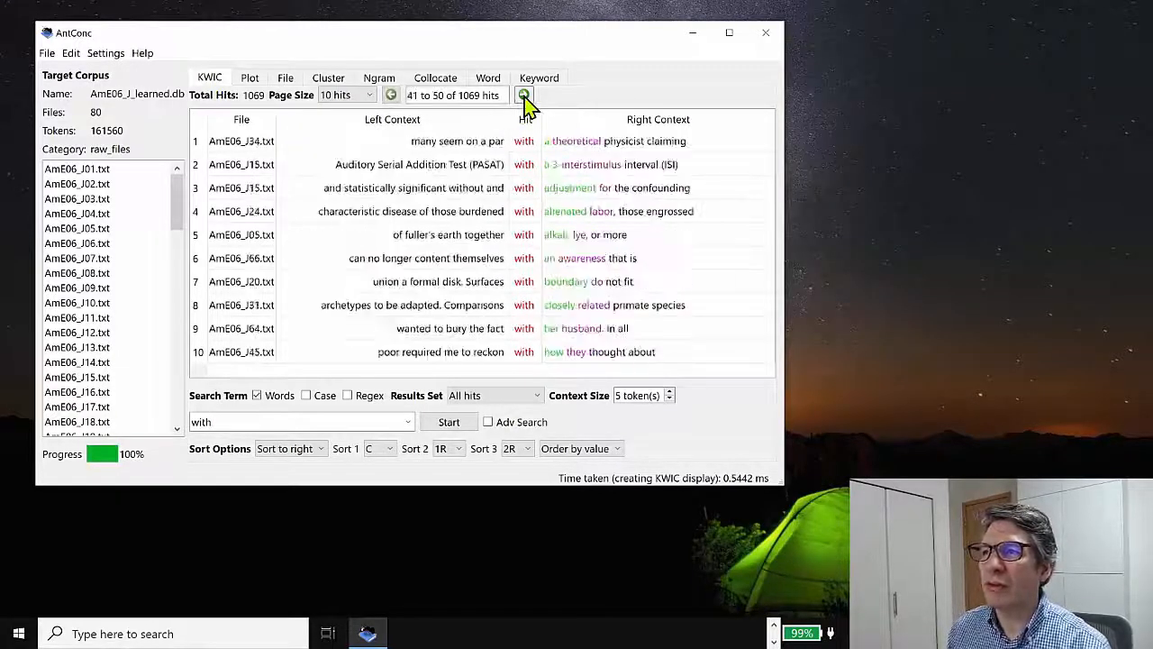
left_click(523, 95)
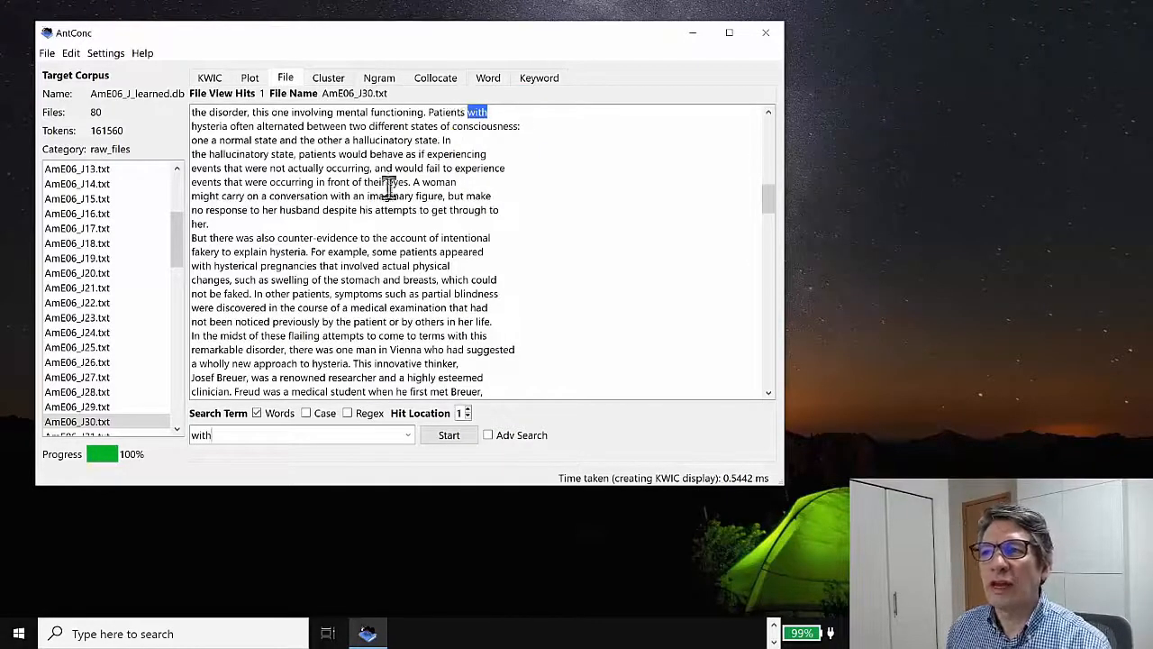
scroll("down", 3)
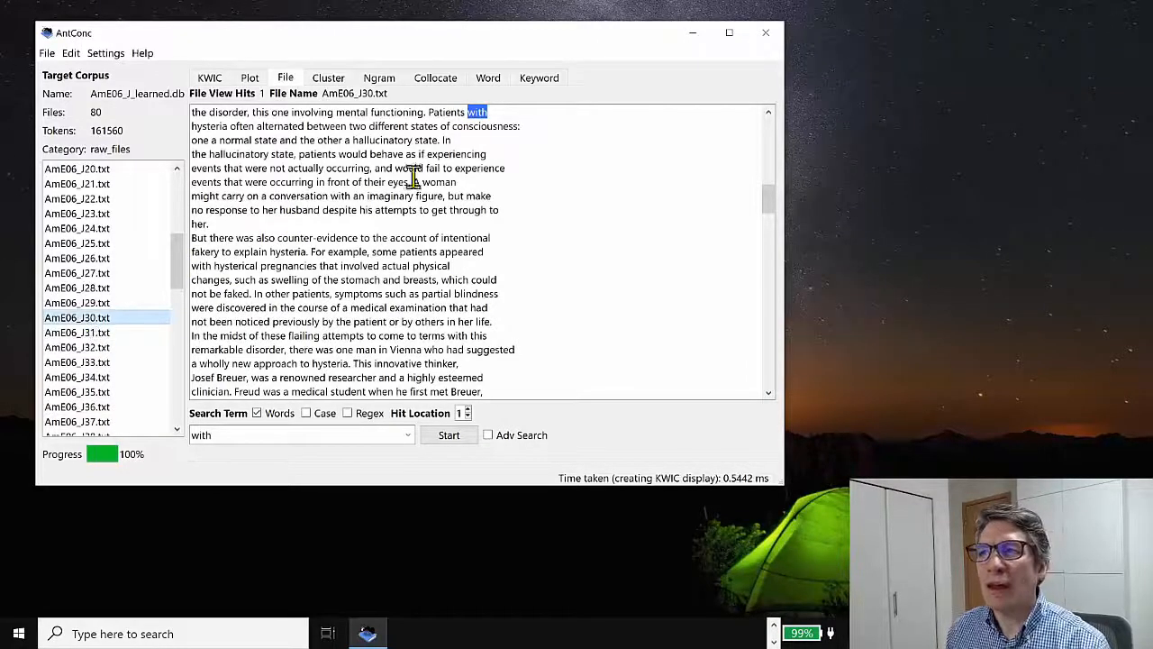
left_click(487, 77)
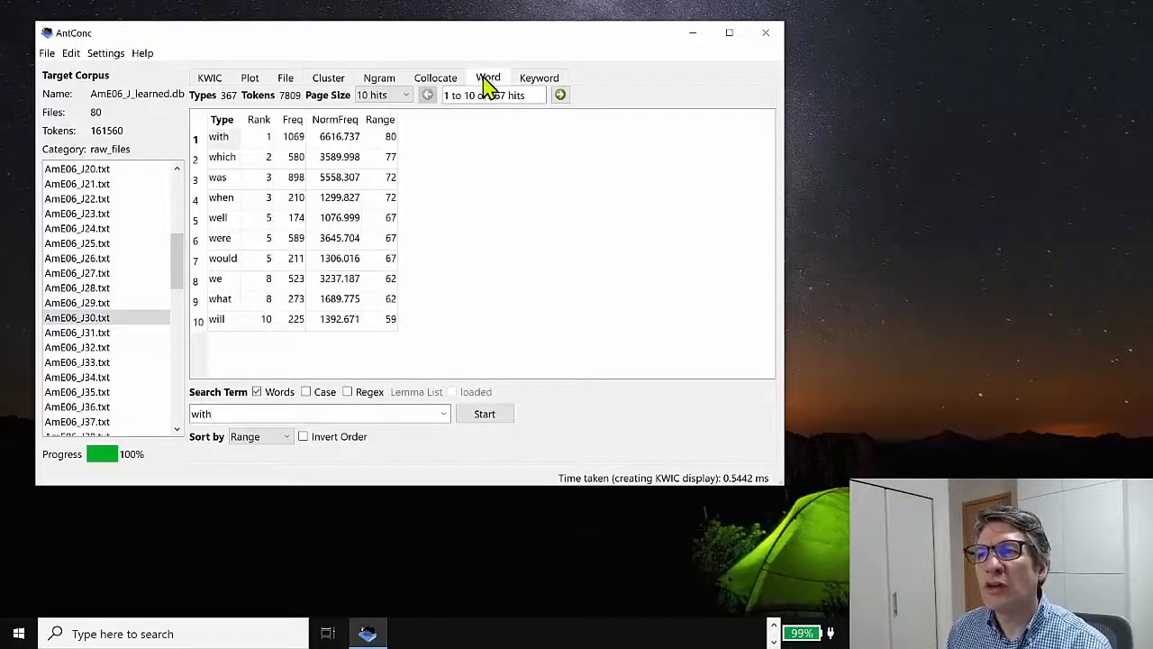
mouse_move(223, 81)
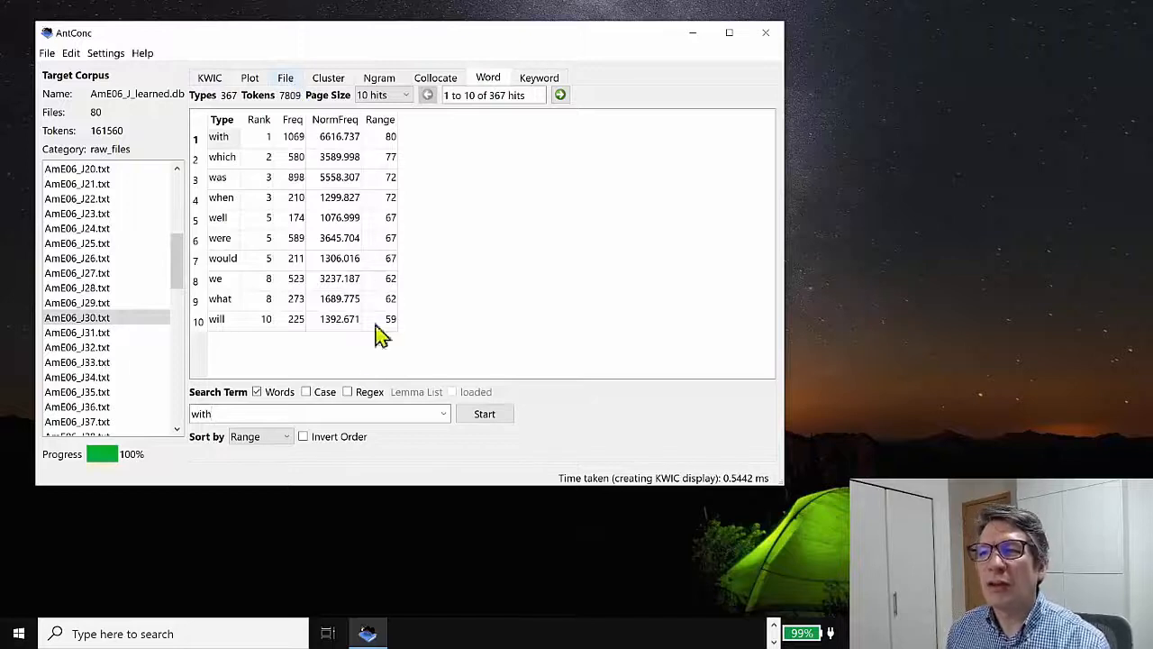
mouse_move(415, 311)
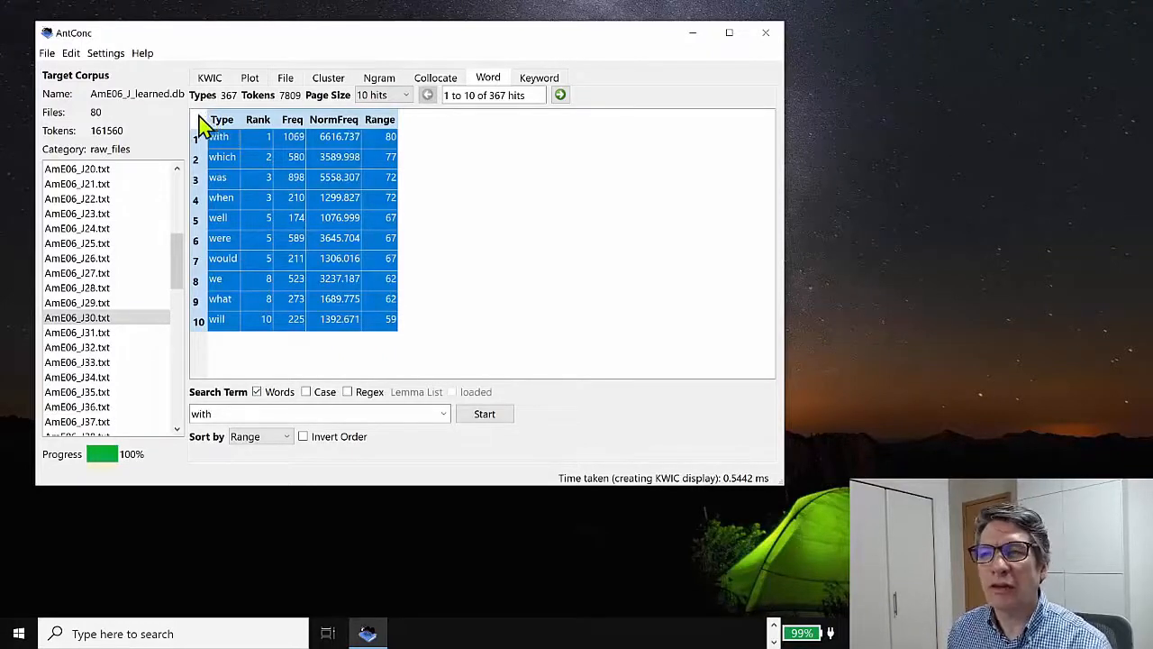
Step: Set Page Size to All hits to show all 367 w-words, then check the File menu
left_click(383, 95)
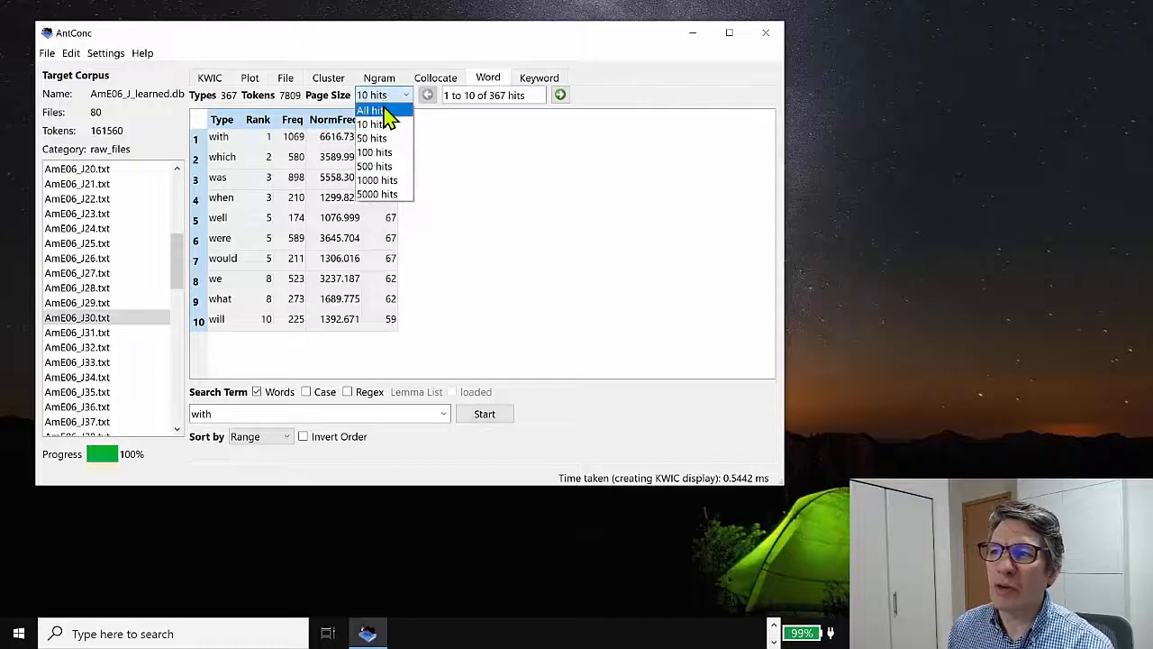
left_click(369, 109)
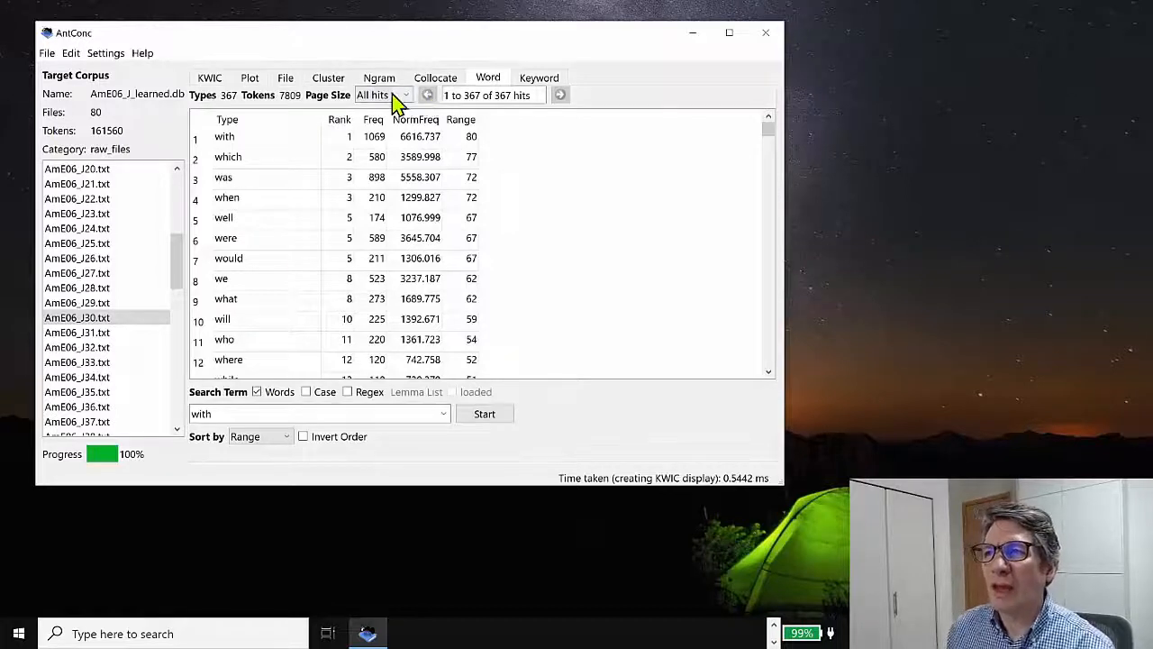
left_click(46, 52)
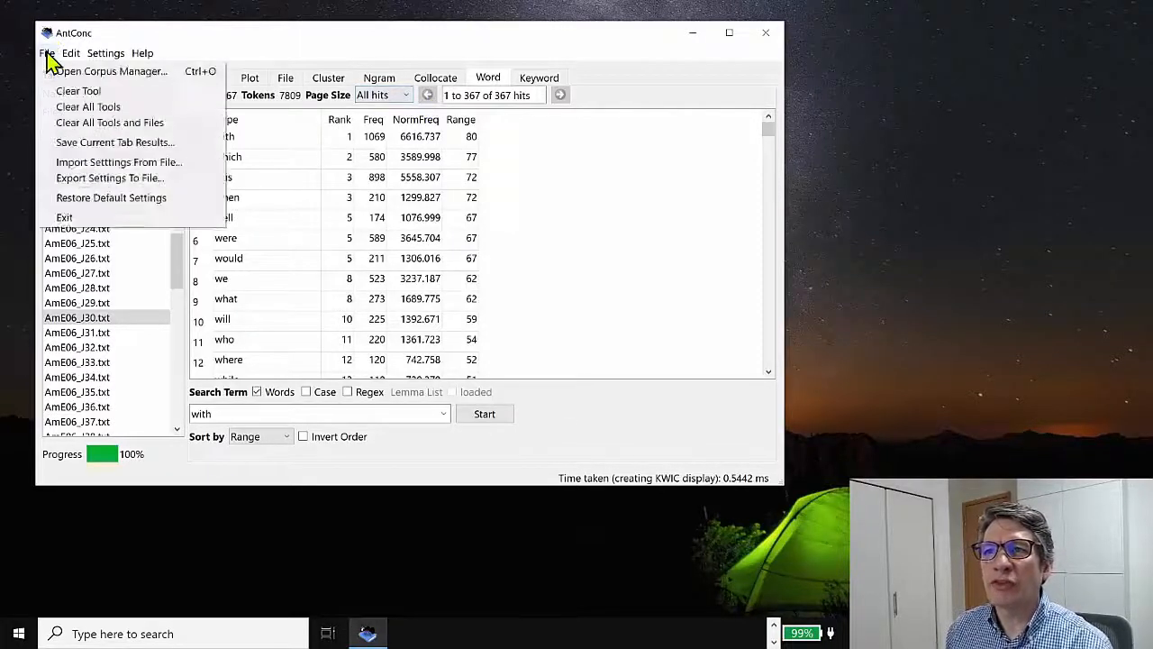
mouse_move(114, 142)
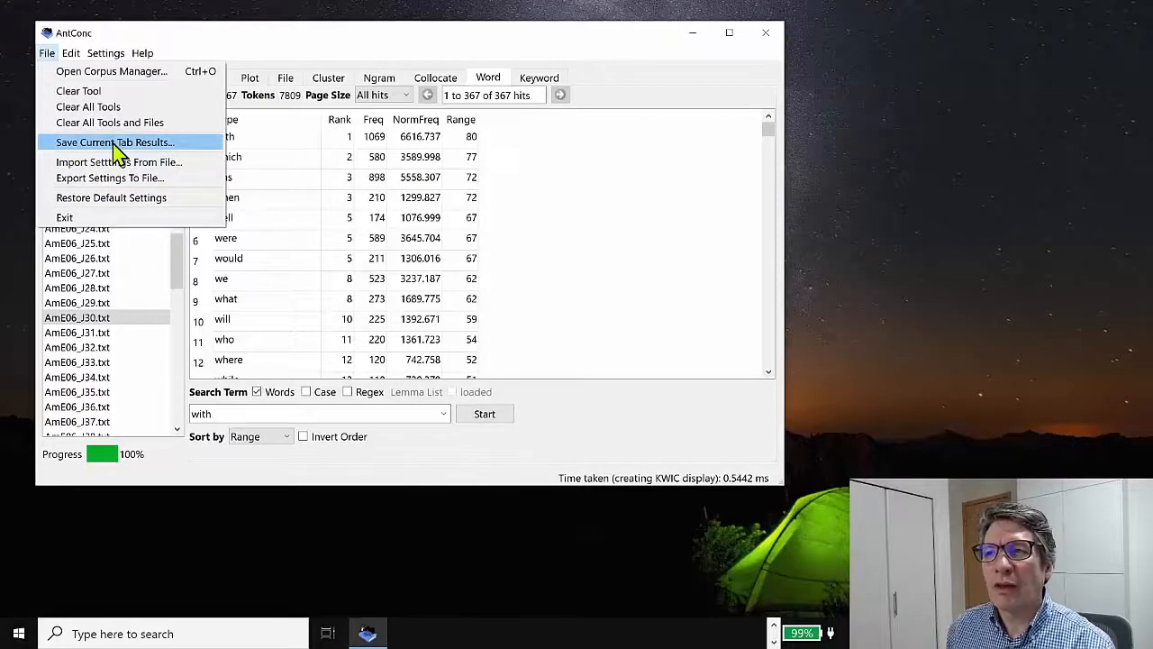
mouse_move(423, 43)
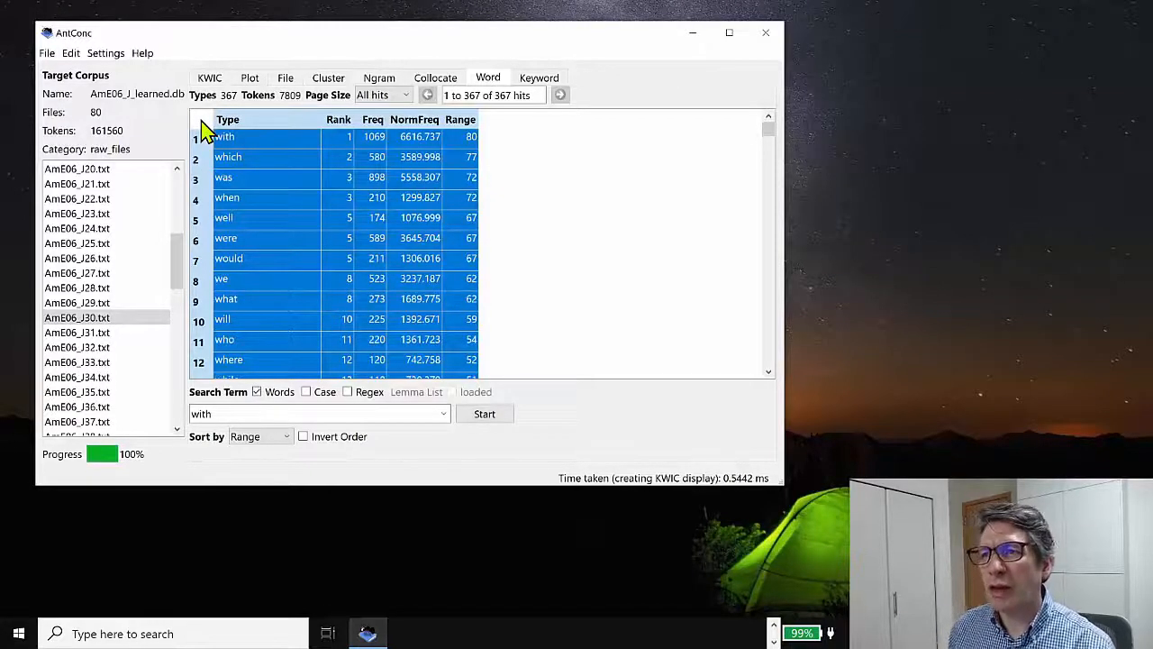
mouse_move(50, 59)
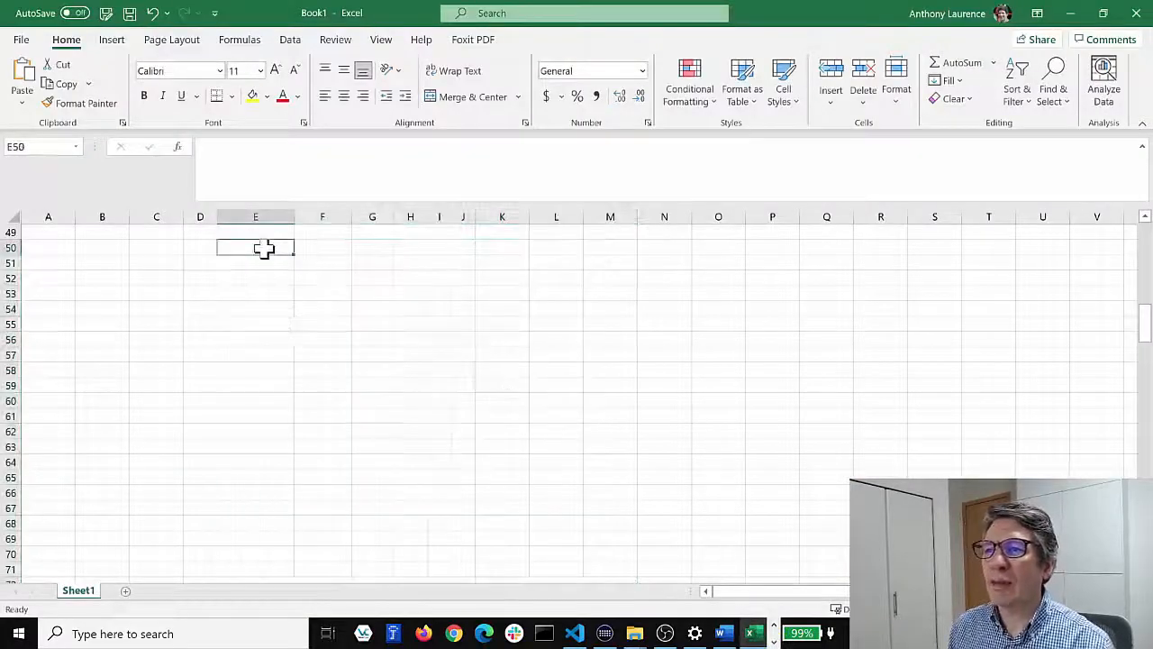
Step: Paste the w-word table into Excel at cell E50 and scroll through it
key("ctrl+v")
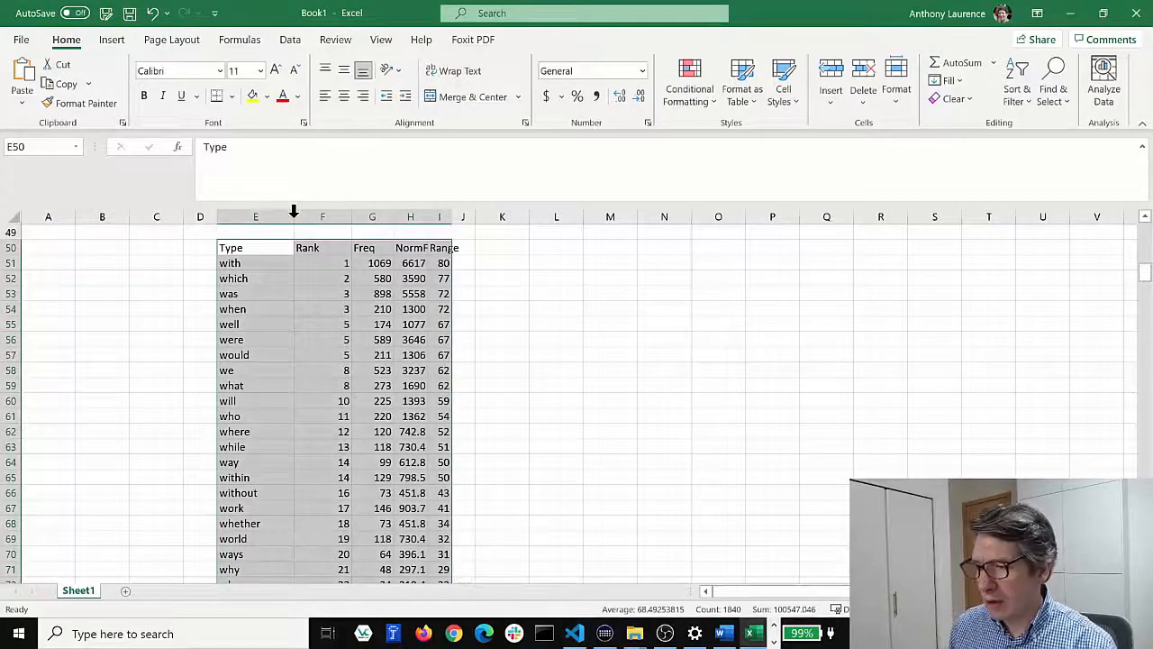
scroll("down", 3)
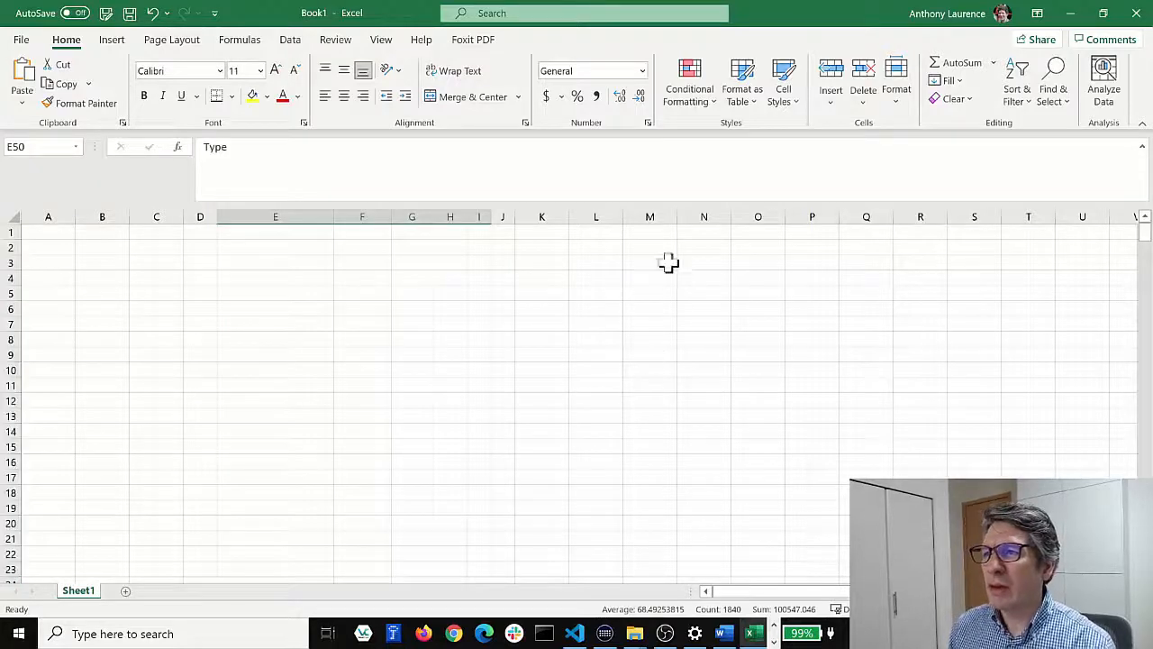
mouse_move(1137, 13)
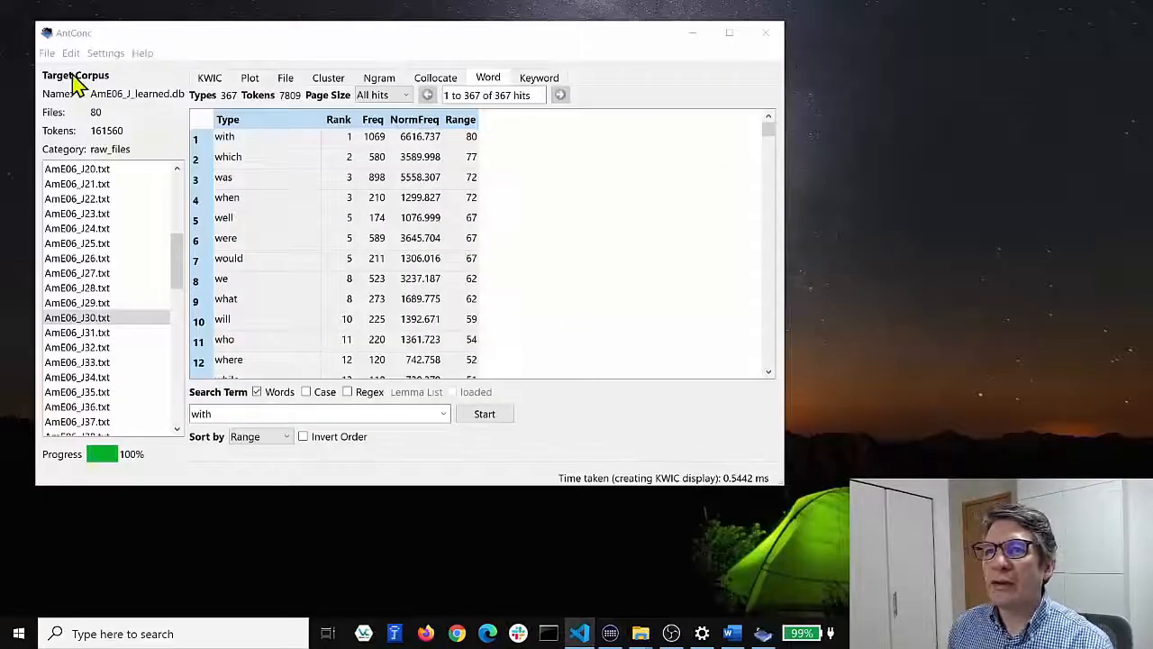
Step: Save the current tab results from AntConc's File menu as word_list_results.txt
left_click(47, 52)
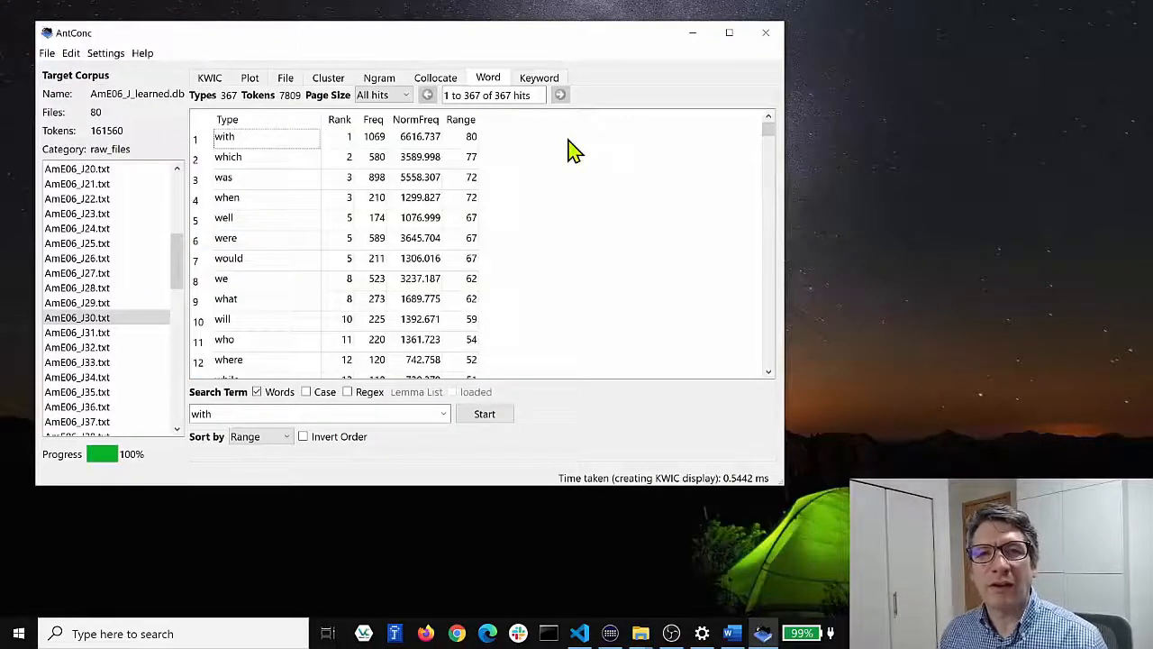
mouse_move(46, 52)
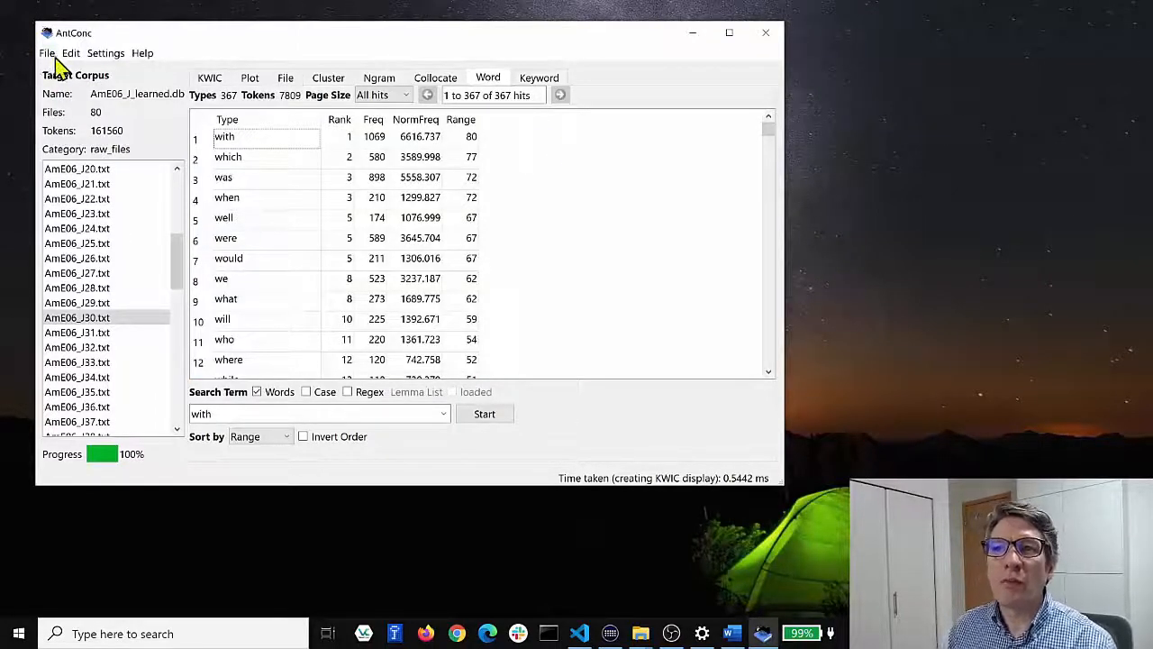
left_click(46, 53)
type("word")
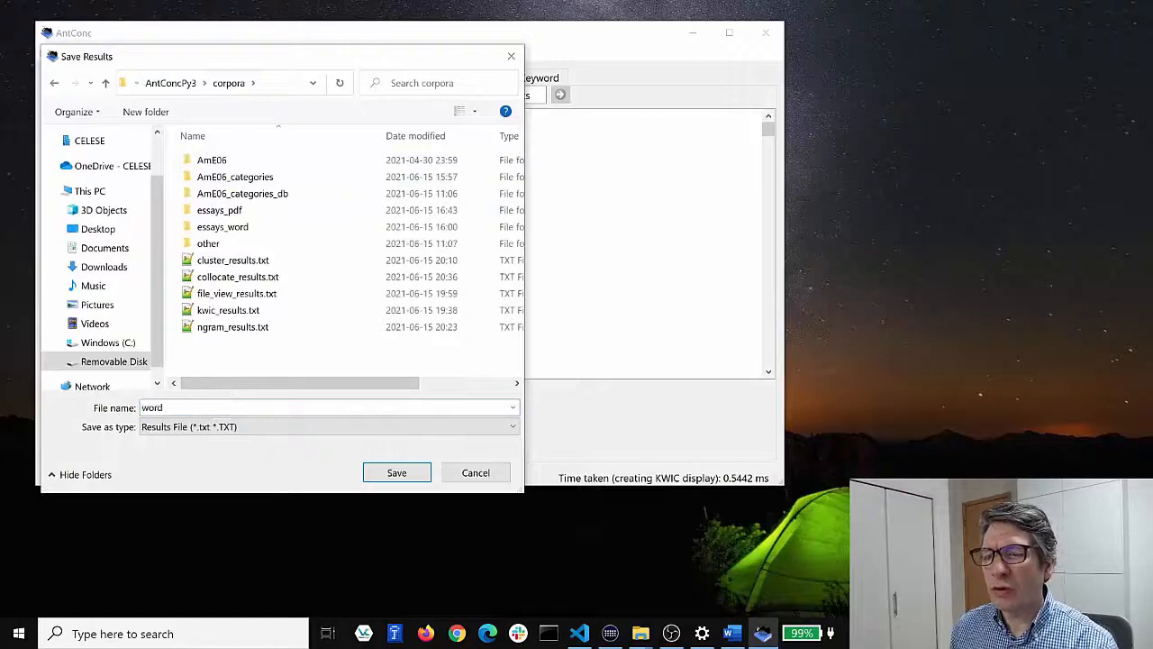
type("_re")
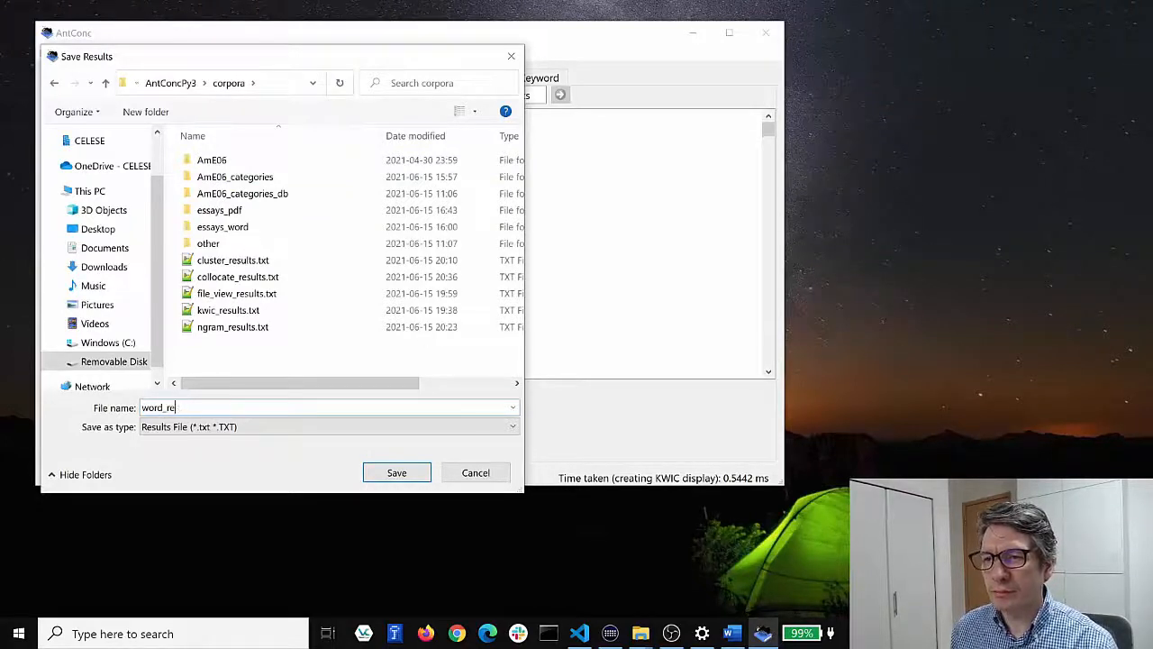
type("list_reul")
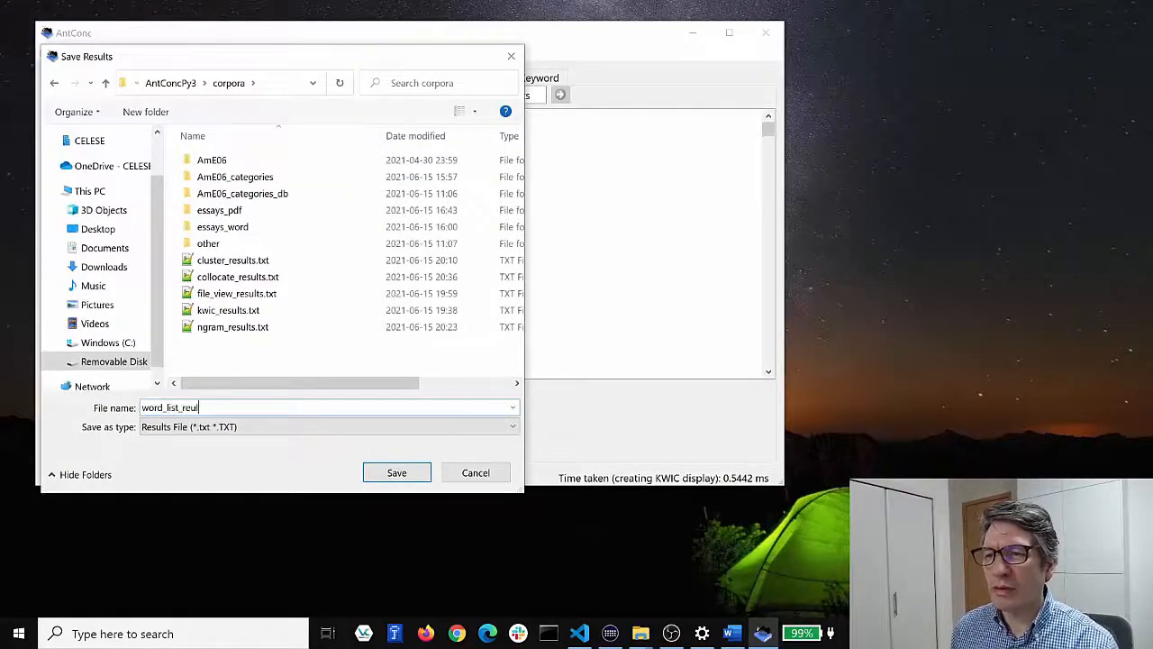
type("lts")
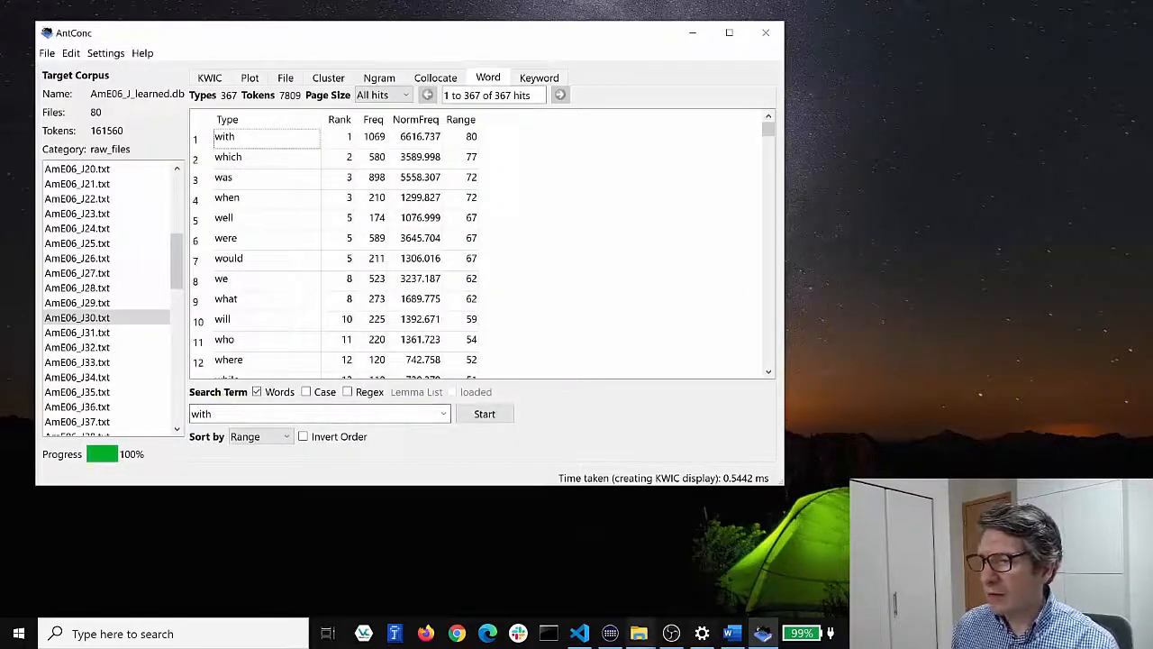
Step: Open word_list_results.txt from the corpora folder in Notepad++ and scroll its lines
left_click(639, 633)
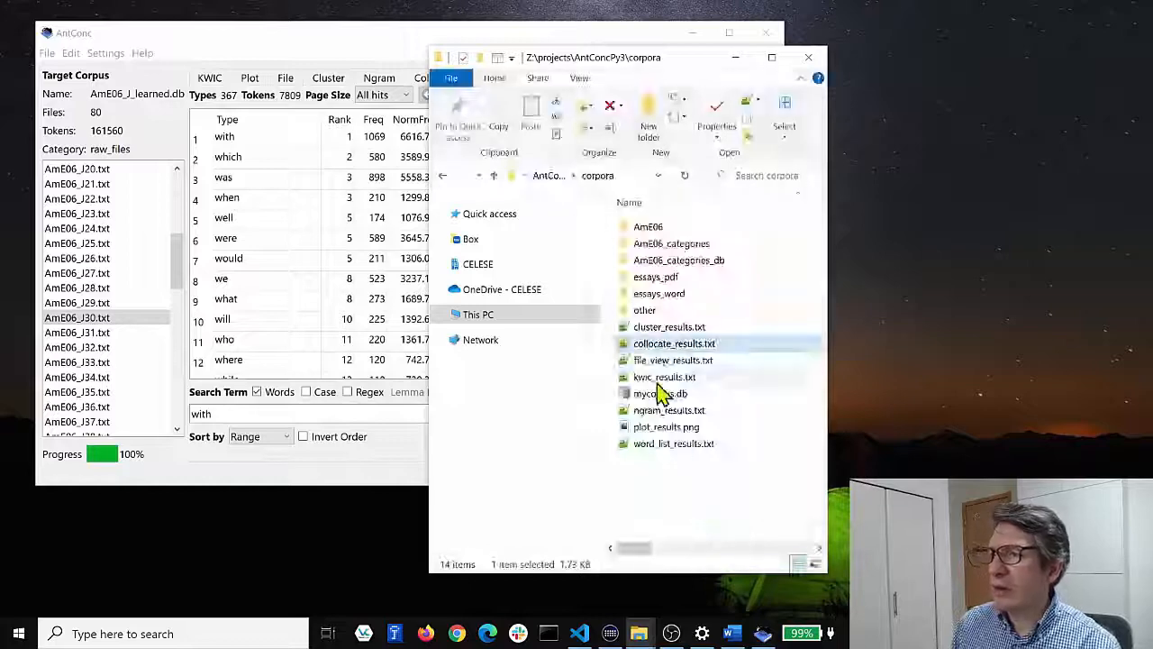
left_click(674, 443)
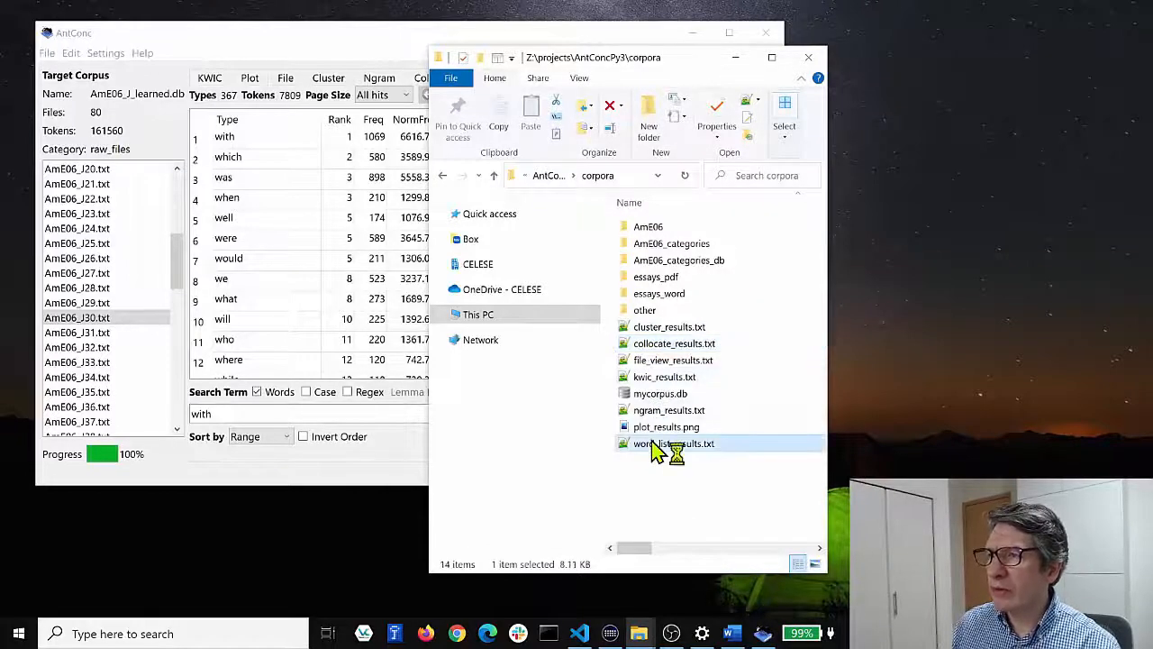
double_click(674, 442)
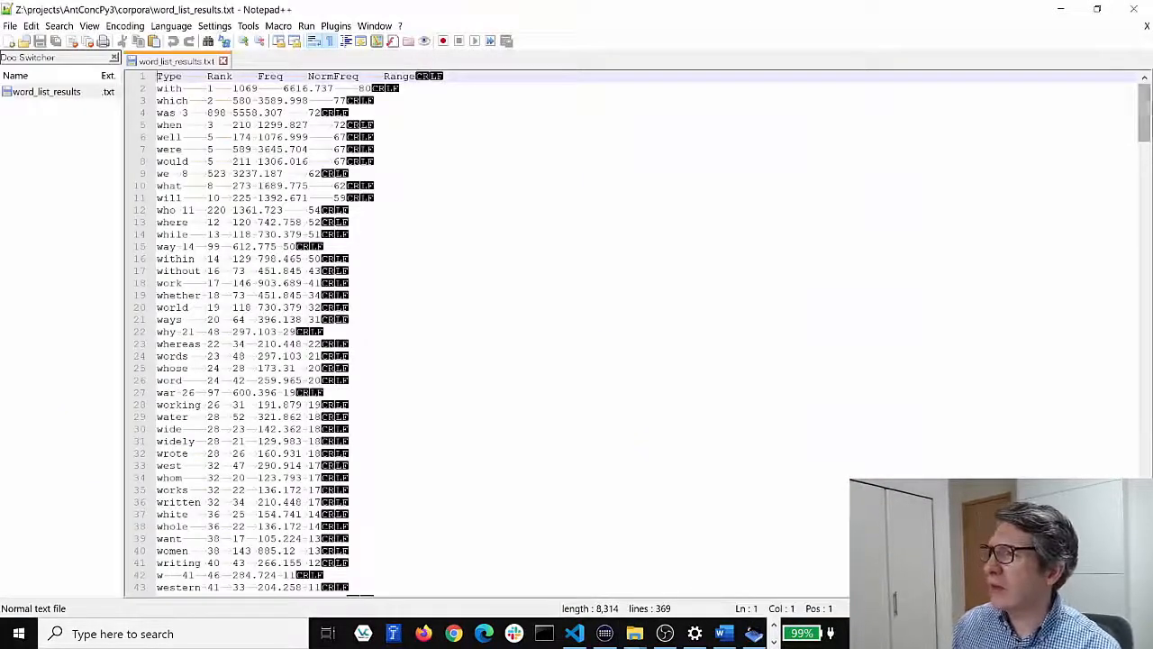
scroll("down", 3)
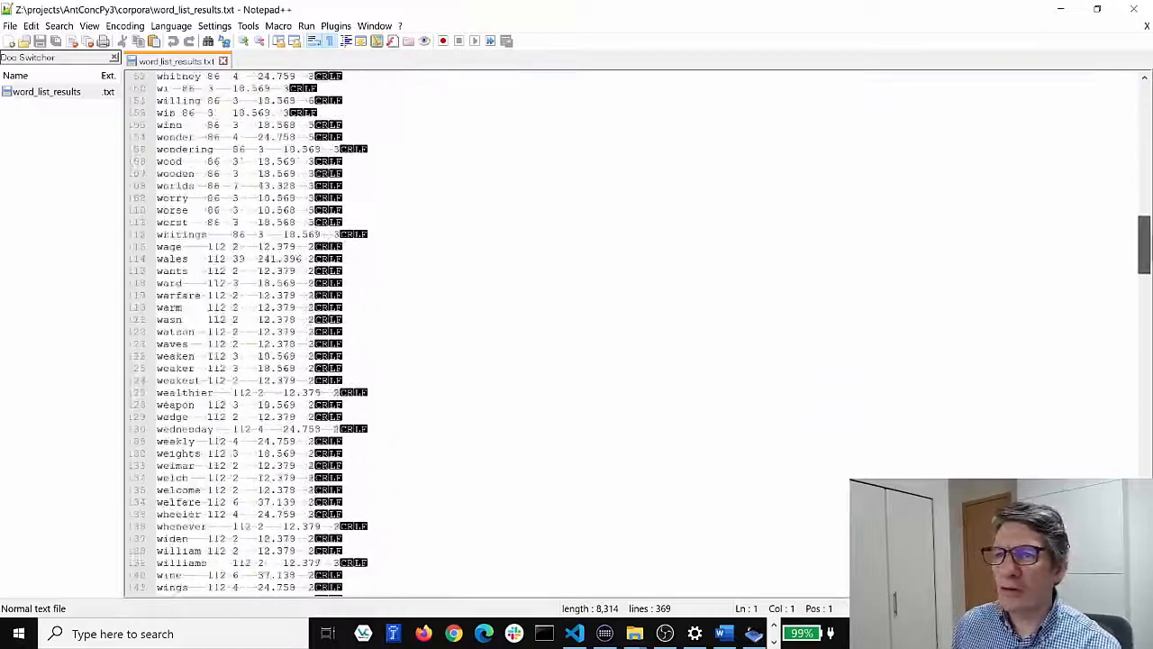
scroll("down", 3)
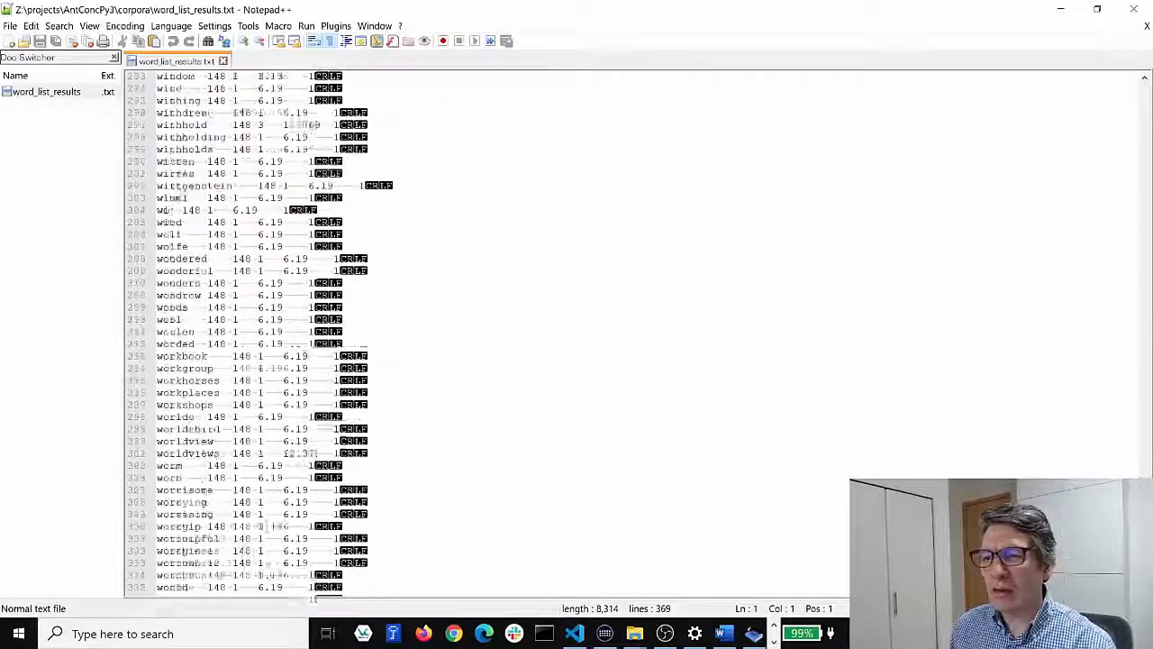